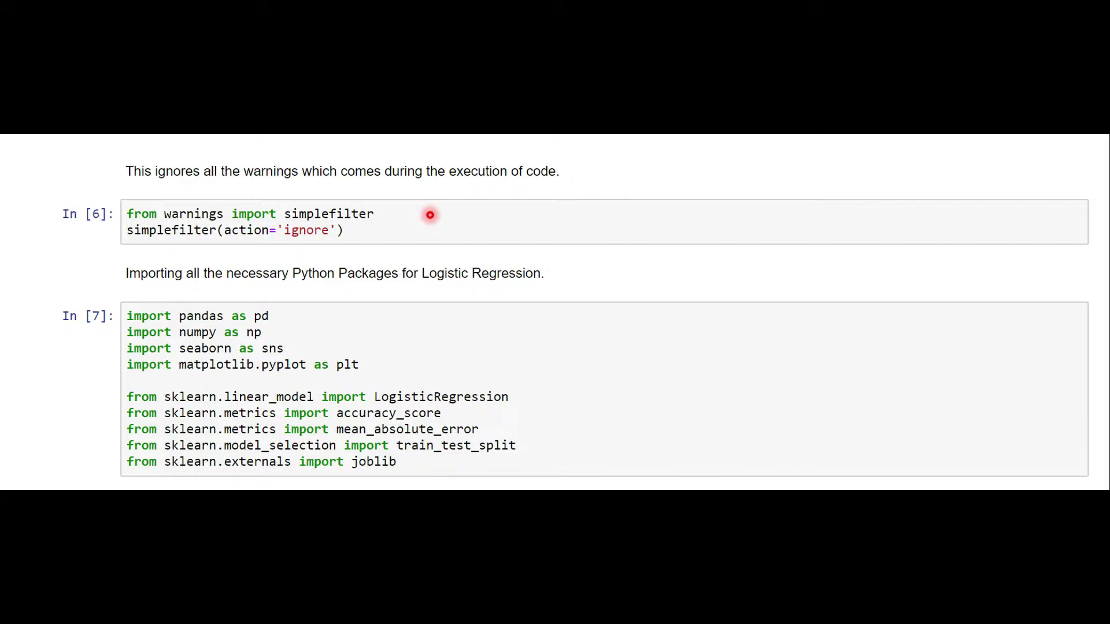
mouse_move(416, 215)
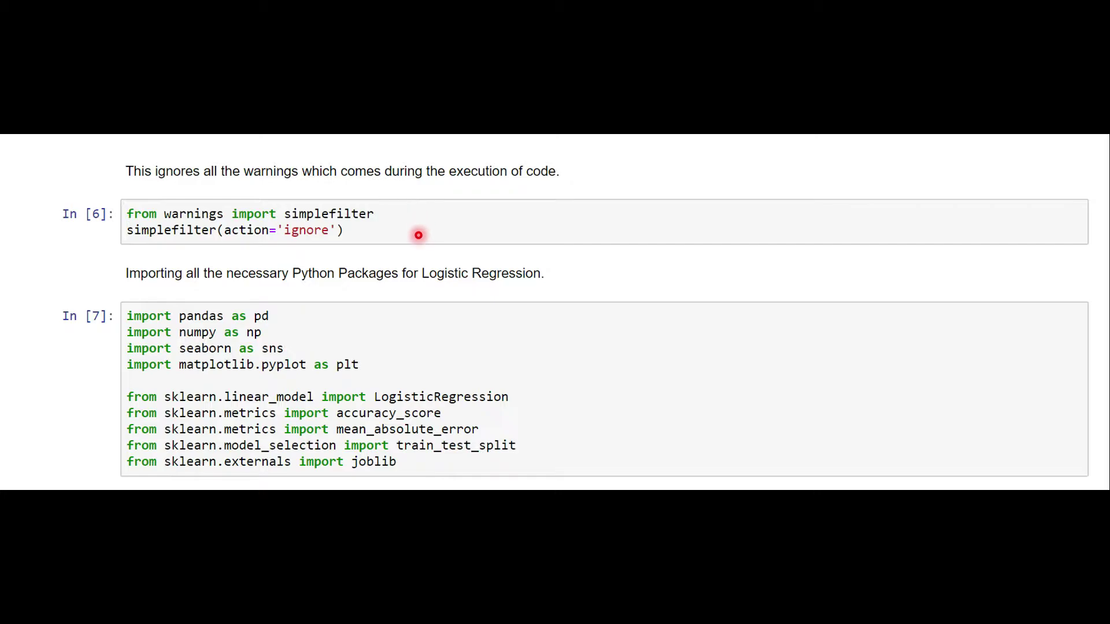
mouse_move(342, 244)
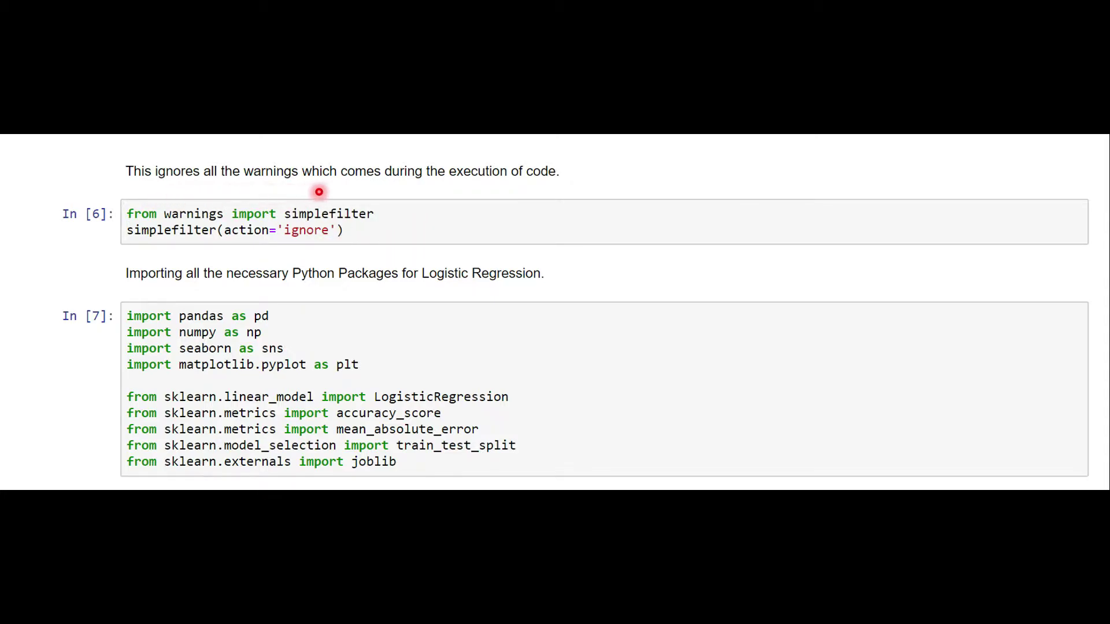
mouse_move(484, 189)
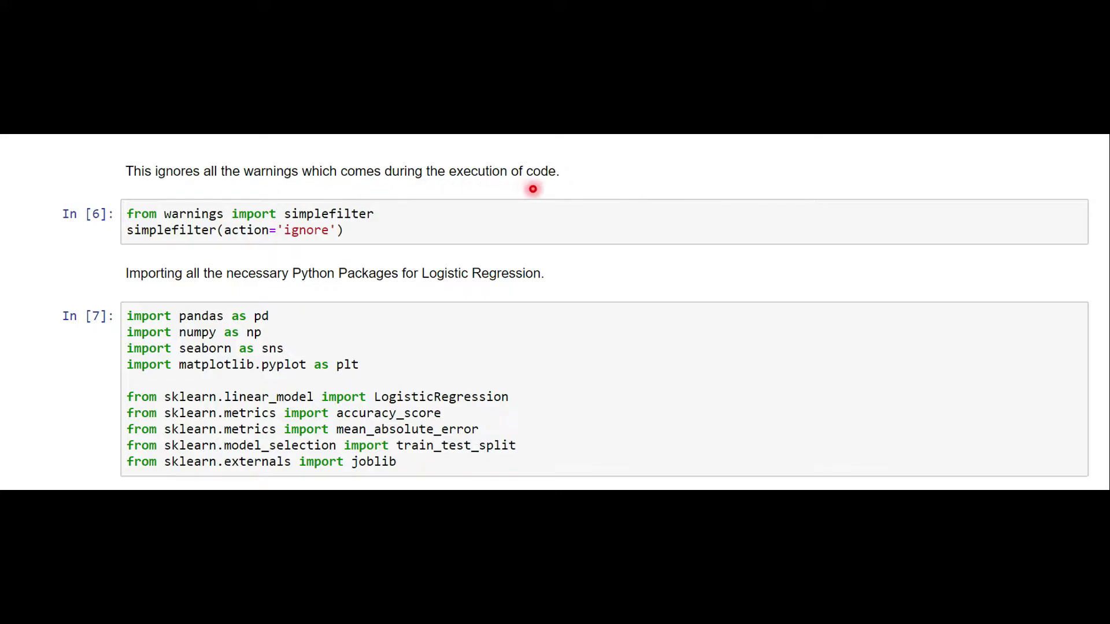
mouse_move(158, 291)
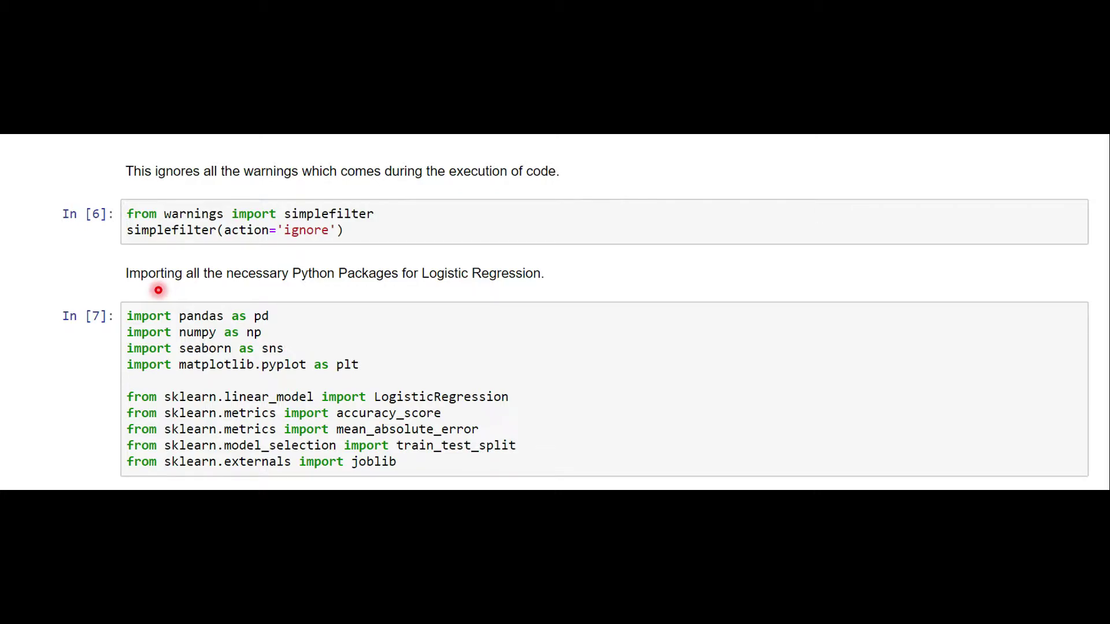
mouse_move(271, 305)
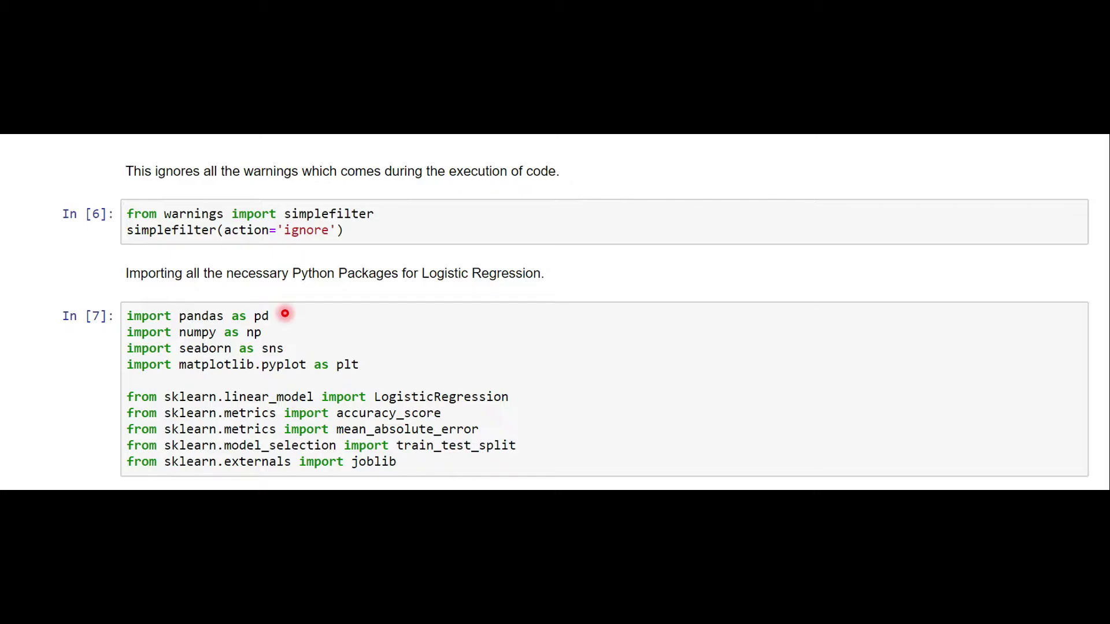
mouse_move(283, 332)
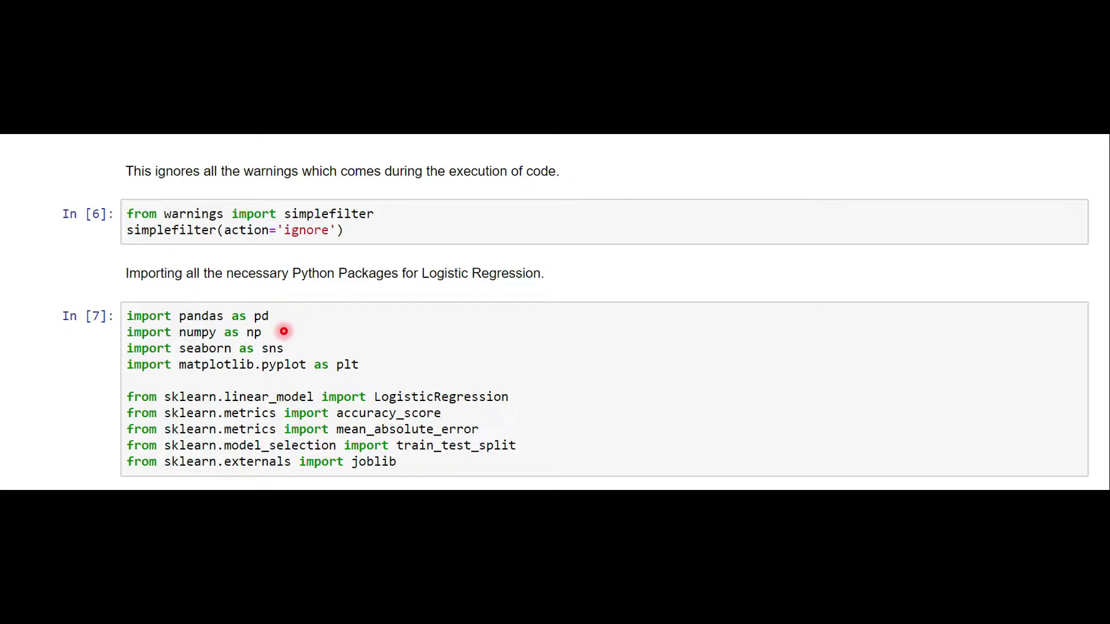
mouse_move(319, 334)
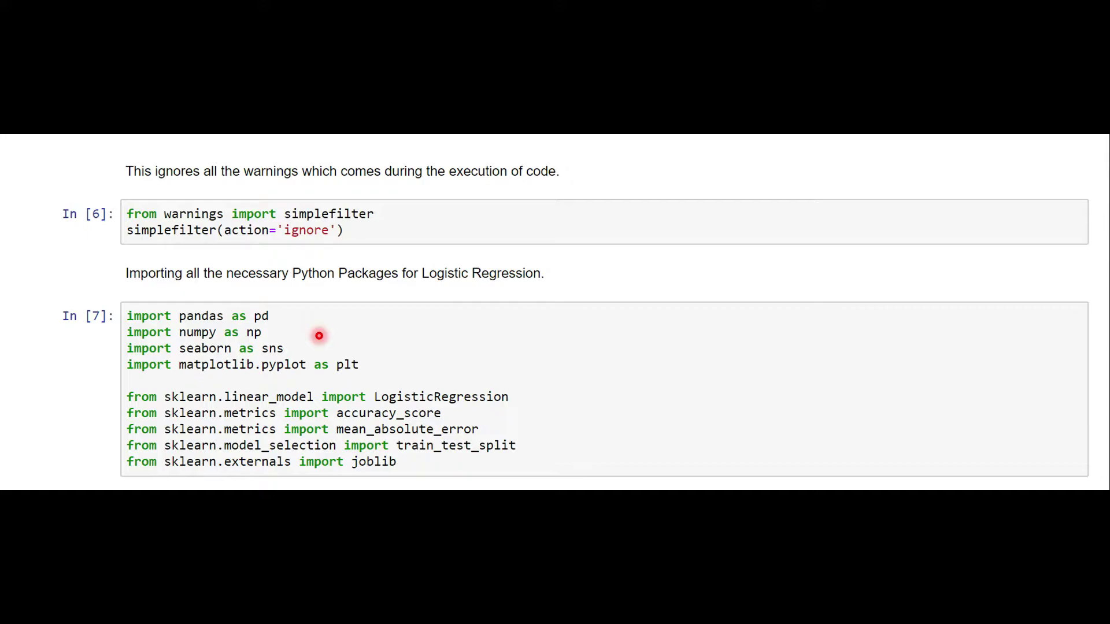
mouse_move(362, 347)
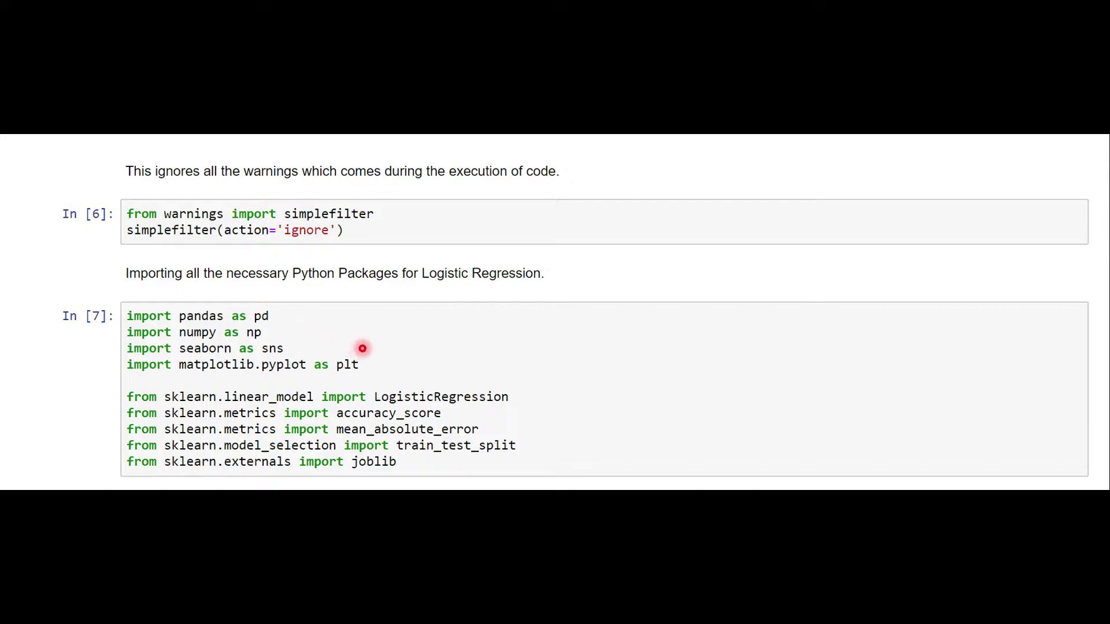
mouse_move(404, 365)
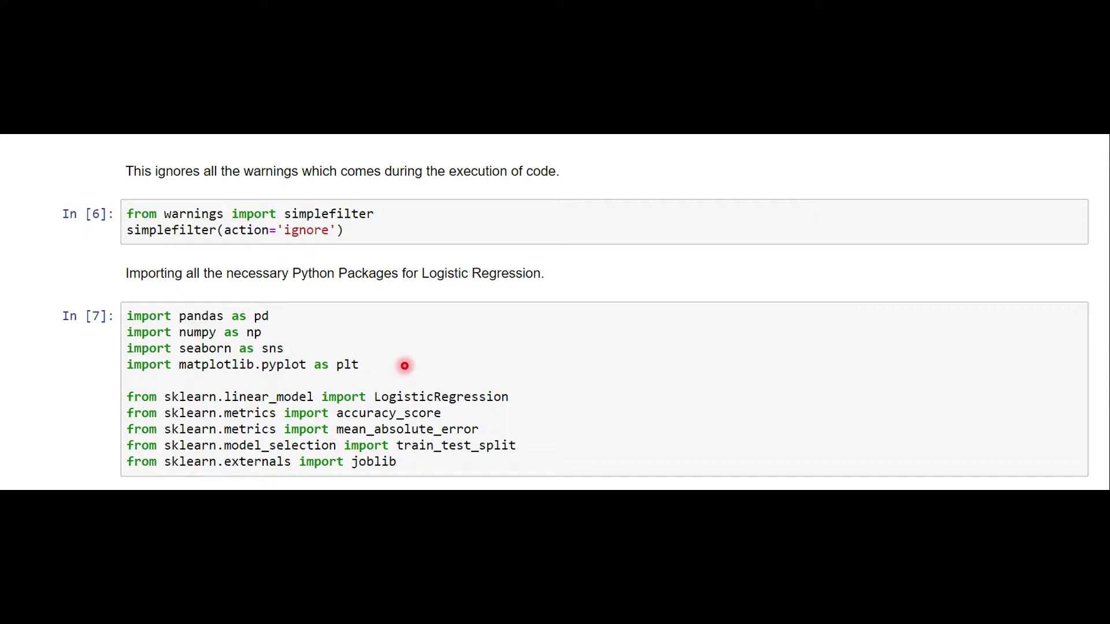
mouse_move(205, 365)
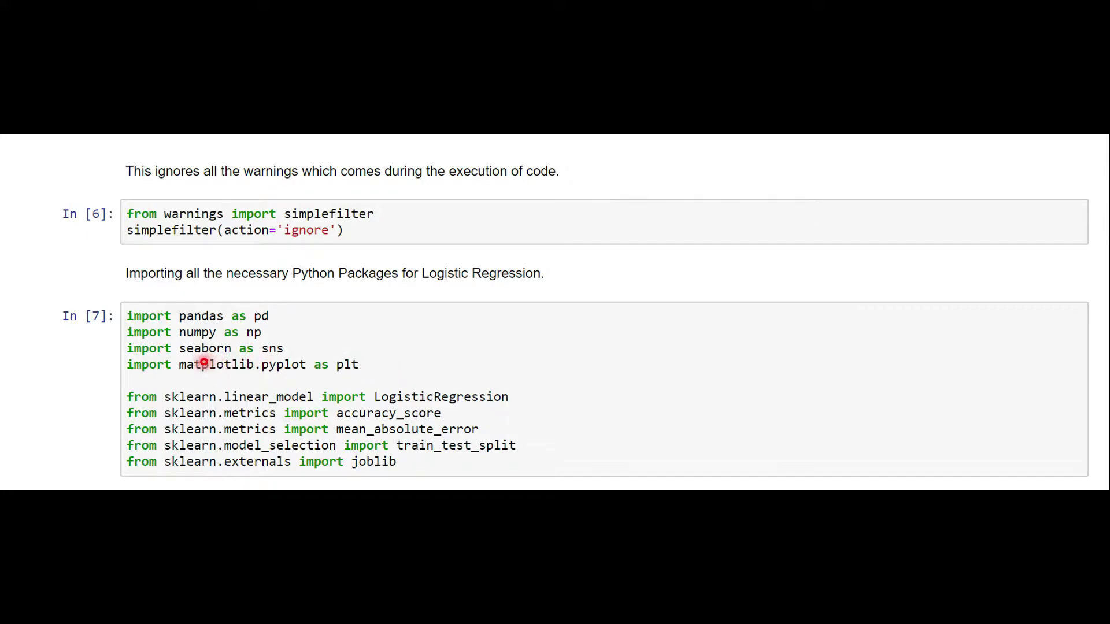
mouse_move(242, 485)
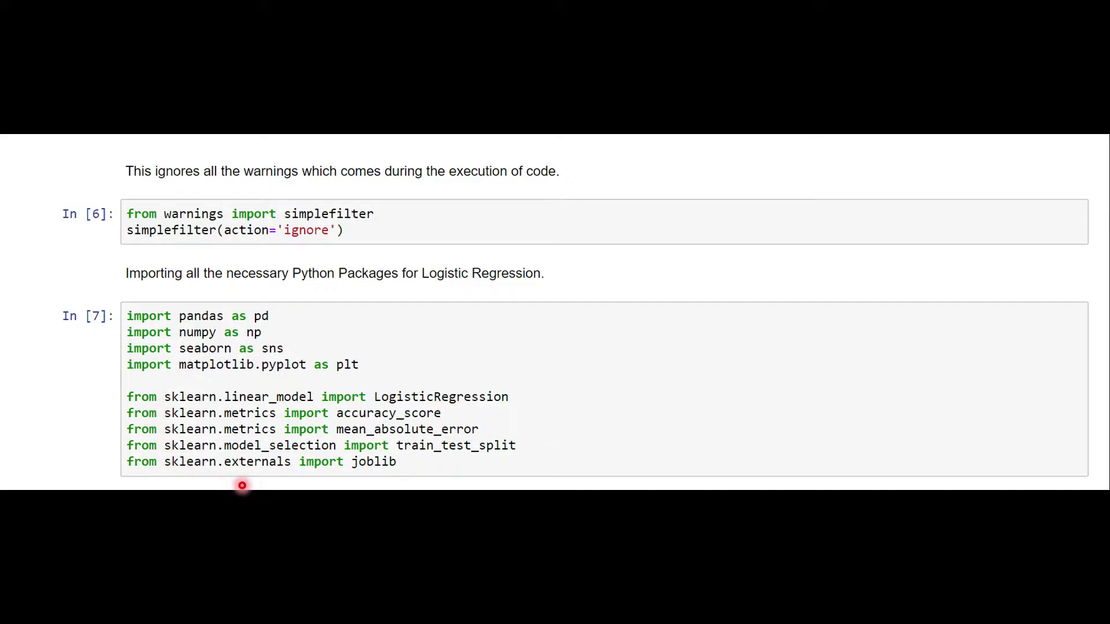
mouse_move(296, 419)
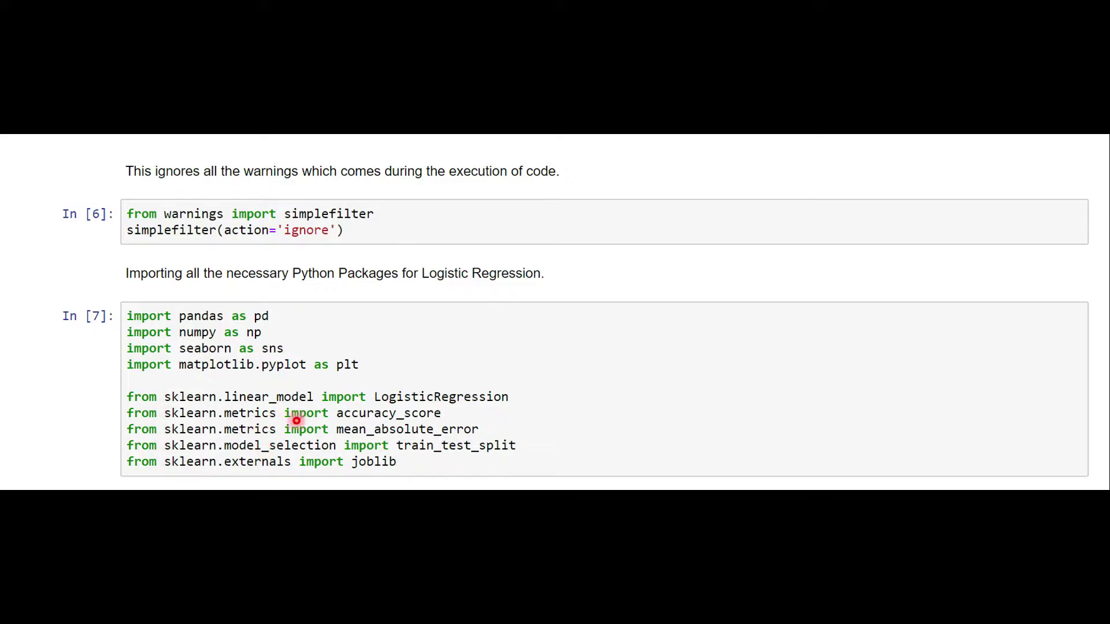
mouse_move(441, 405)
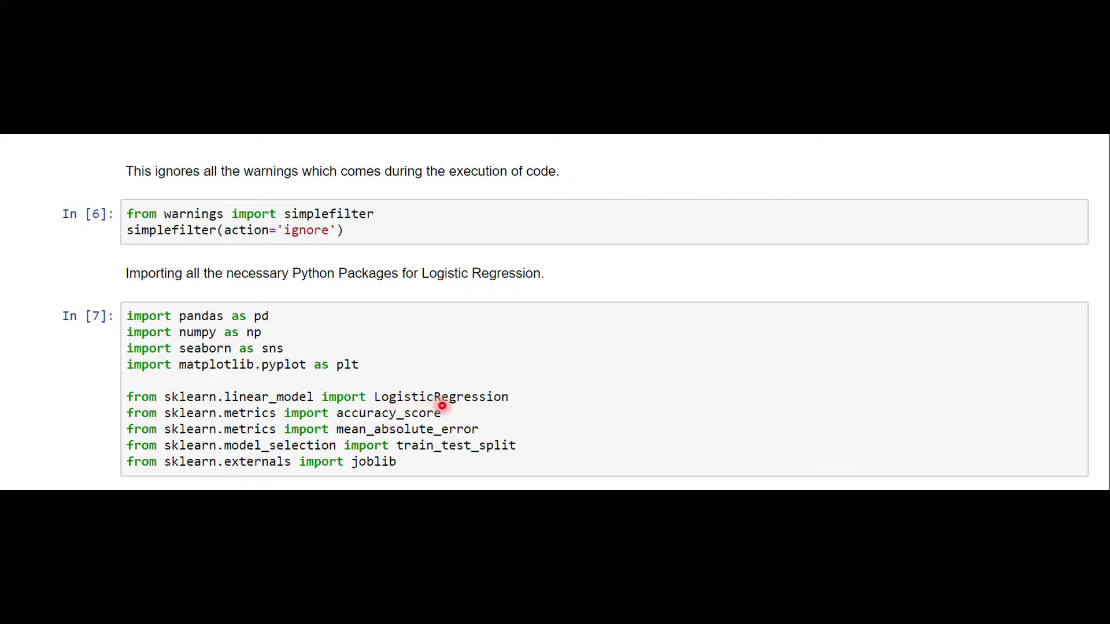
mouse_move(542, 404)
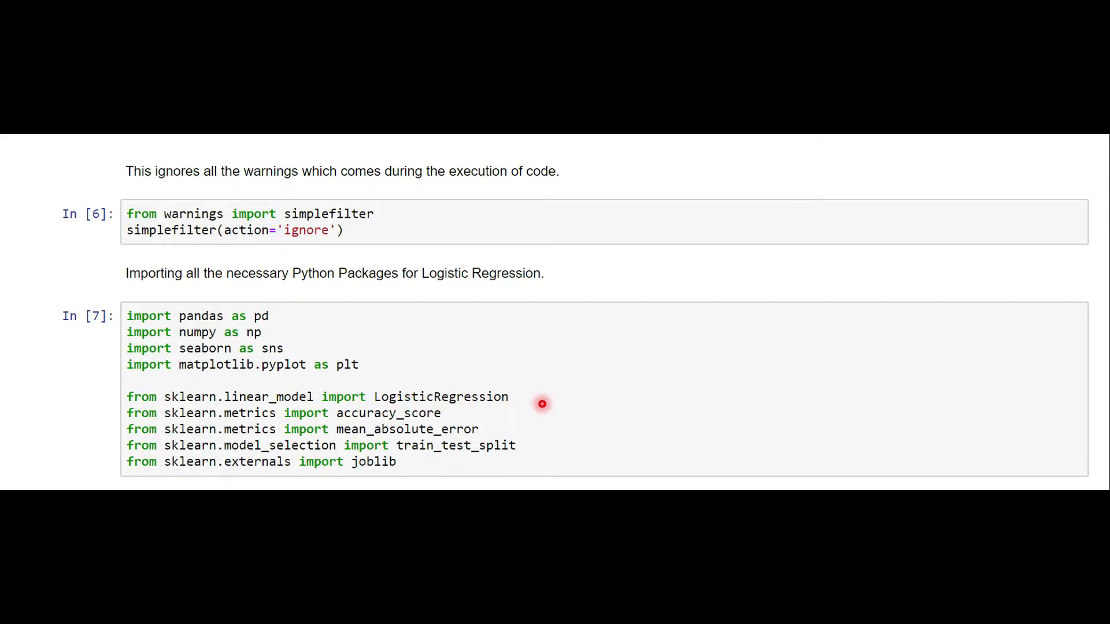
mouse_move(496, 409)
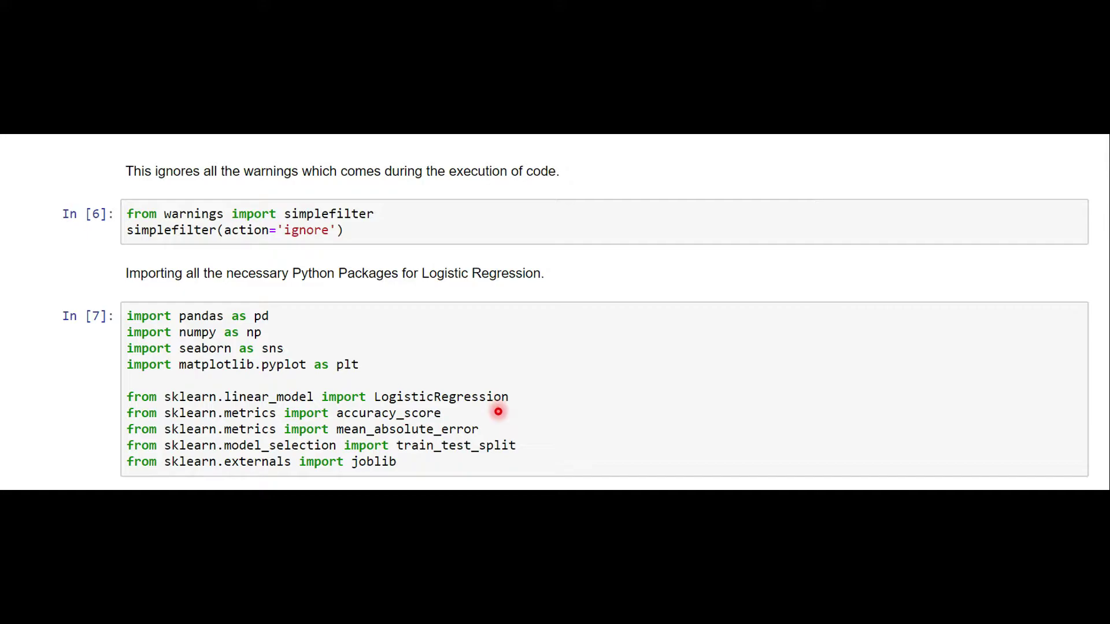
mouse_move(503, 427)
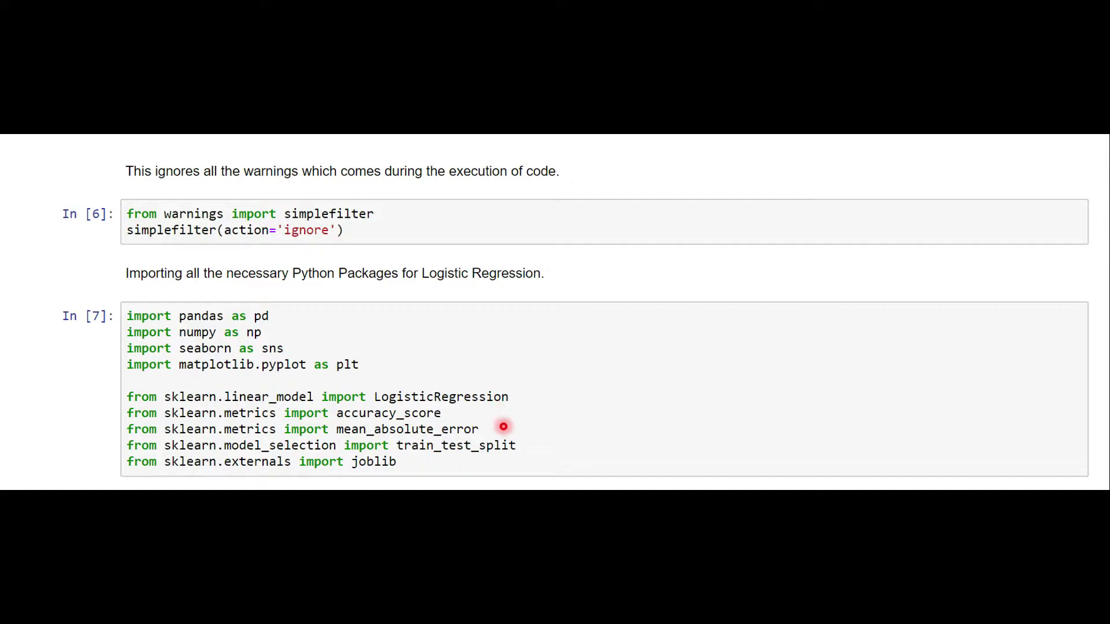
mouse_move(528, 440)
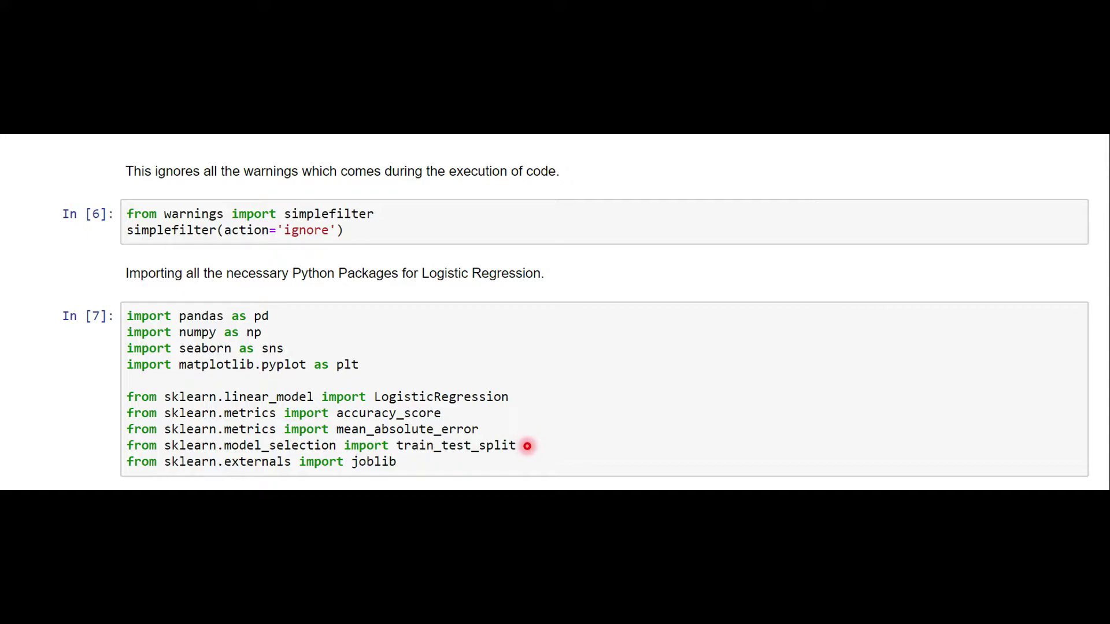
mouse_move(338, 457)
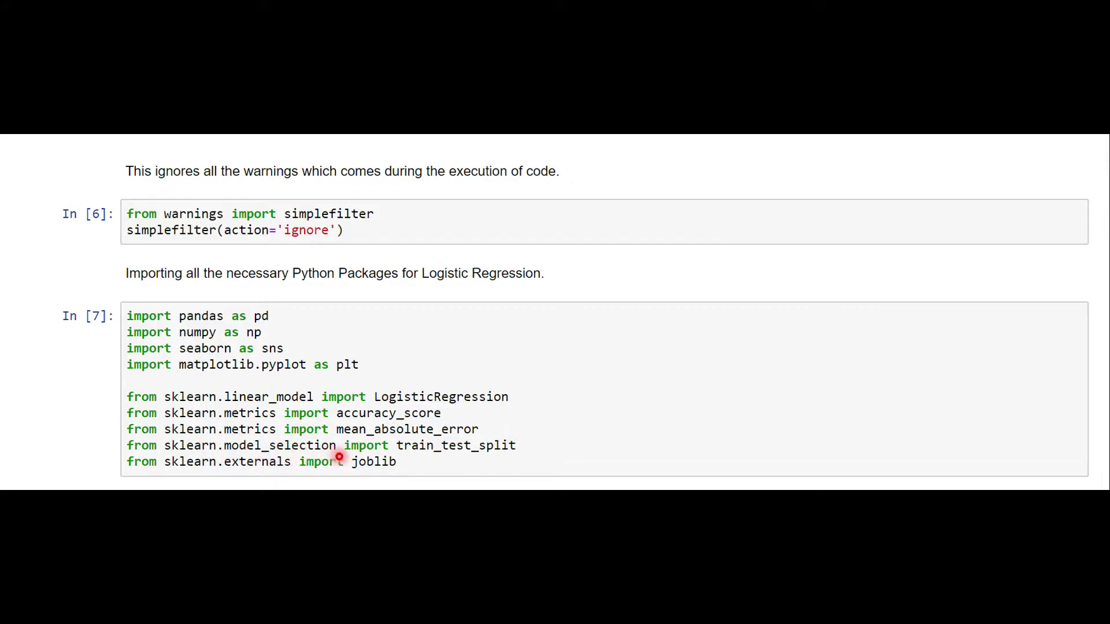
mouse_move(378, 461)
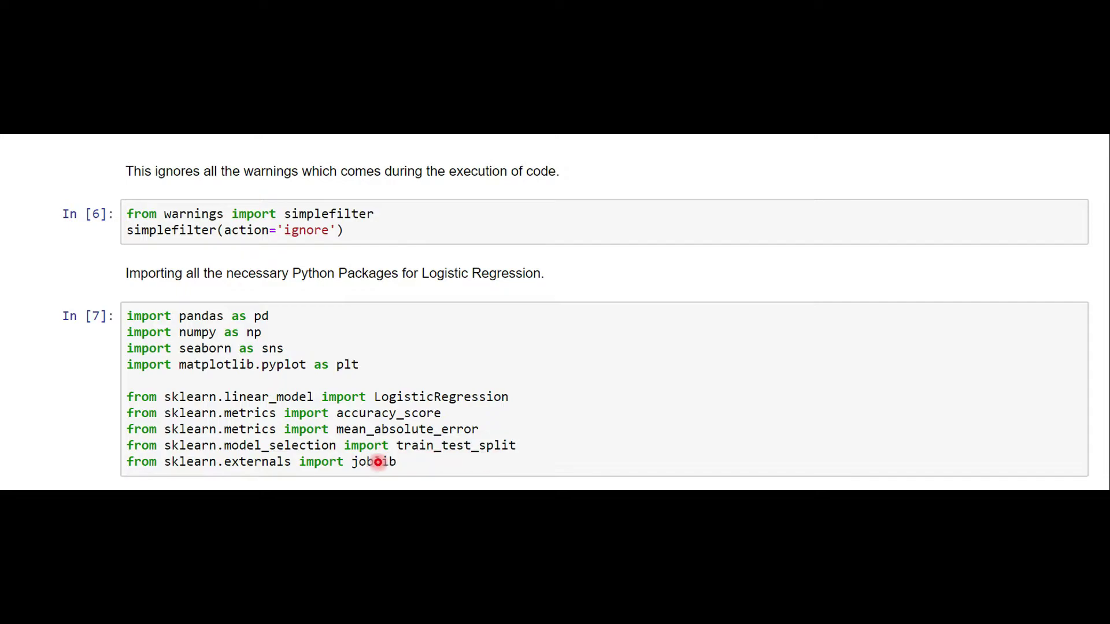
mouse_move(396, 480)
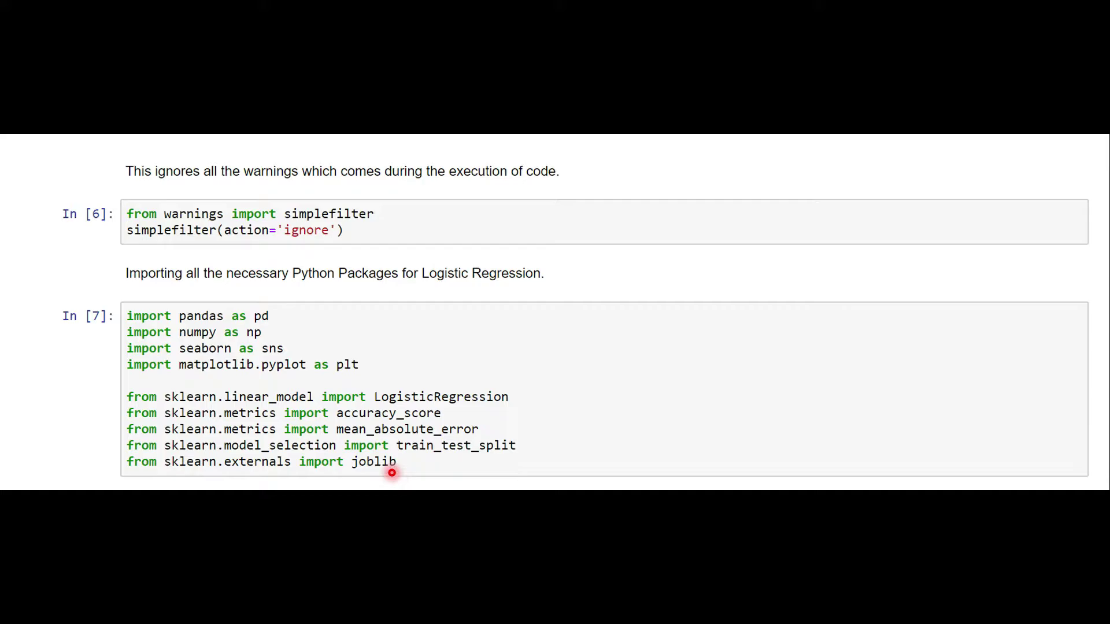
scroll(down, 3)
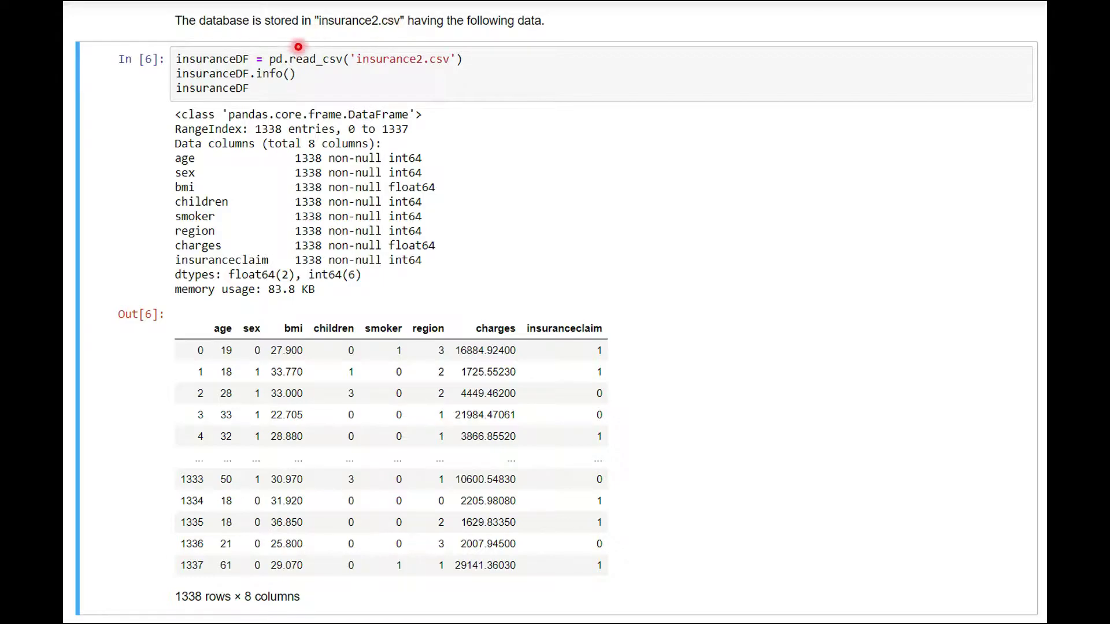
mouse_move(366, 72)
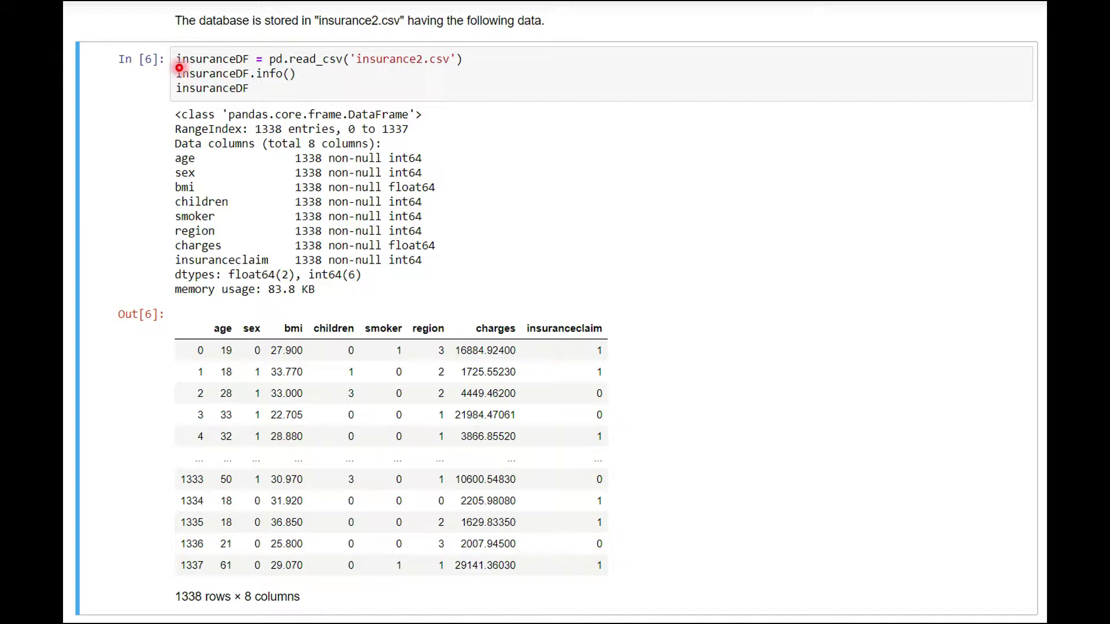
mouse_move(248, 72)
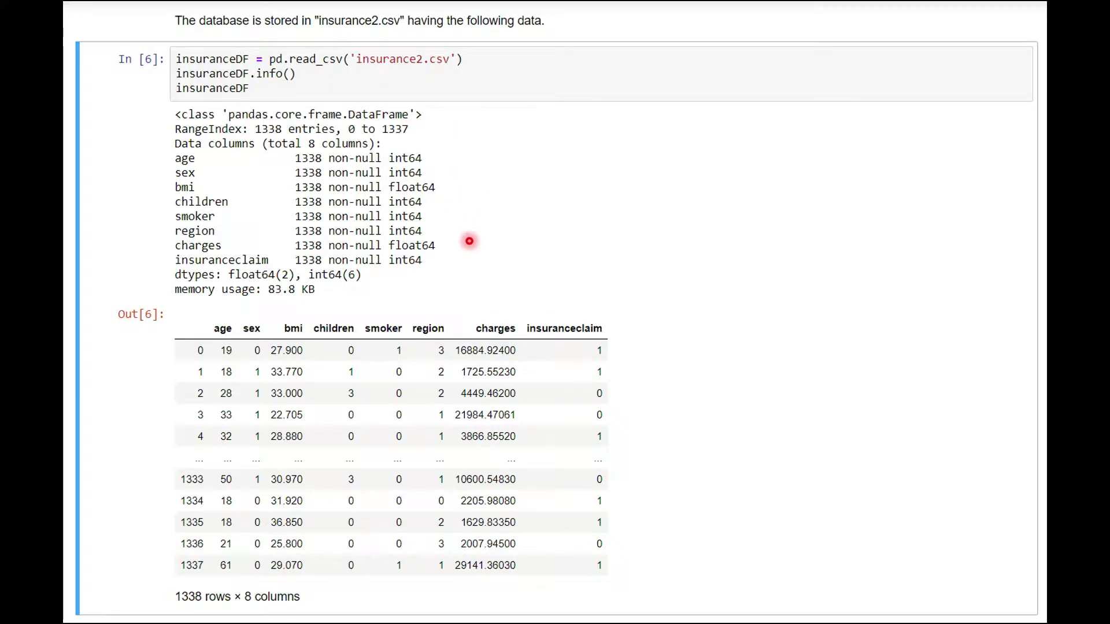
mouse_move(273, 283)
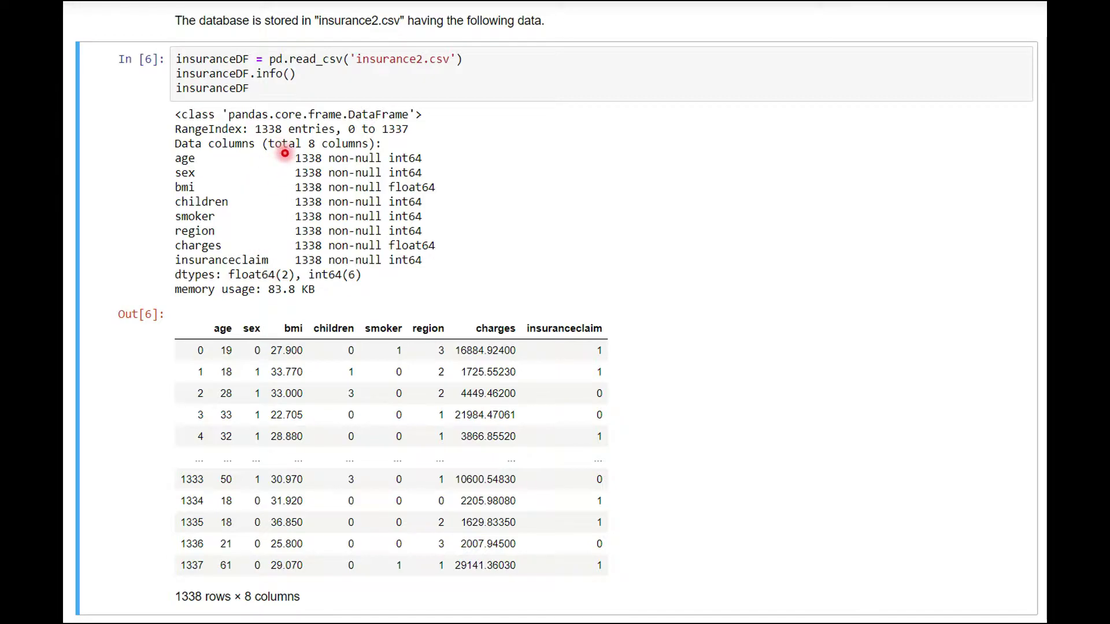
mouse_move(288, 216)
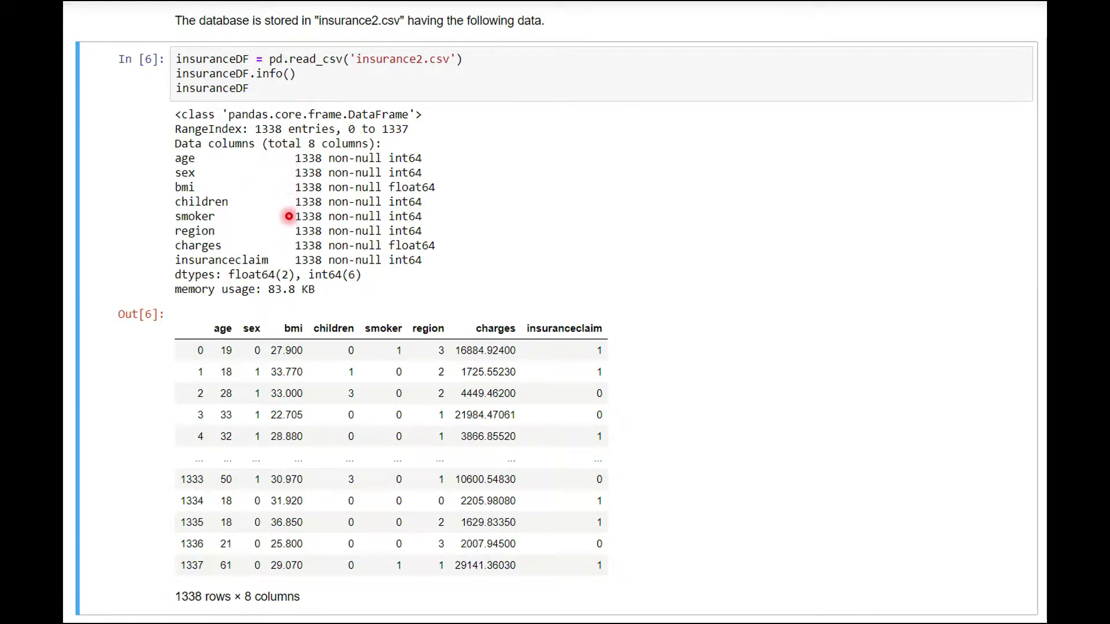
mouse_move(133, 146)
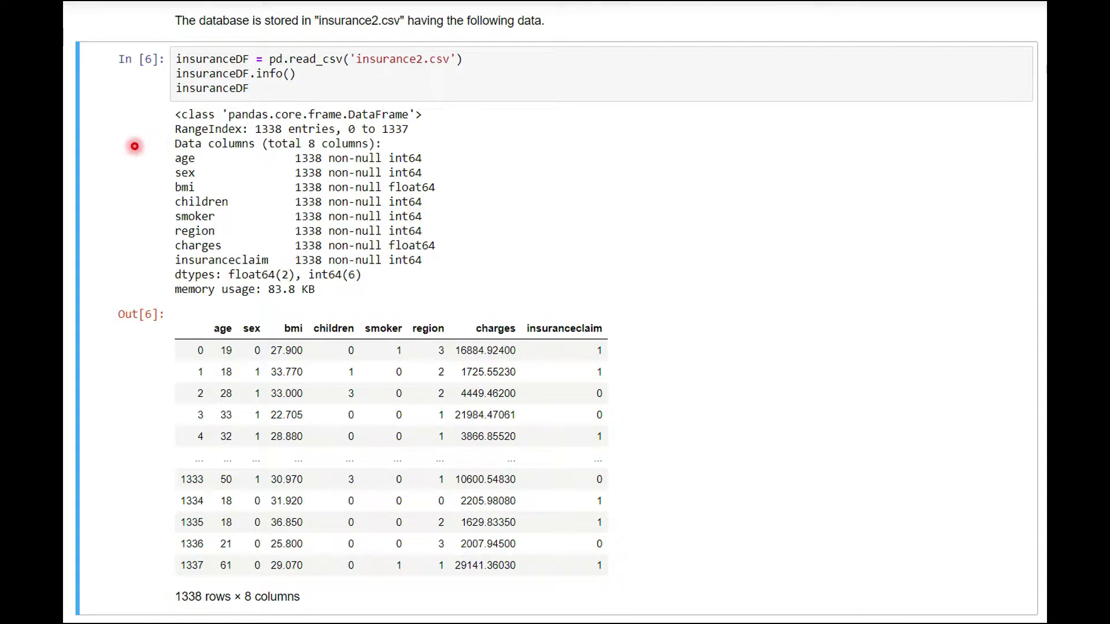
mouse_move(200, 183)
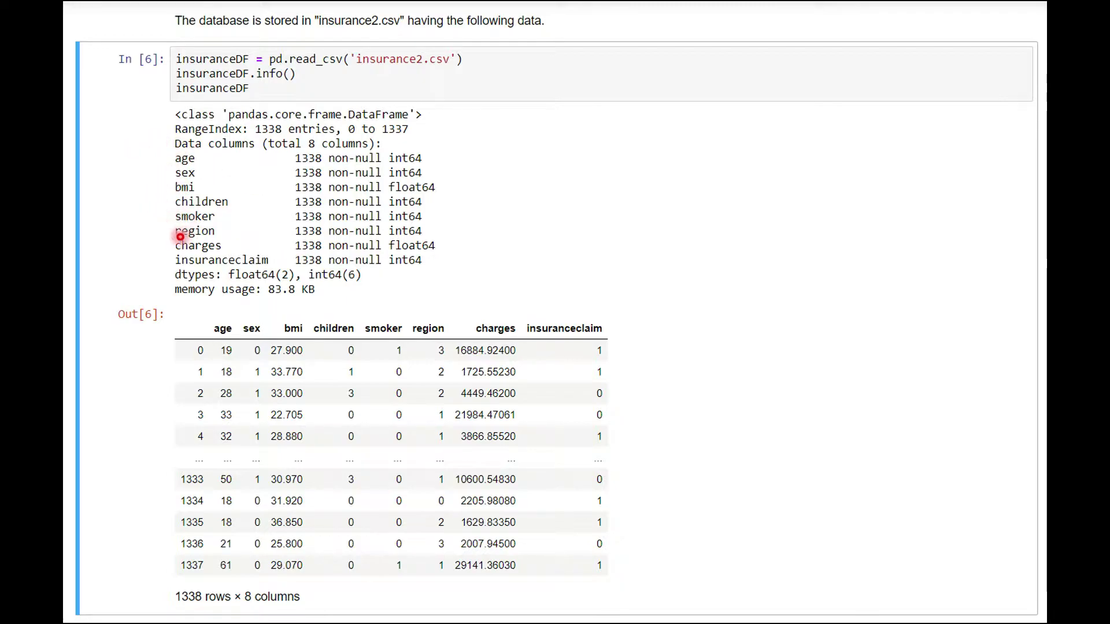
mouse_move(199, 259)
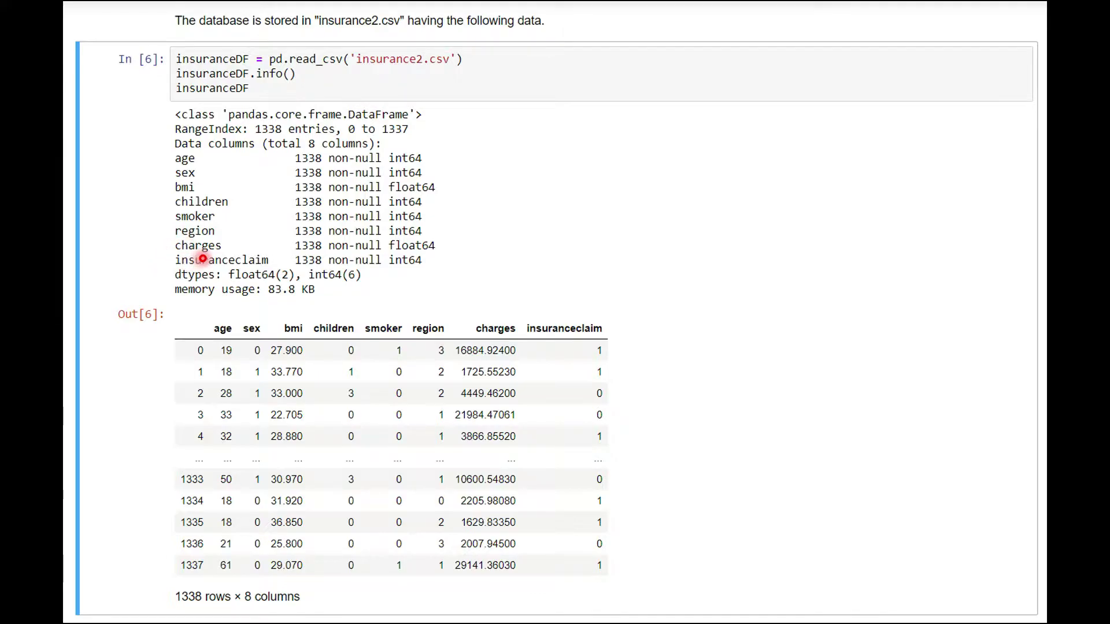
mouse_move(184, 102)
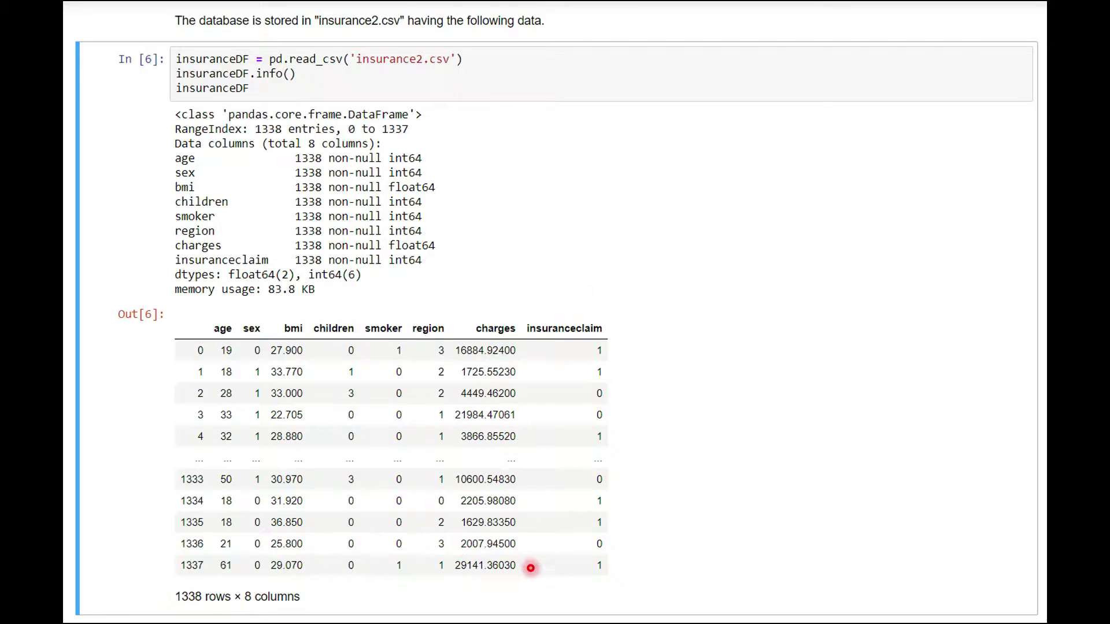
mouse_move(572, 601)
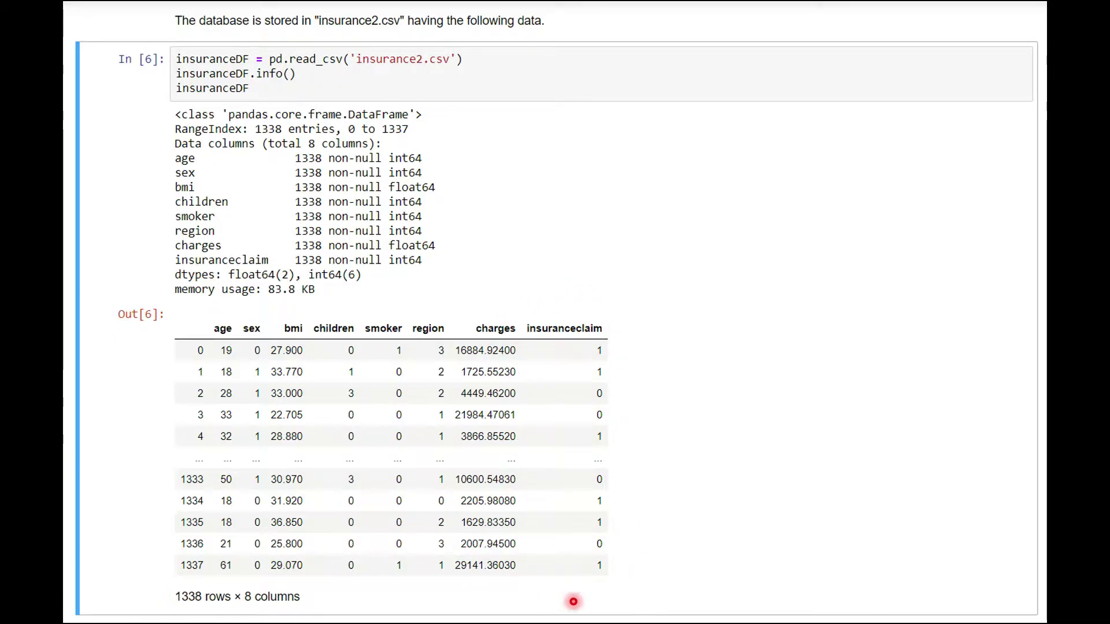
mouse_move(619, 584)
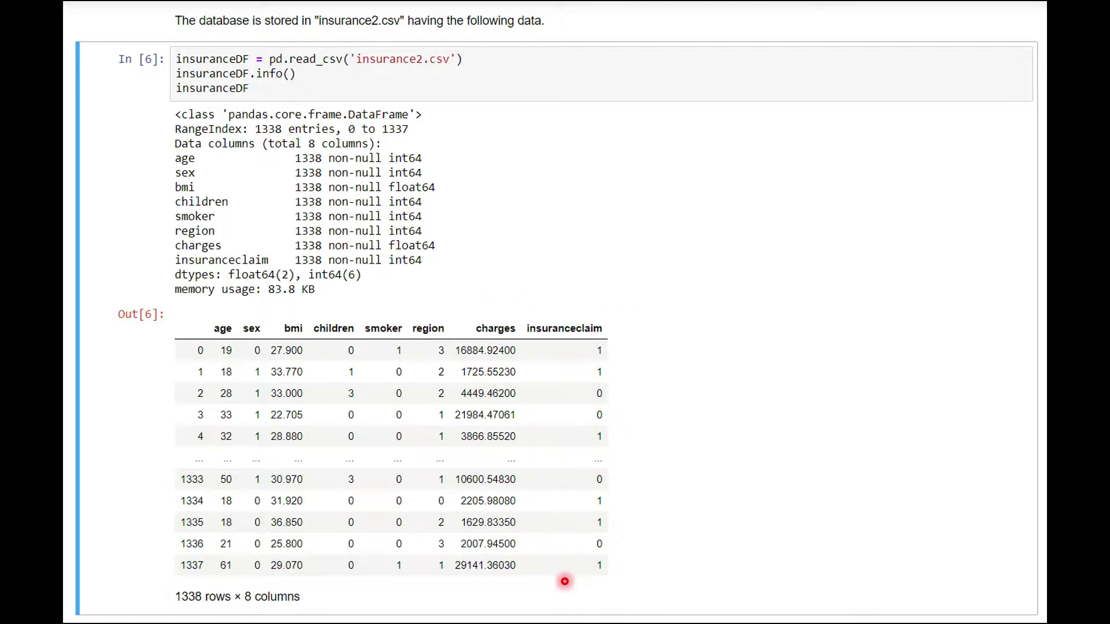
scroll(down, 3)
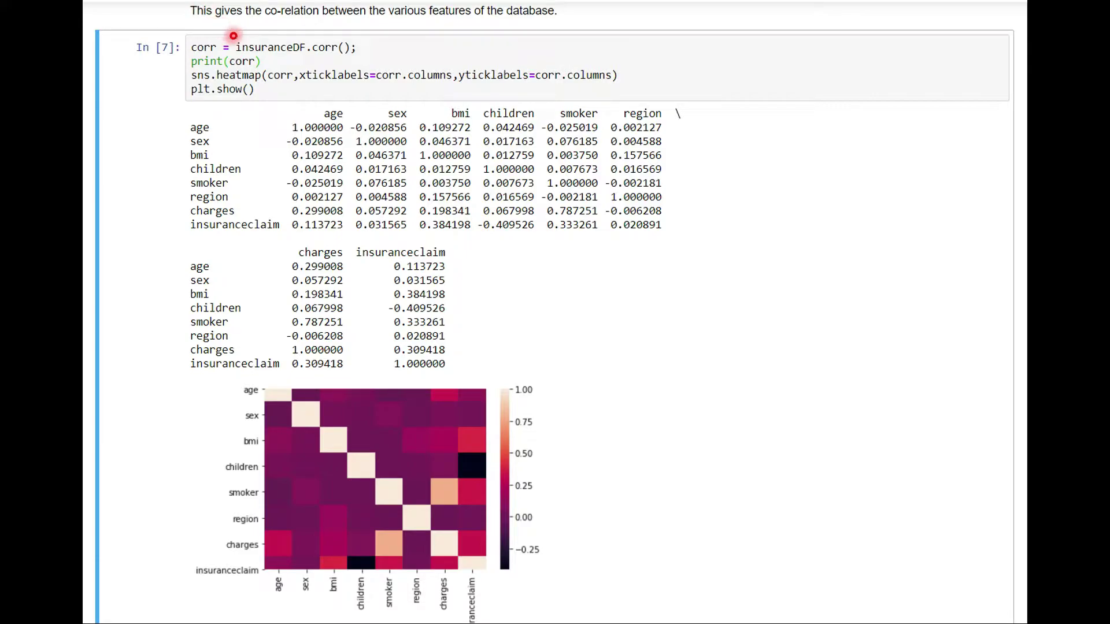
mouse_move(329, 60)
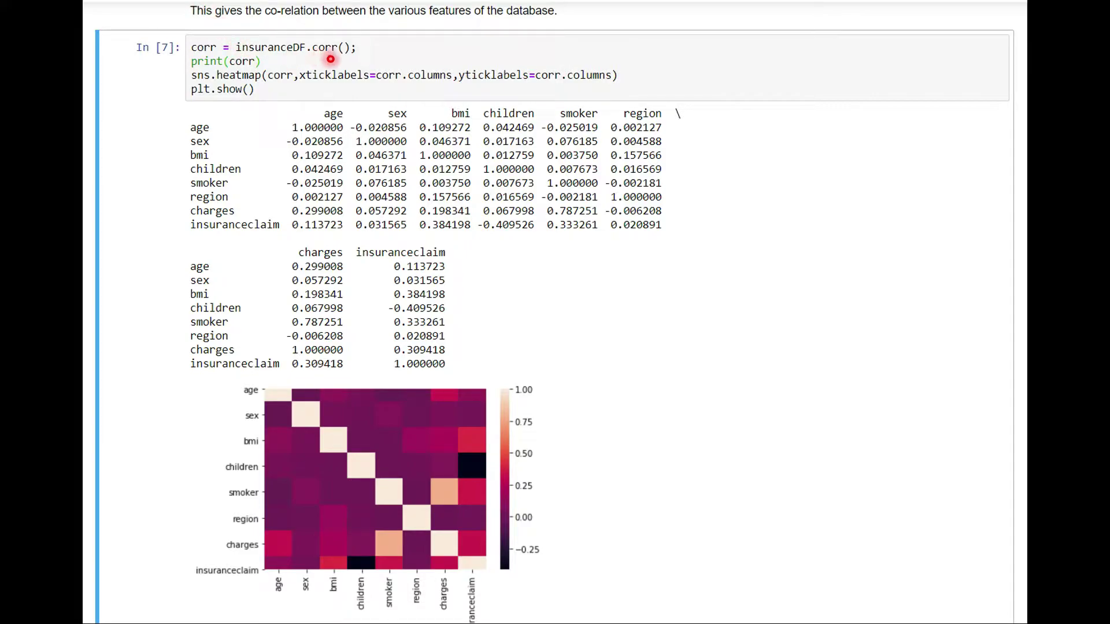
mouse_move(306, 34)
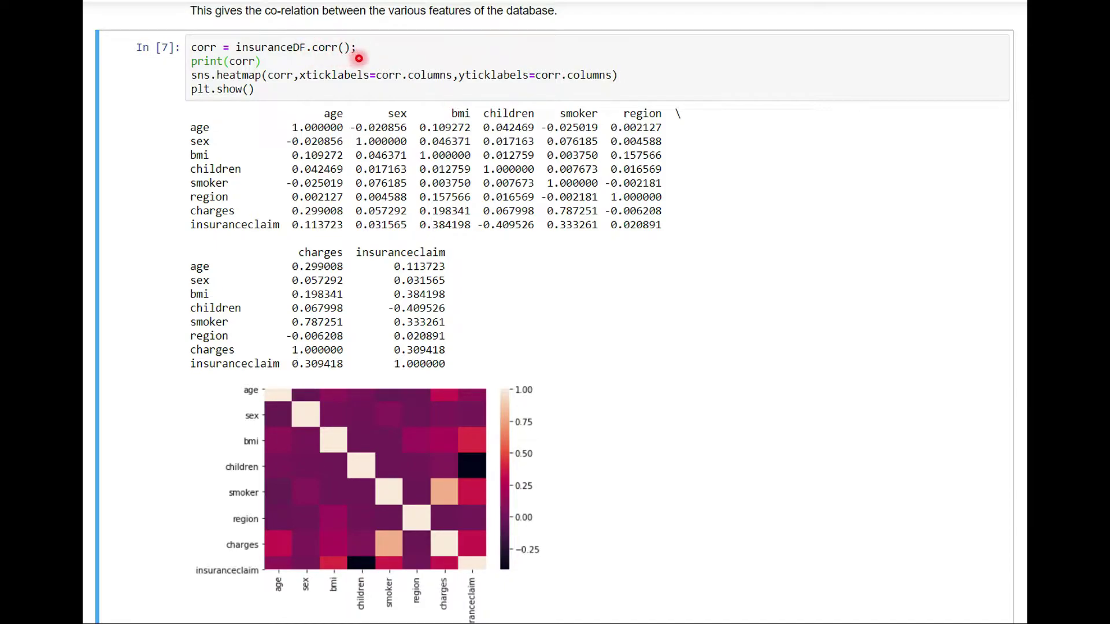
mouse_move(287, 64)
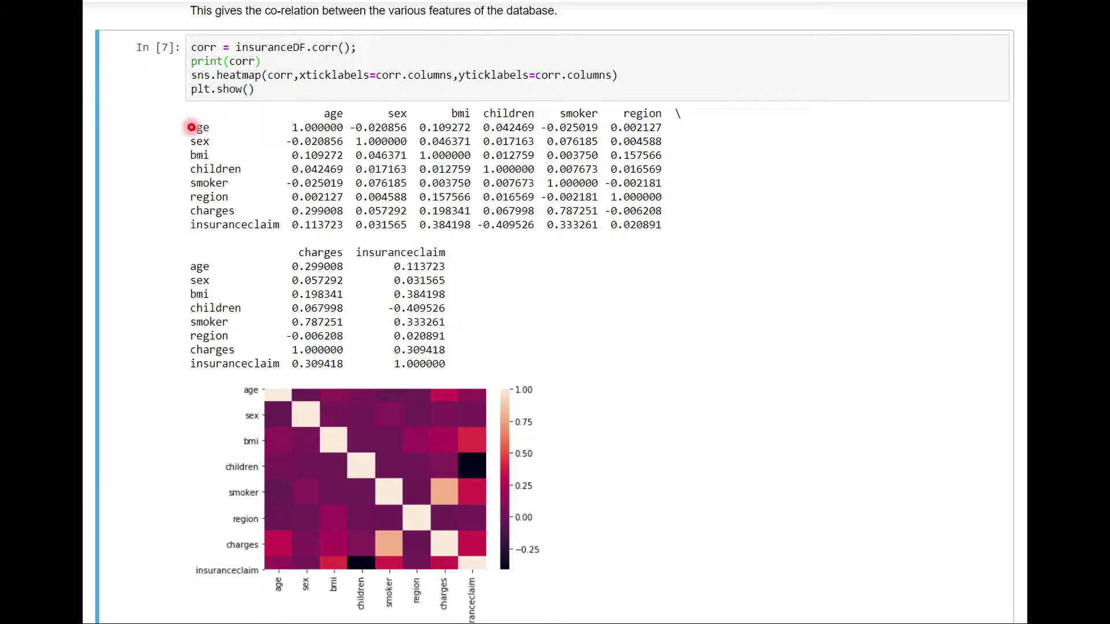
mouse_move(305, 211)
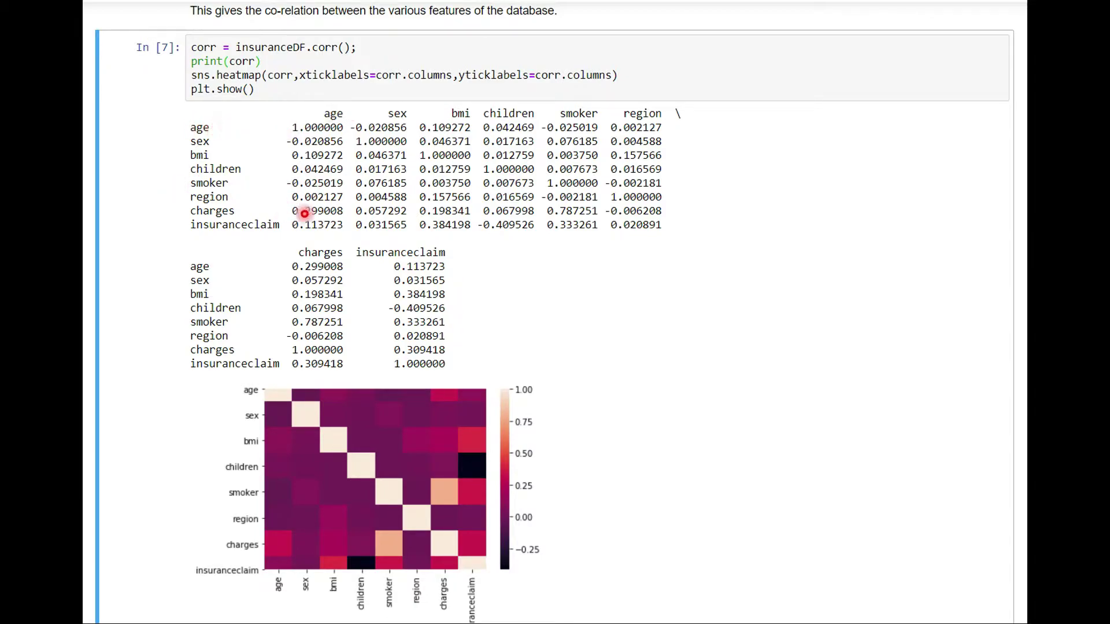
mouse_move(318, 218)
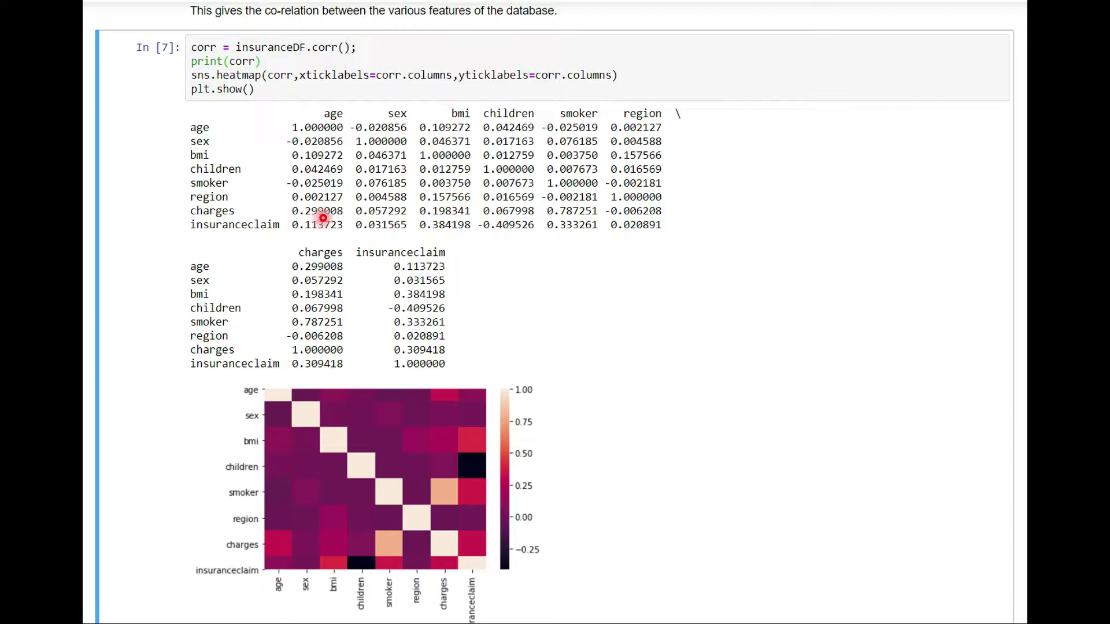
mouse_move(618, 457)
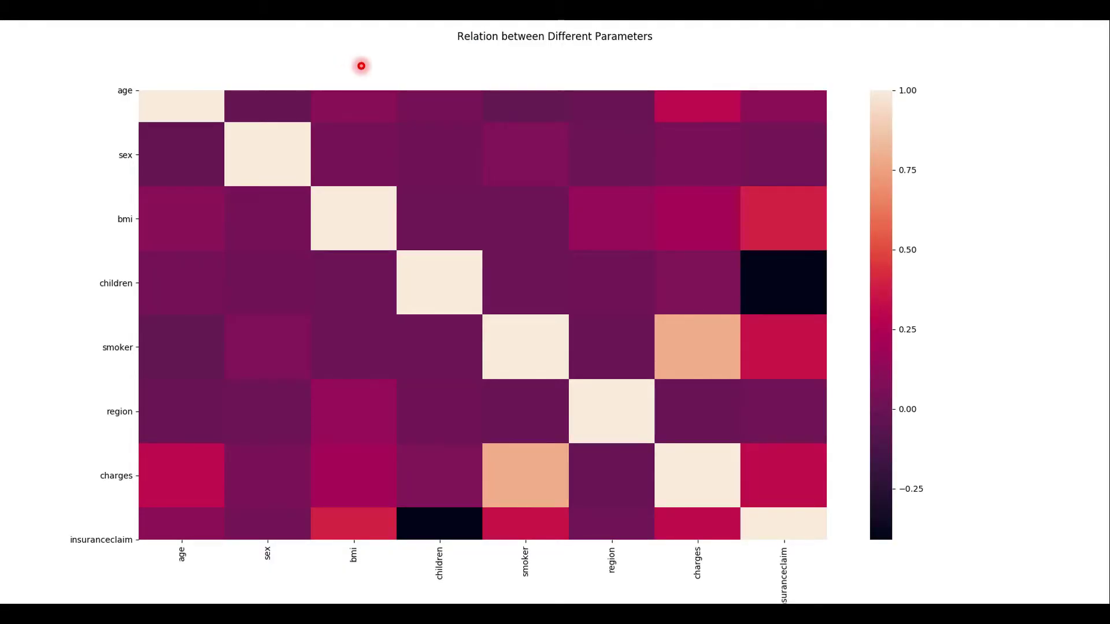
mouse_move(114, 52)
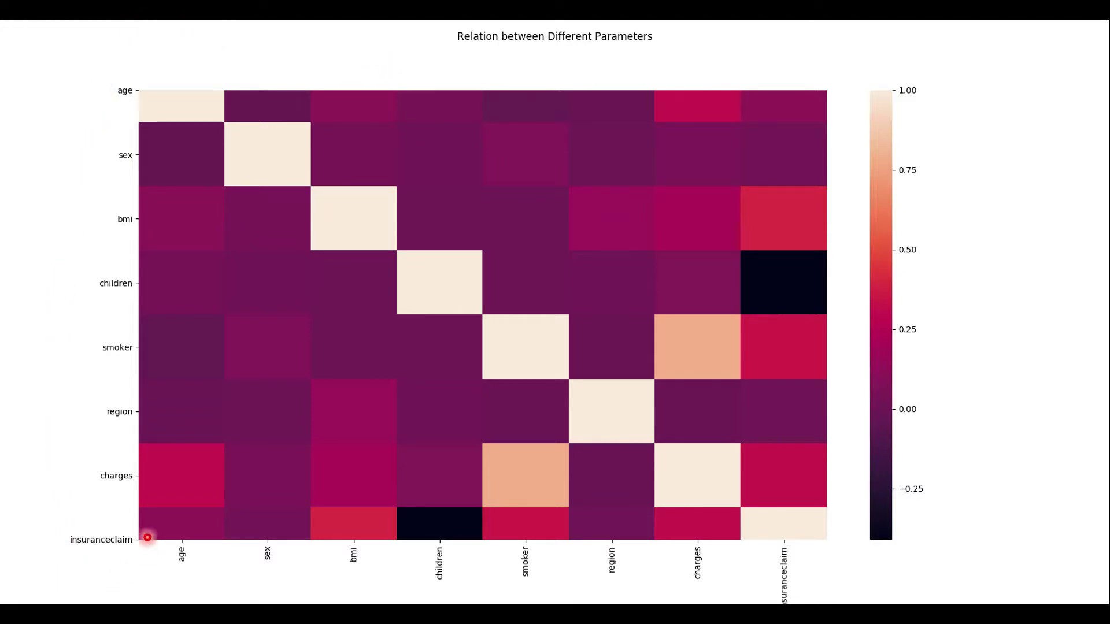
mouse_move(95, 23)
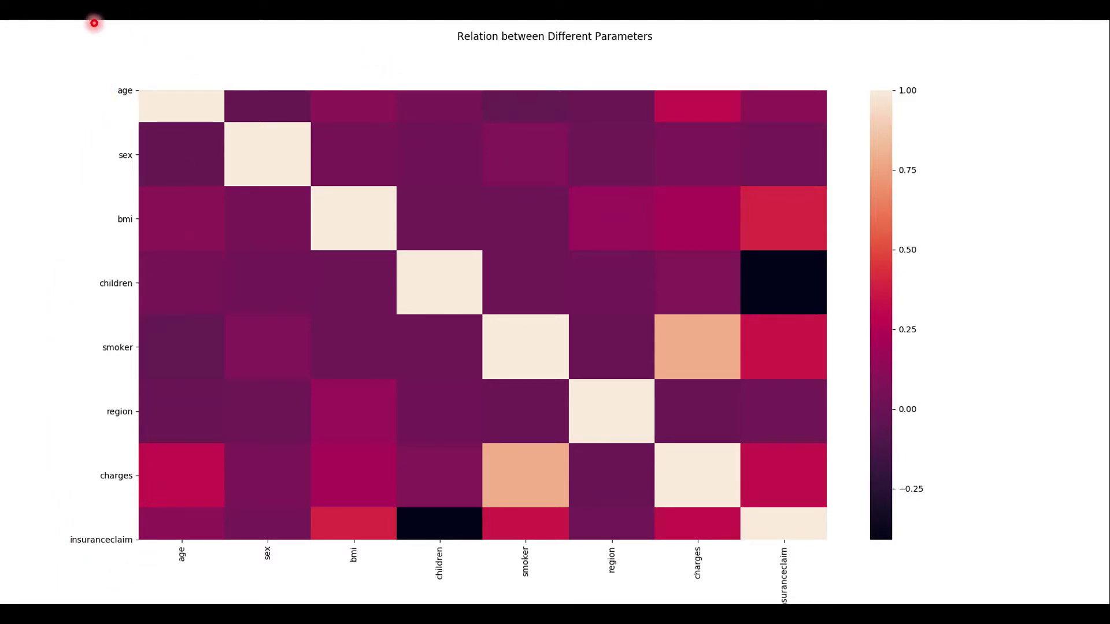
mouse_move(853, 602)
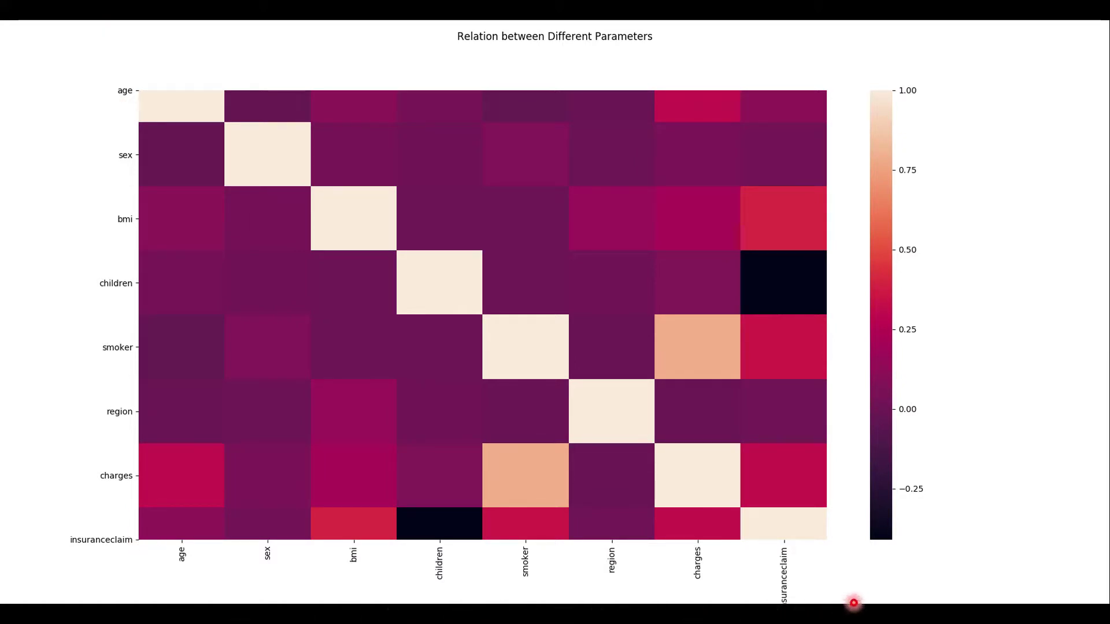
mouse_move(148, 241)
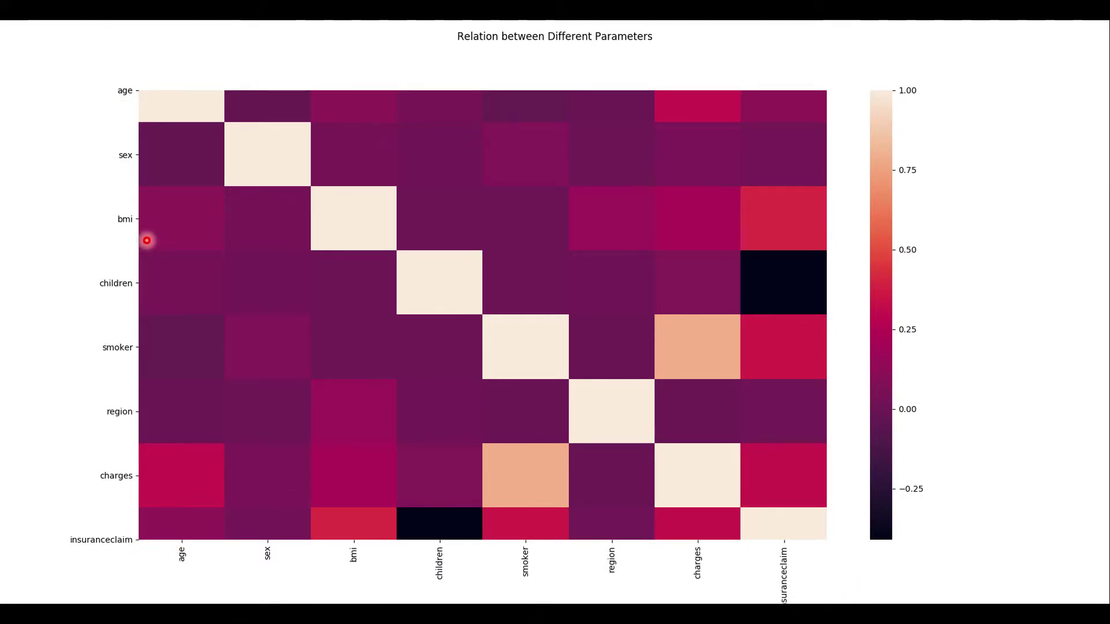
mouse_move(179, 170)
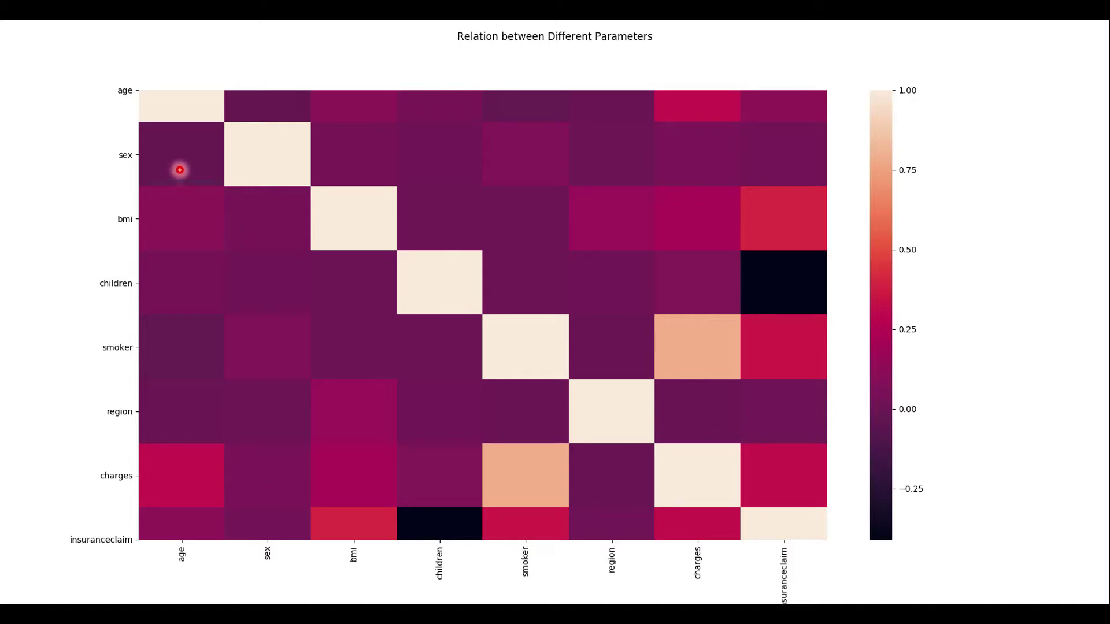
mouse_move(181, 106)
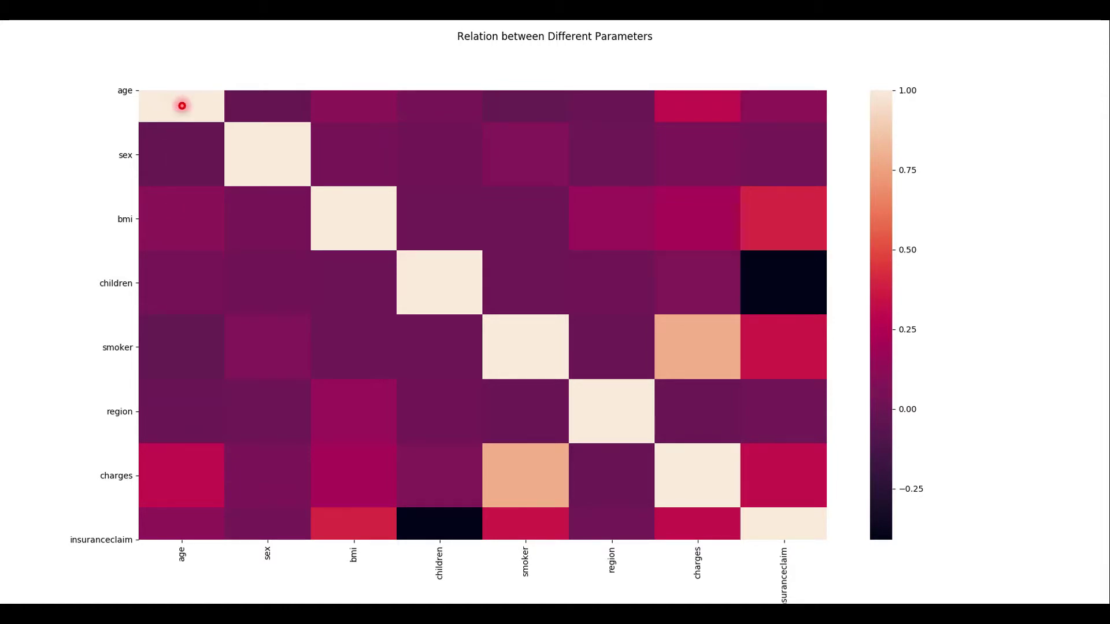
mouse_move(782, 515)
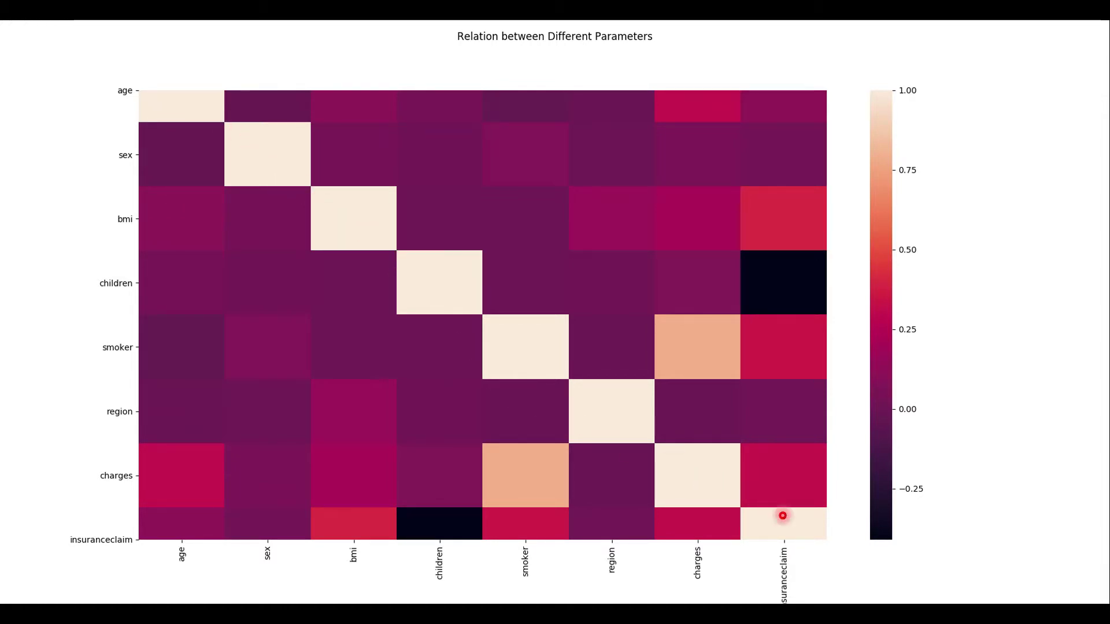
mouse_move(409, 595)
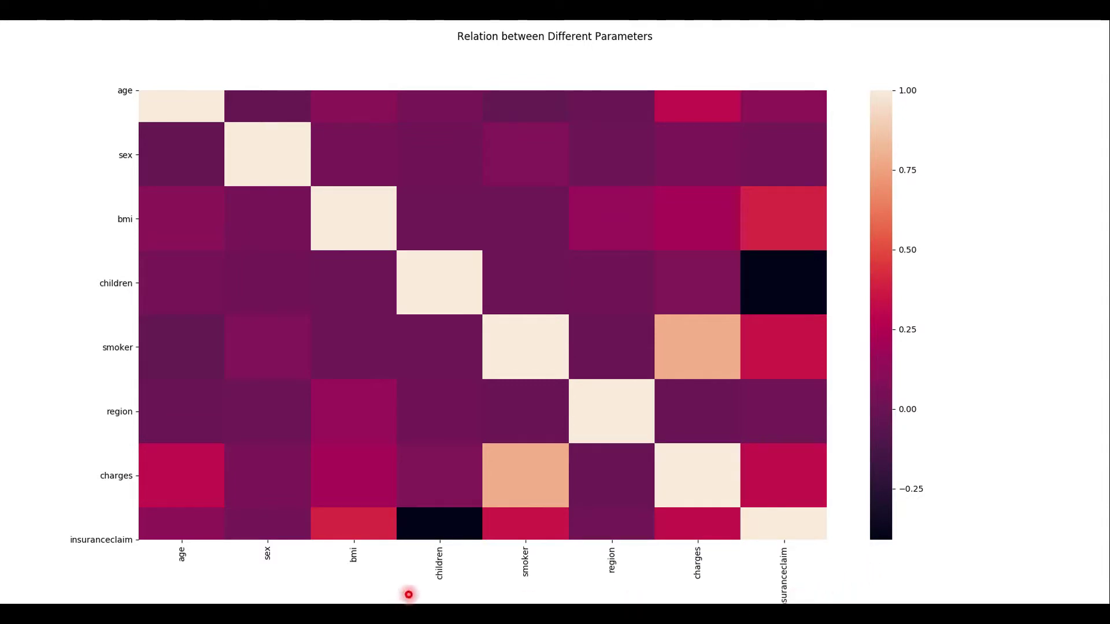
mouse_move(692, 123)
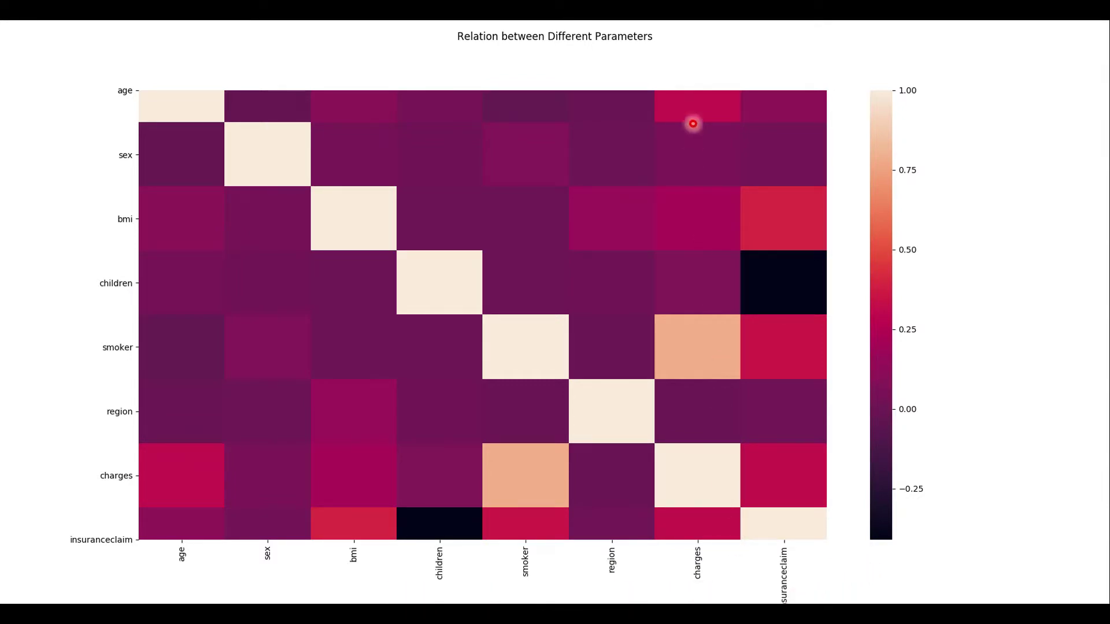
mouse_move(719, 571)
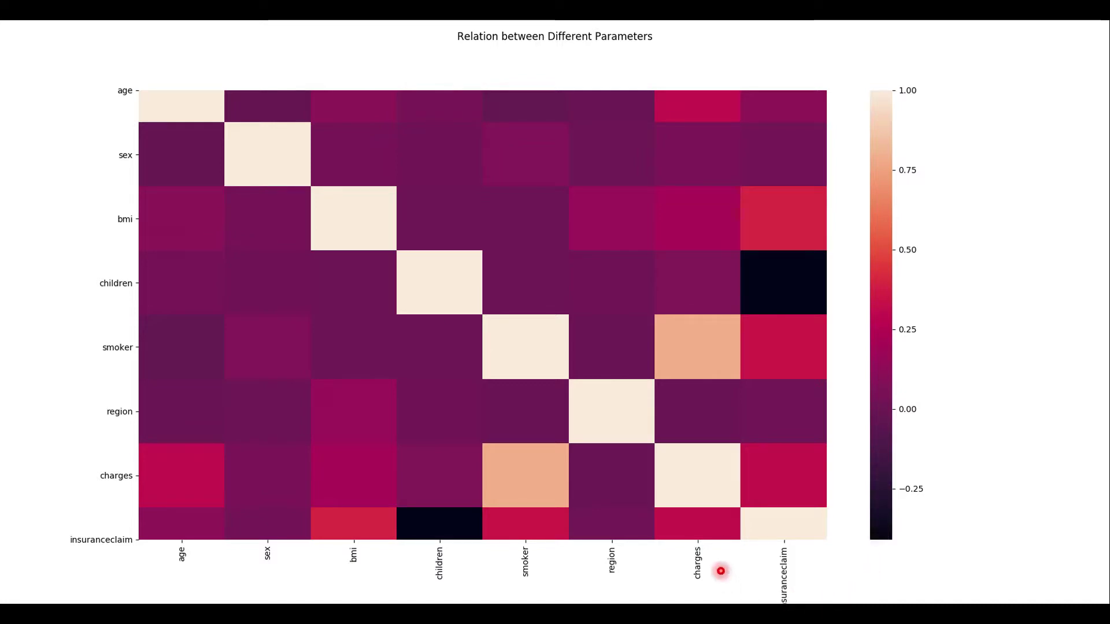
mouse_move(721, 425)
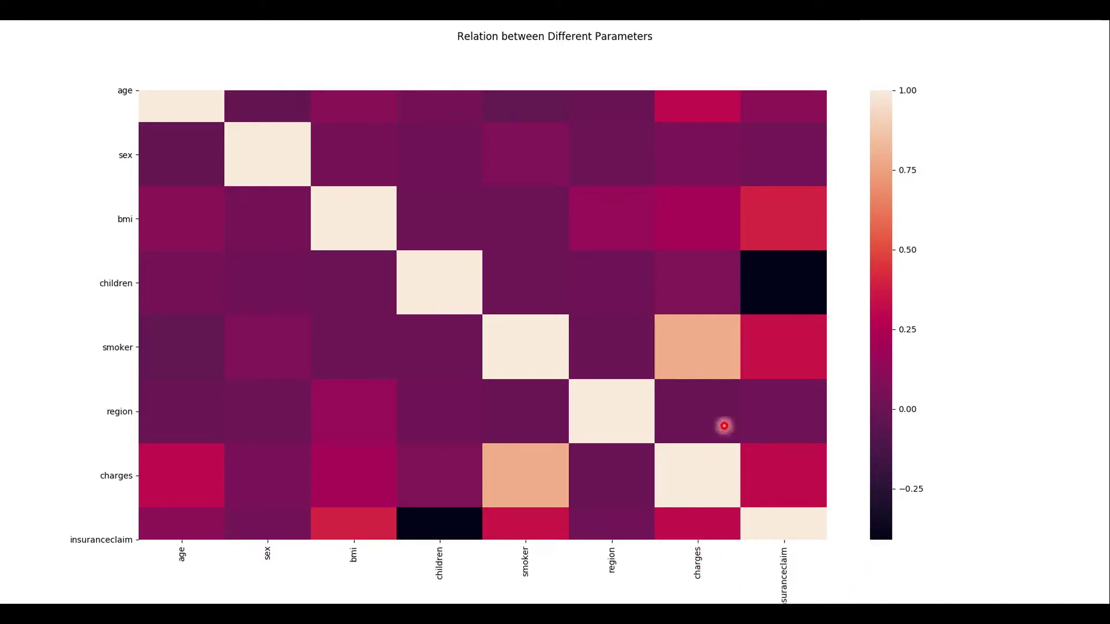
mouse_move(722, 374)
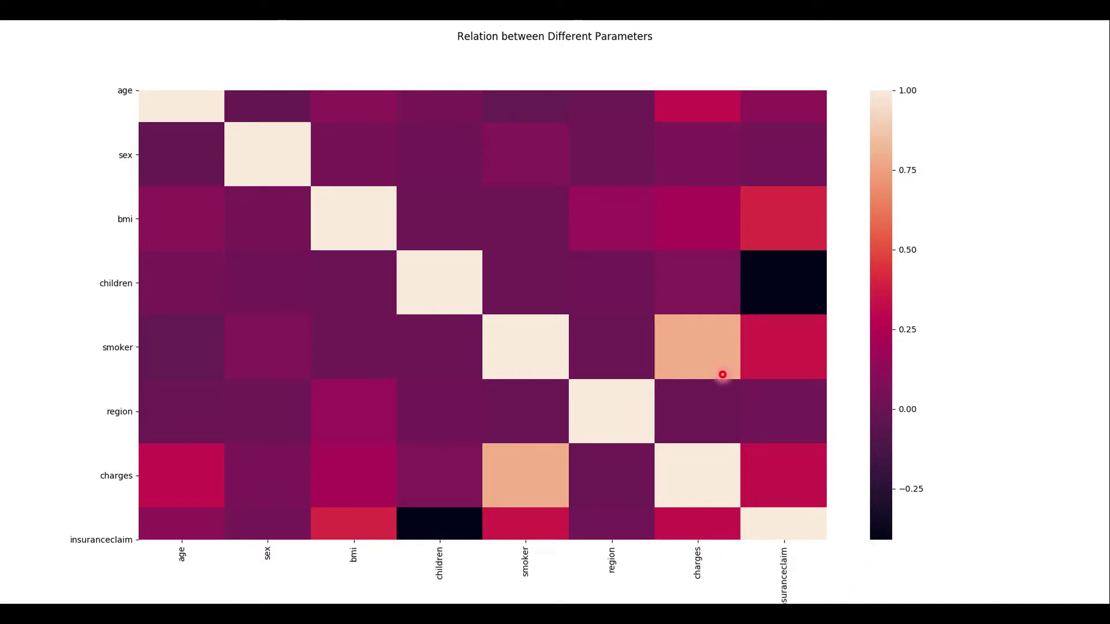
mouse_move(720, 257)
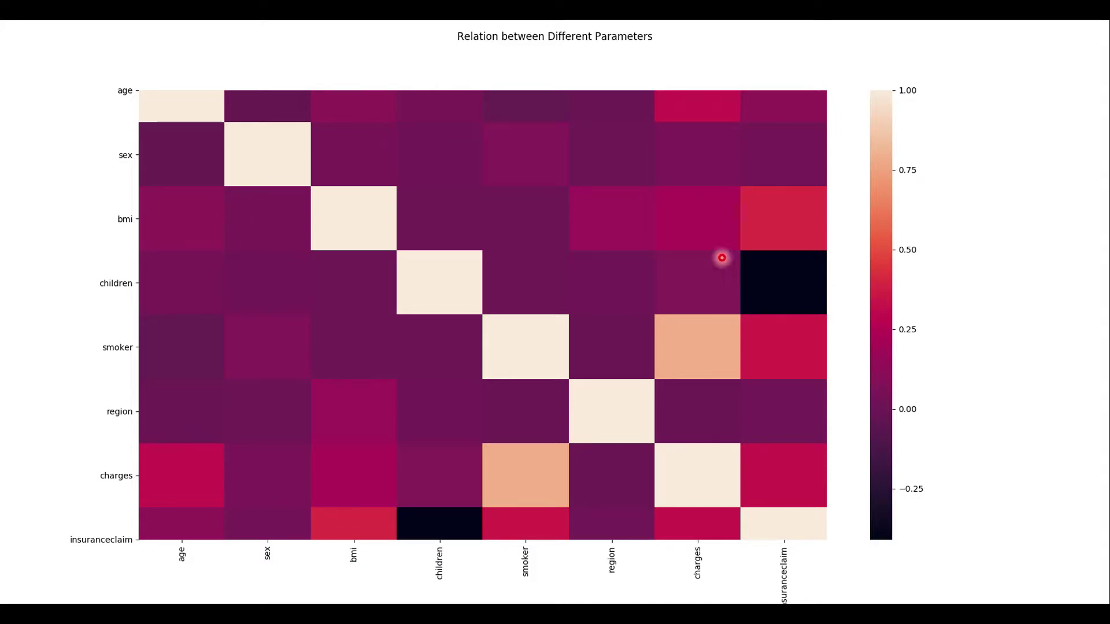
mouse_move(802, 214)
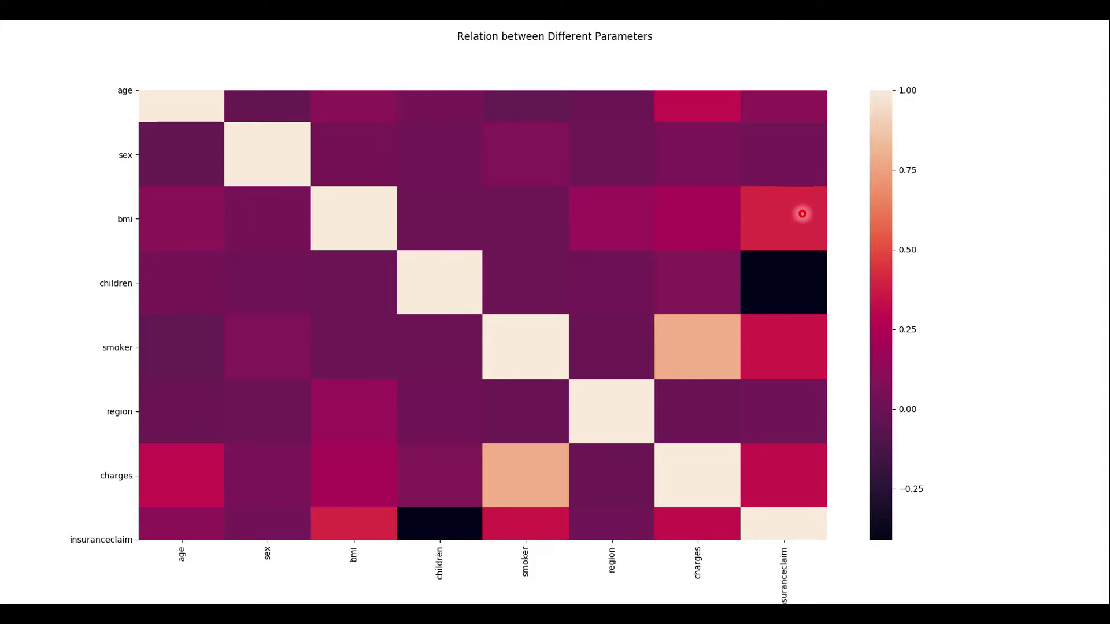
mouse_move(786, 347)
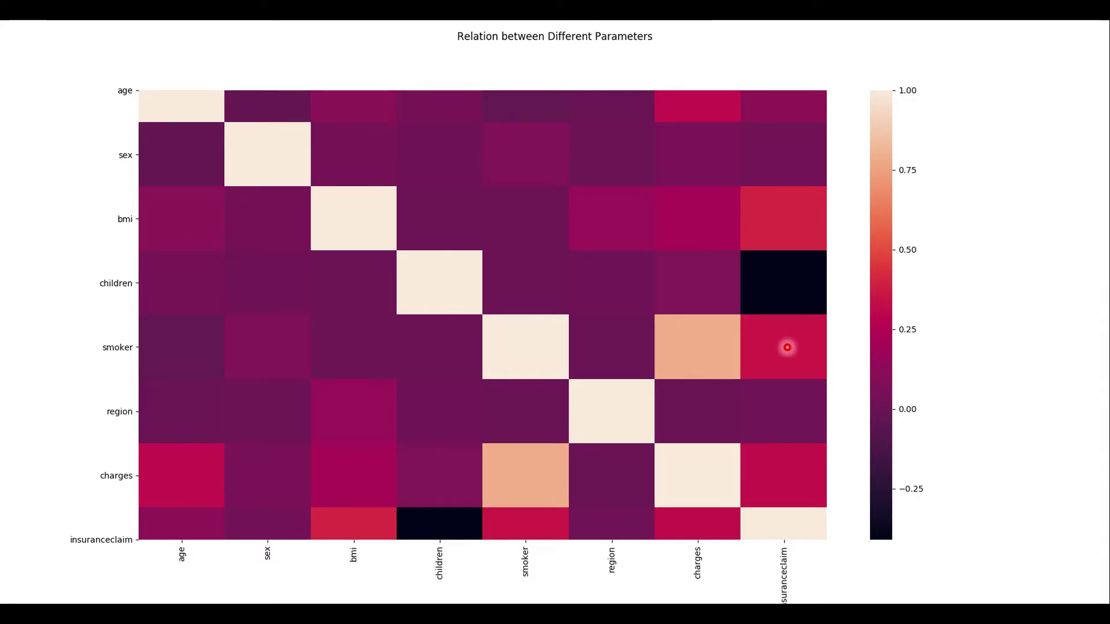
mouse_move(847, 345)
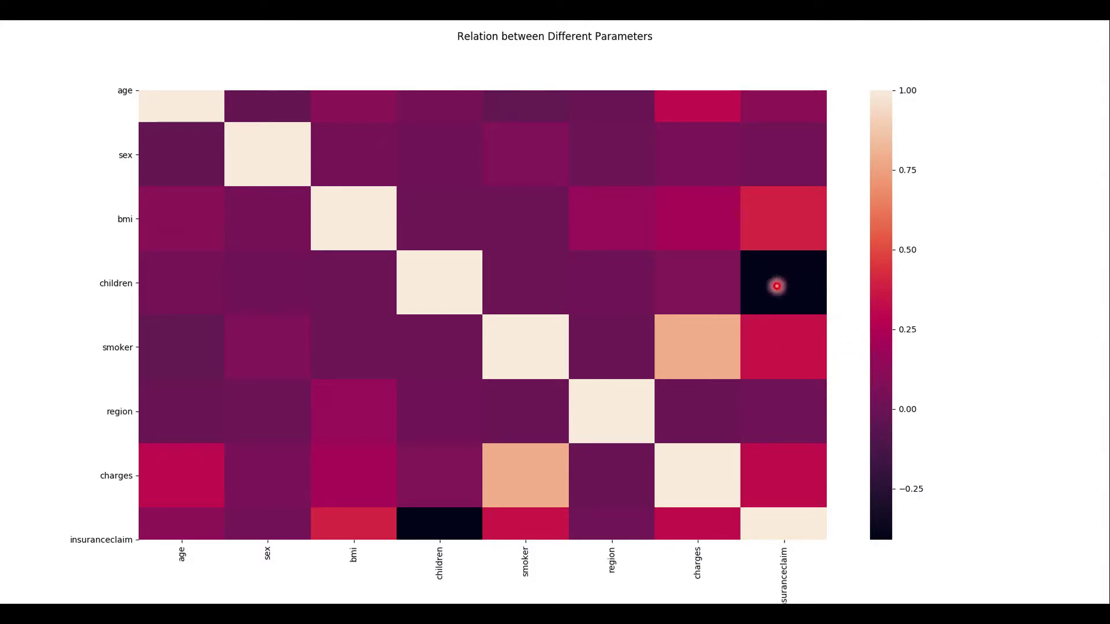
mouse_move(798, 289)
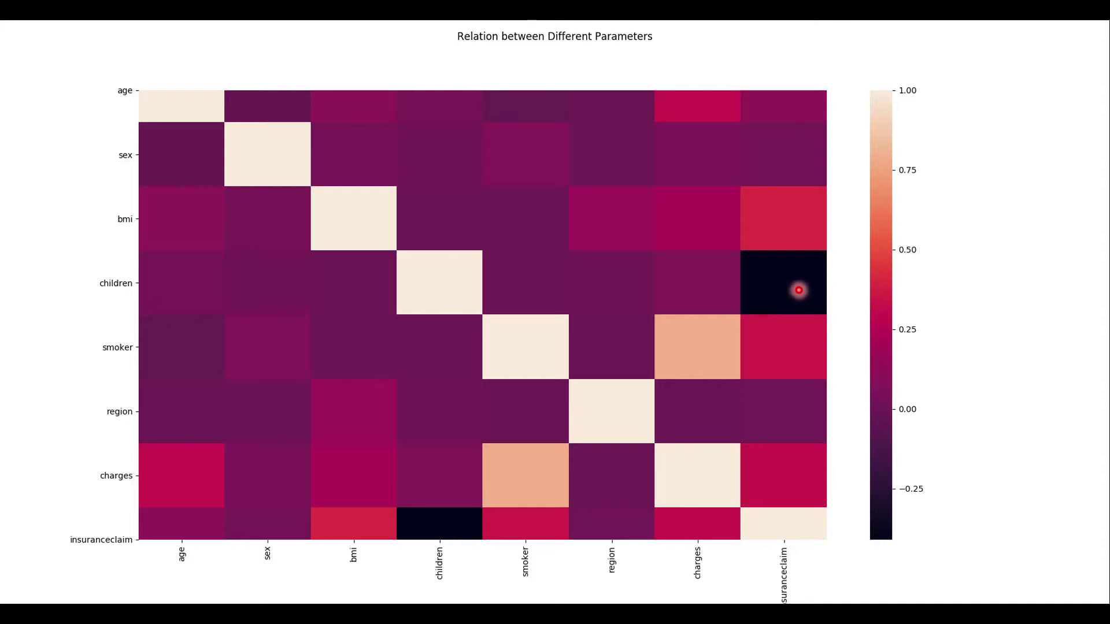
mouse_move(794, 290)
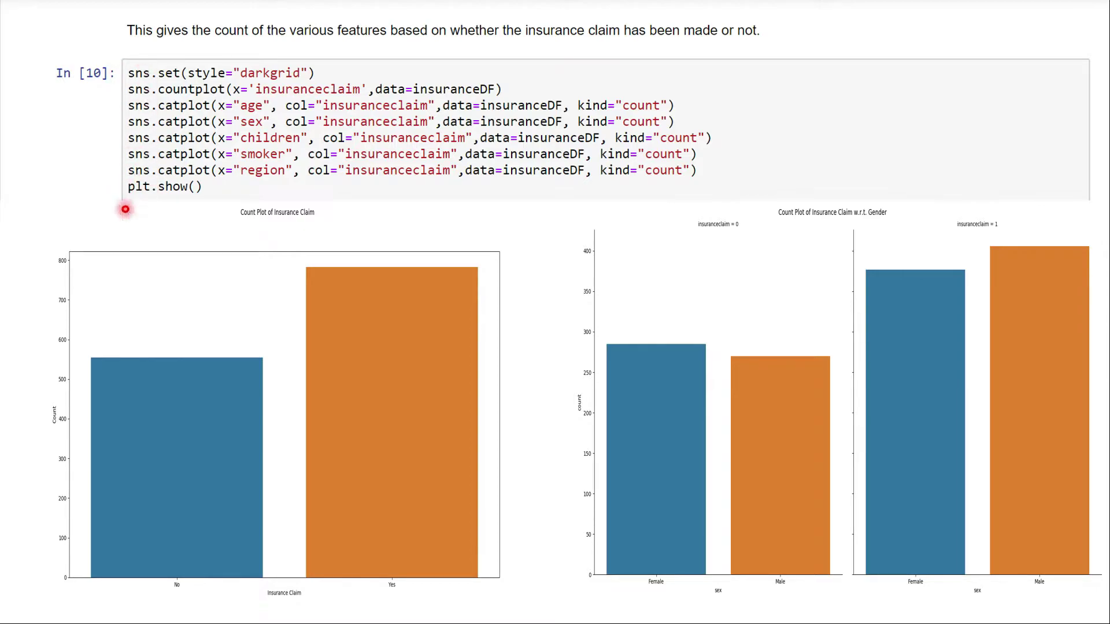
mouse_move(147, 204)
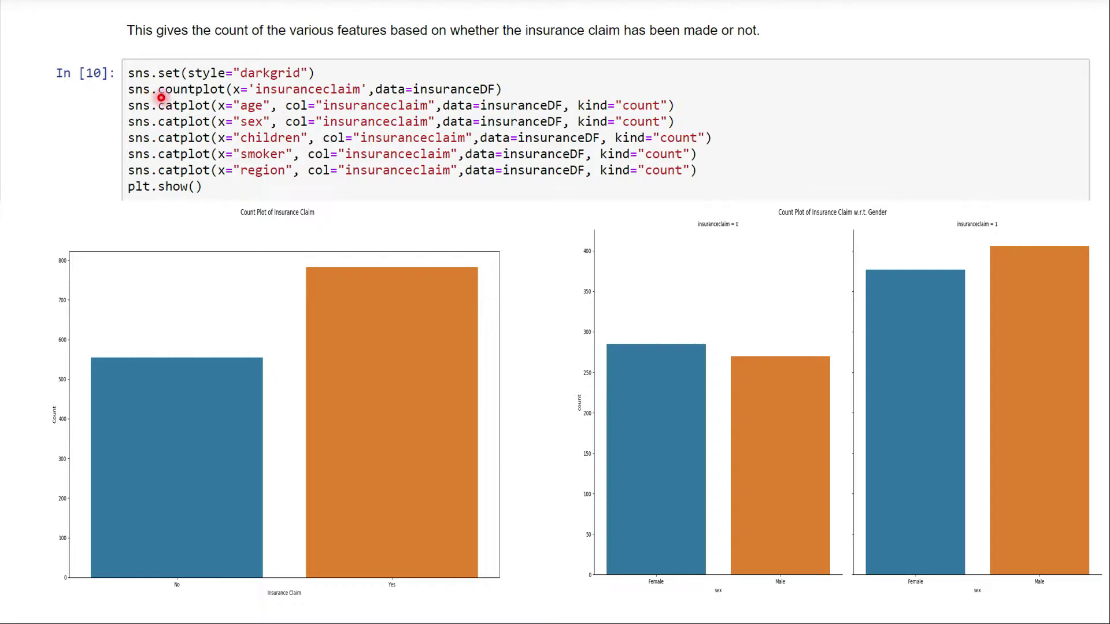
mouse_move(504, 89)
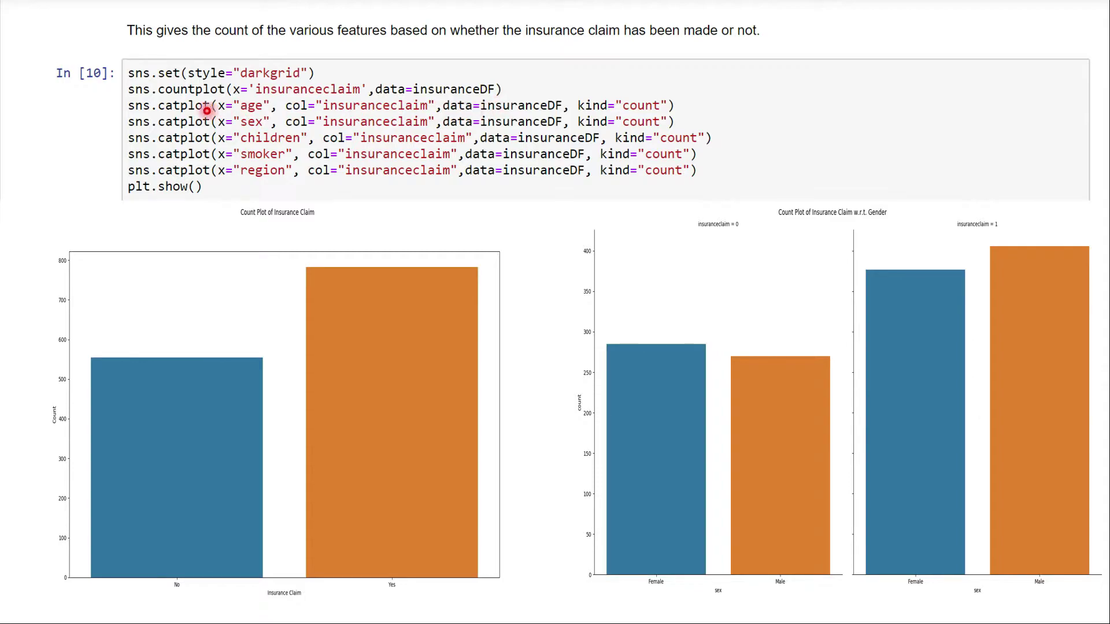
mouse_move(237, 114)
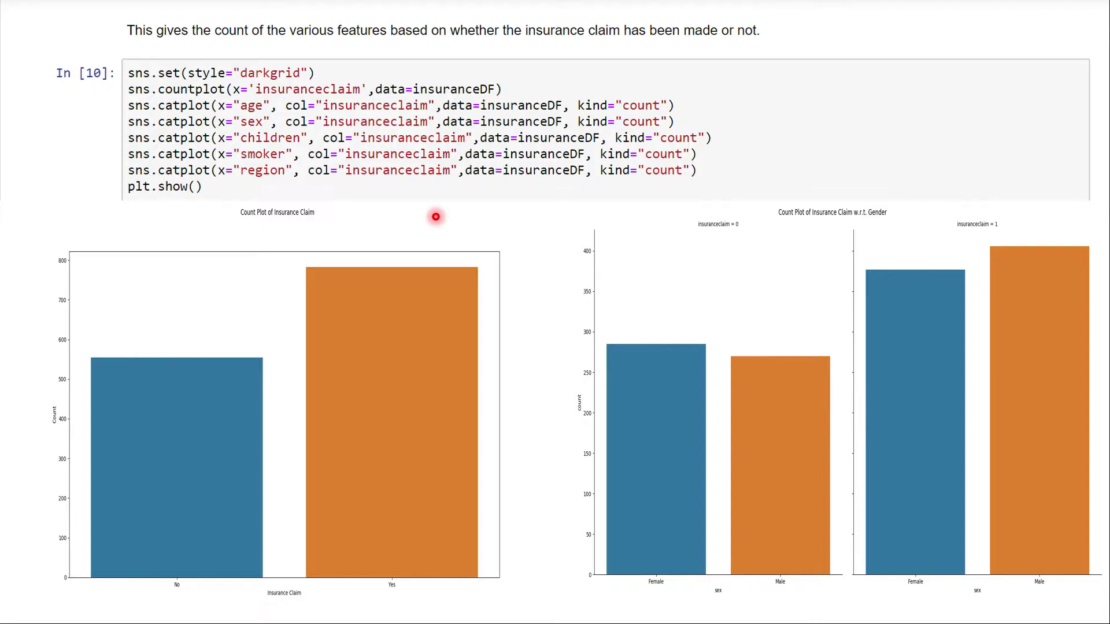
scroll(down, 3)
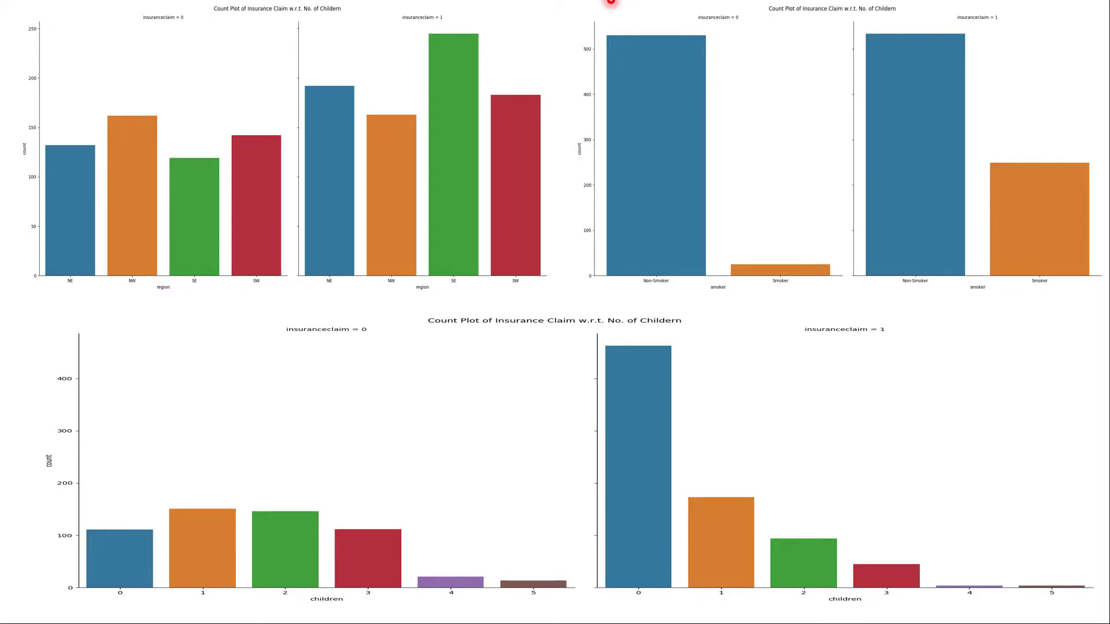
scroll(down, 3)
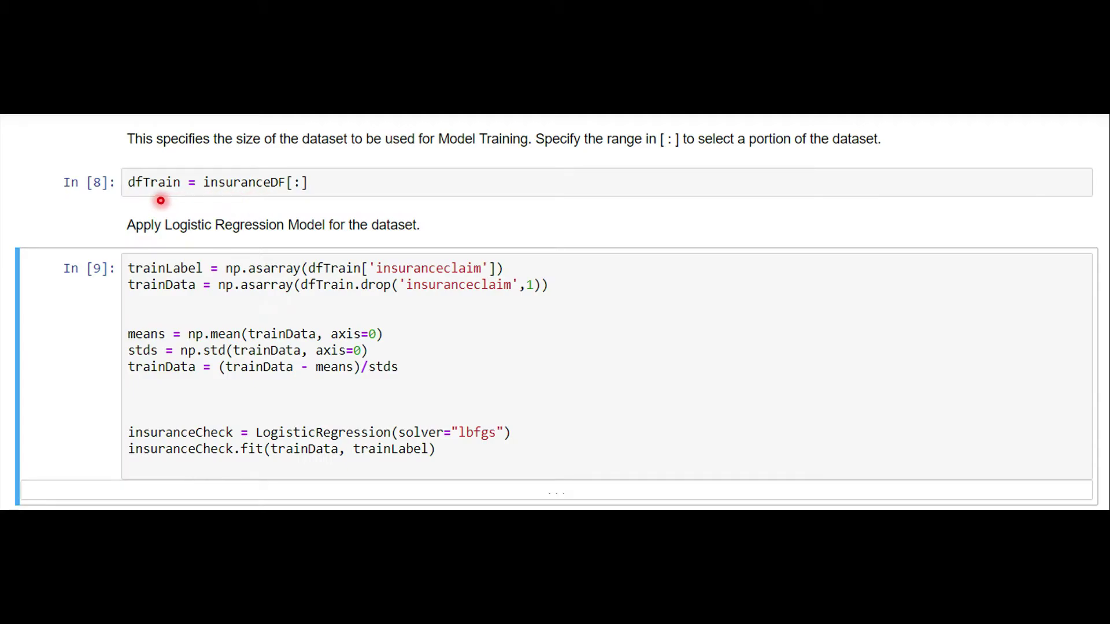
mouse_move(289, 201)
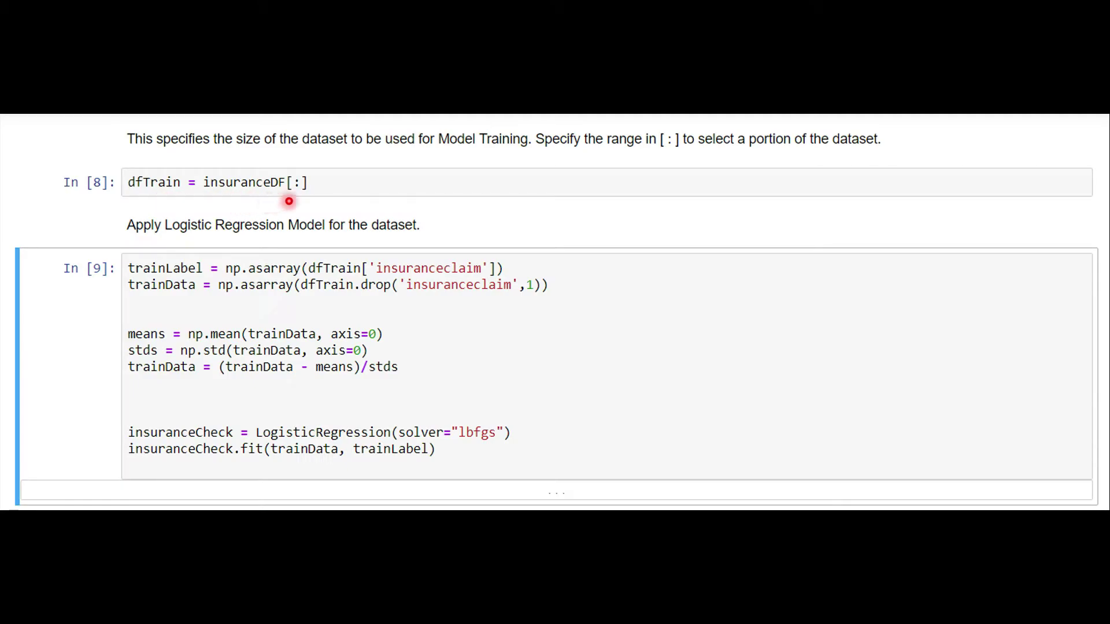
mouse_move(289, 194)
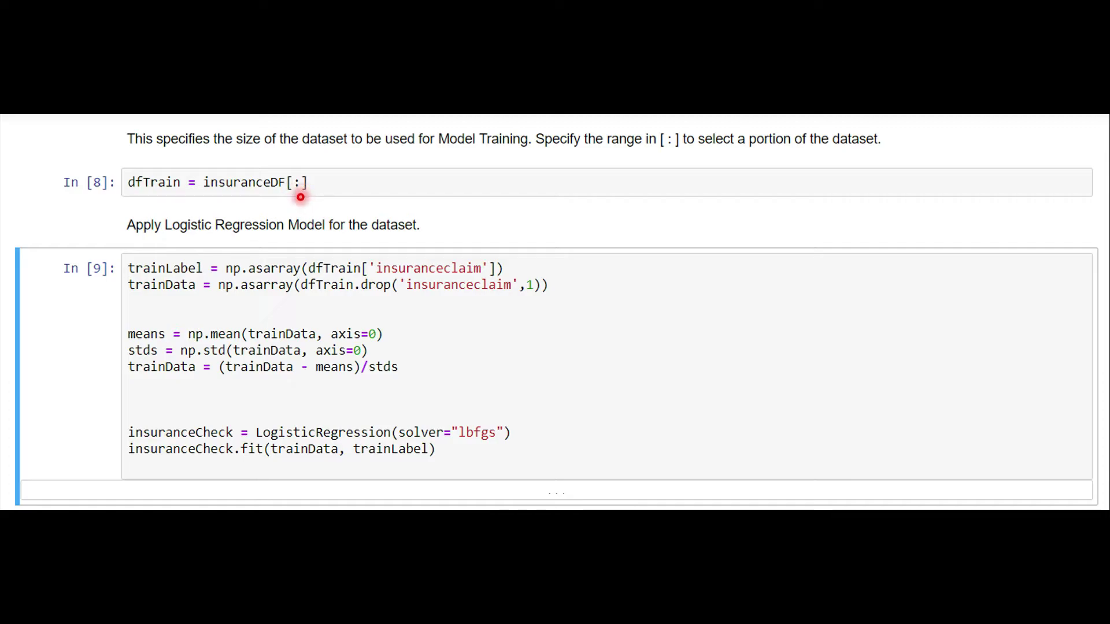
mouse_move(298, 200)
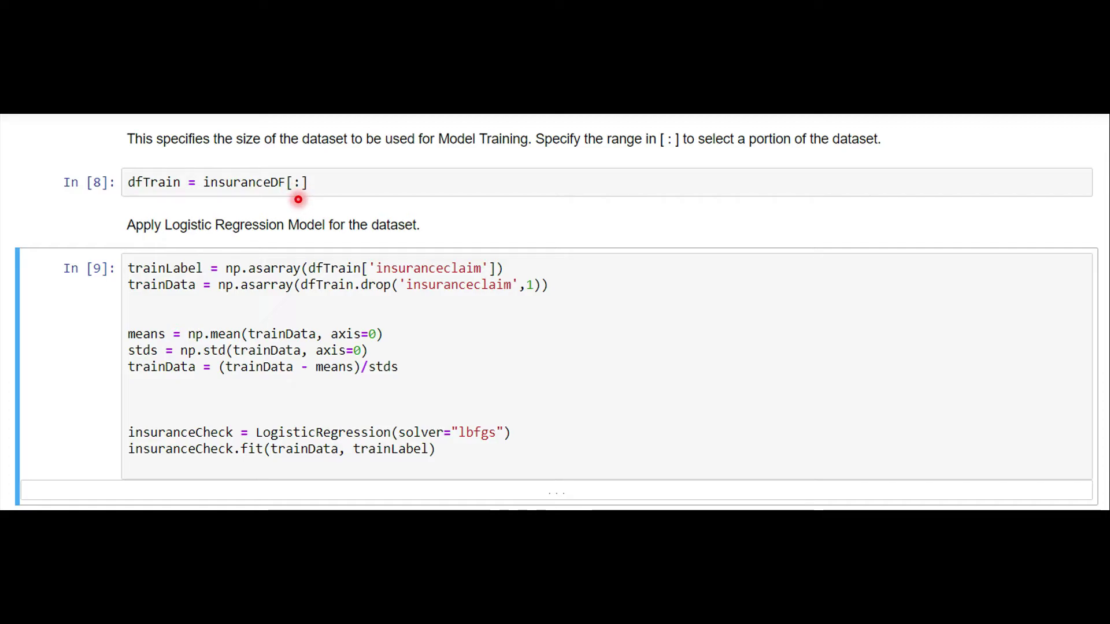
mouse_move(292, 204)
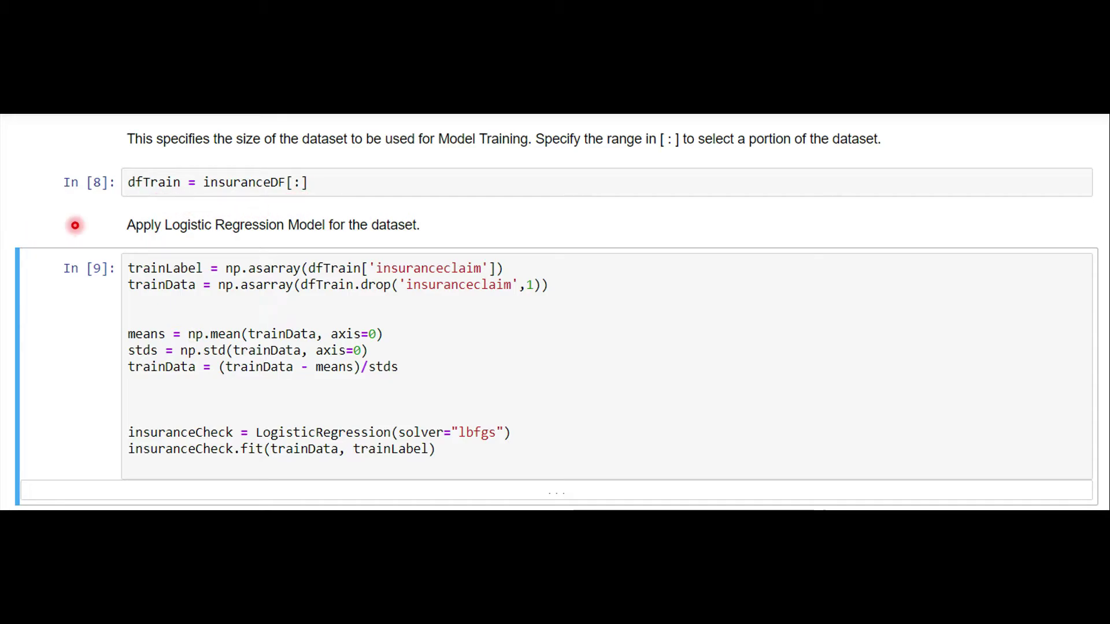
mouse_move(83, 227)
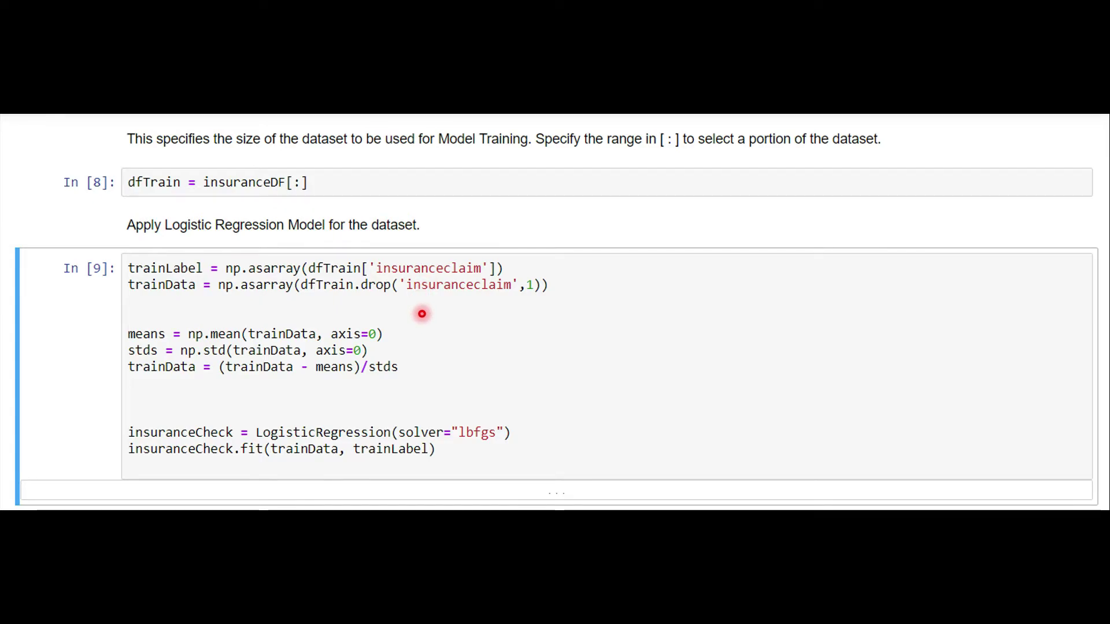
mouse_move(240, 353)
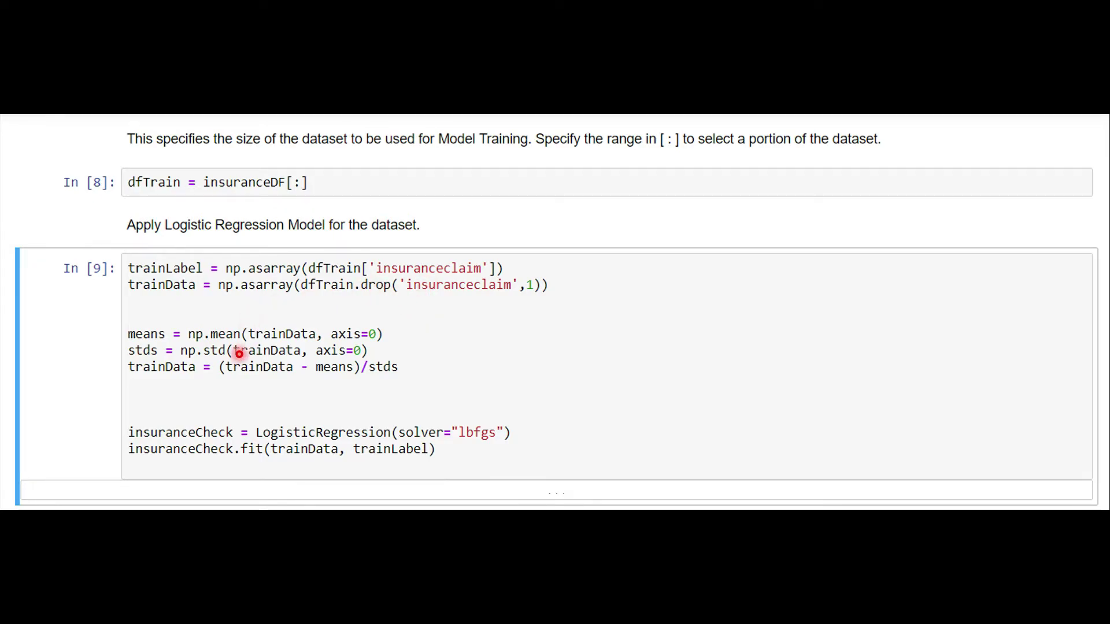
mouse_move(438, 341)
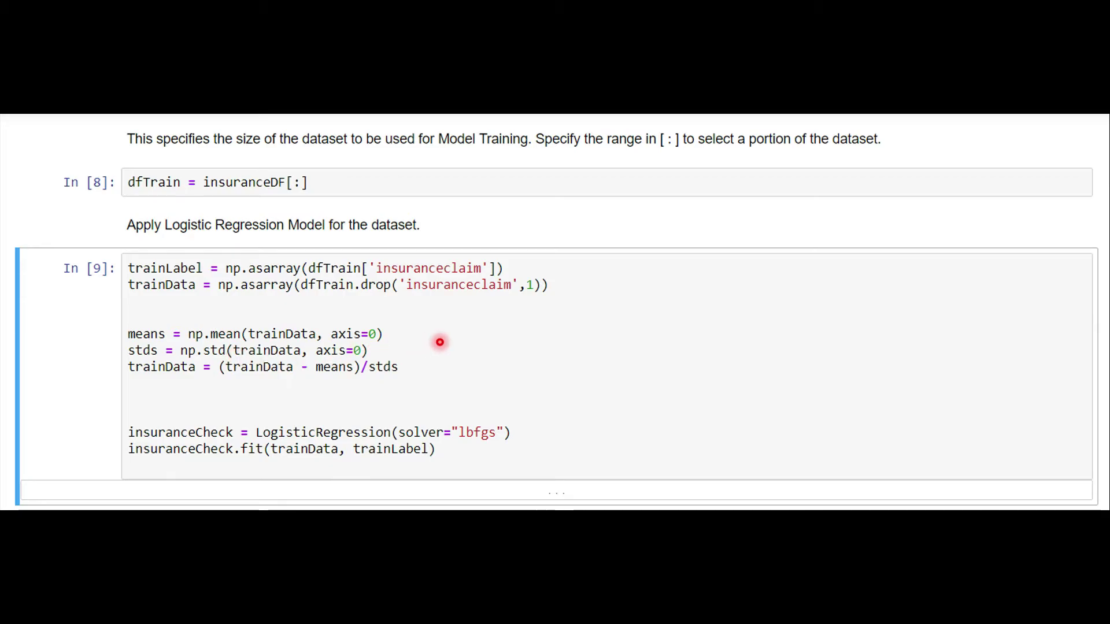
mouse_move(146, 340)
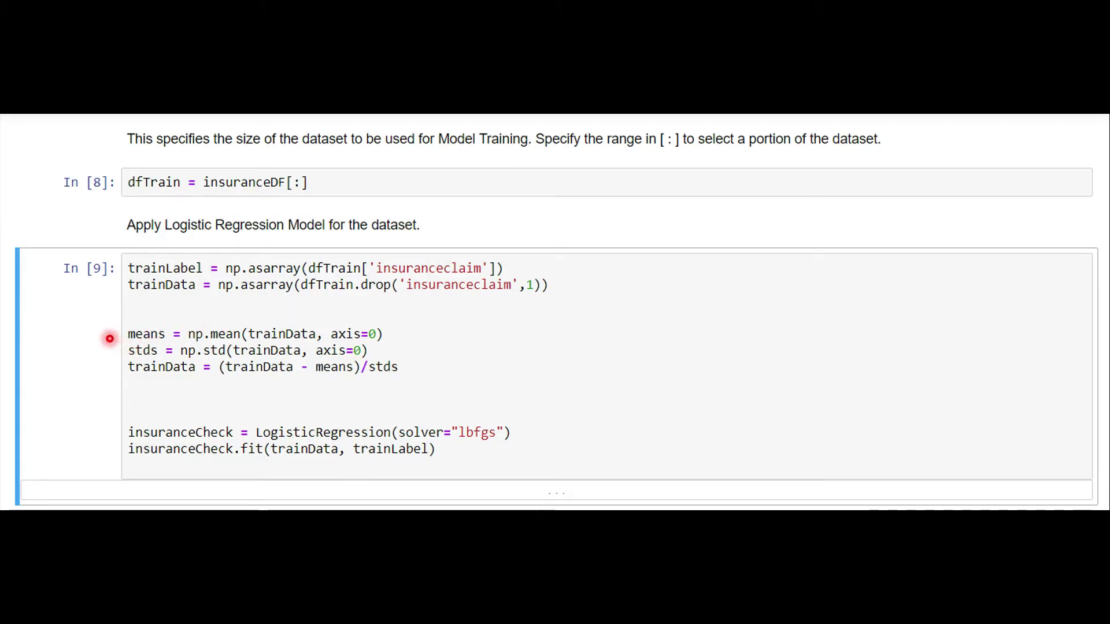
mouse_move(145, 349)
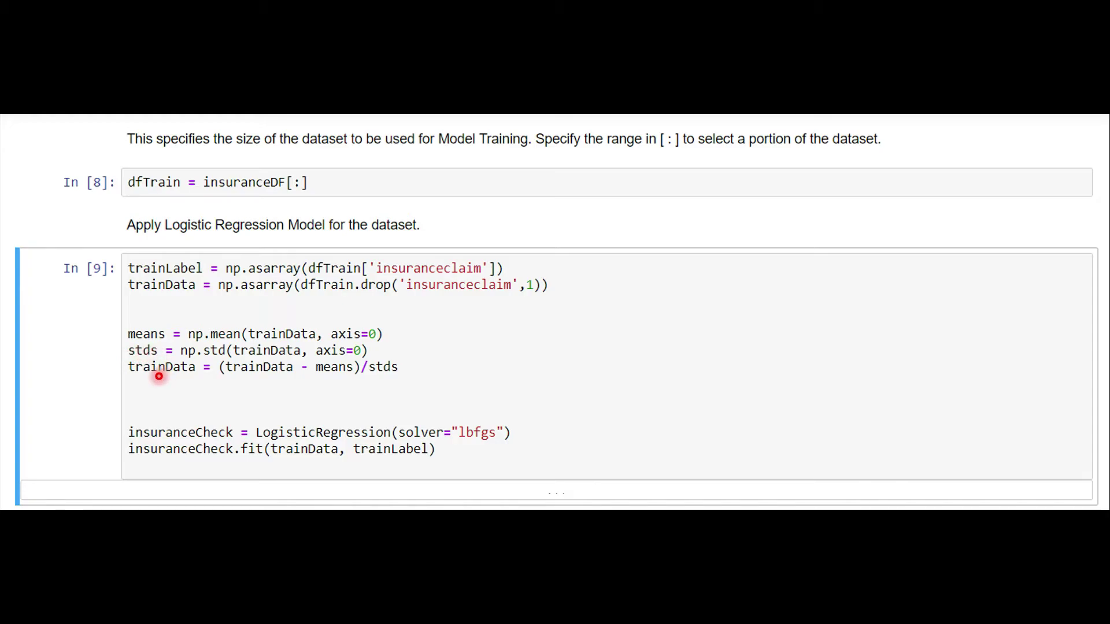
mouse_move(189, 378)
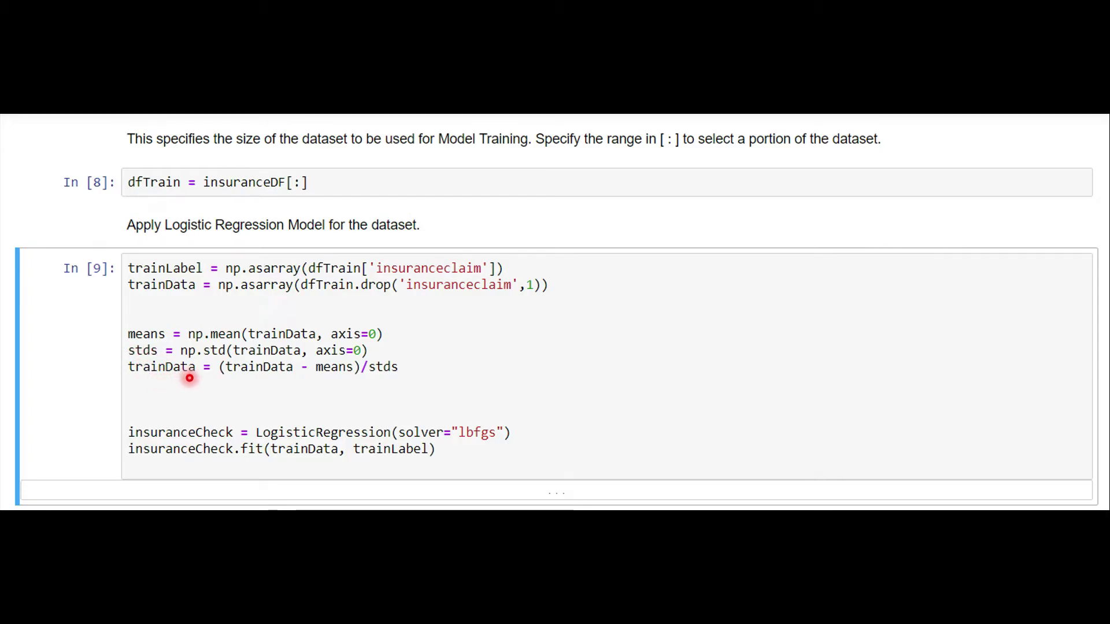
mouse_move(382, 380)
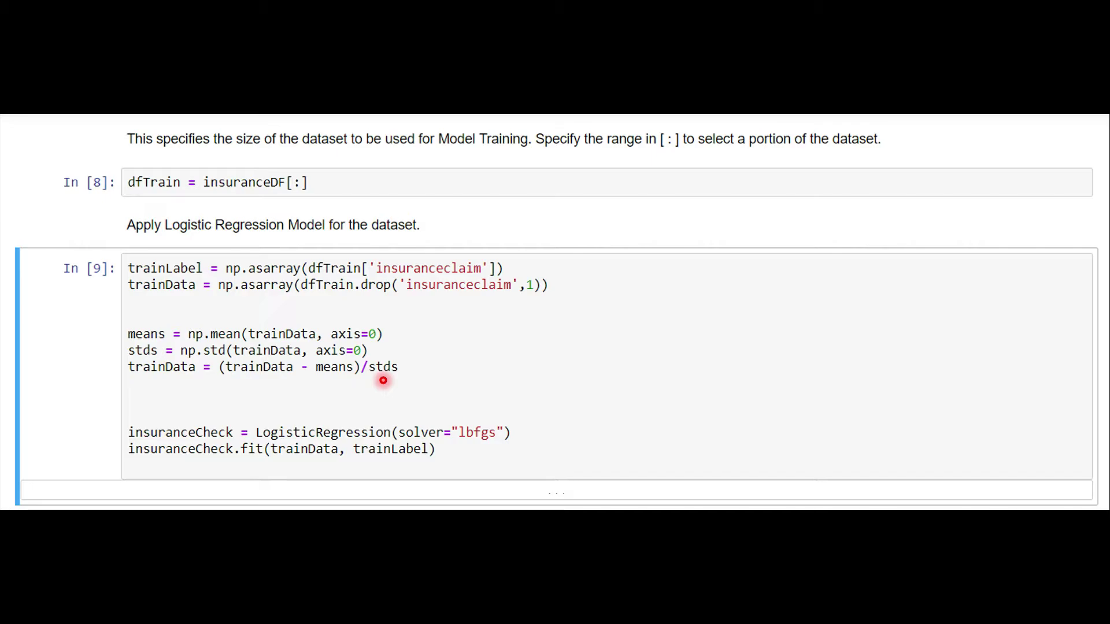
mouse_move(165, 388)
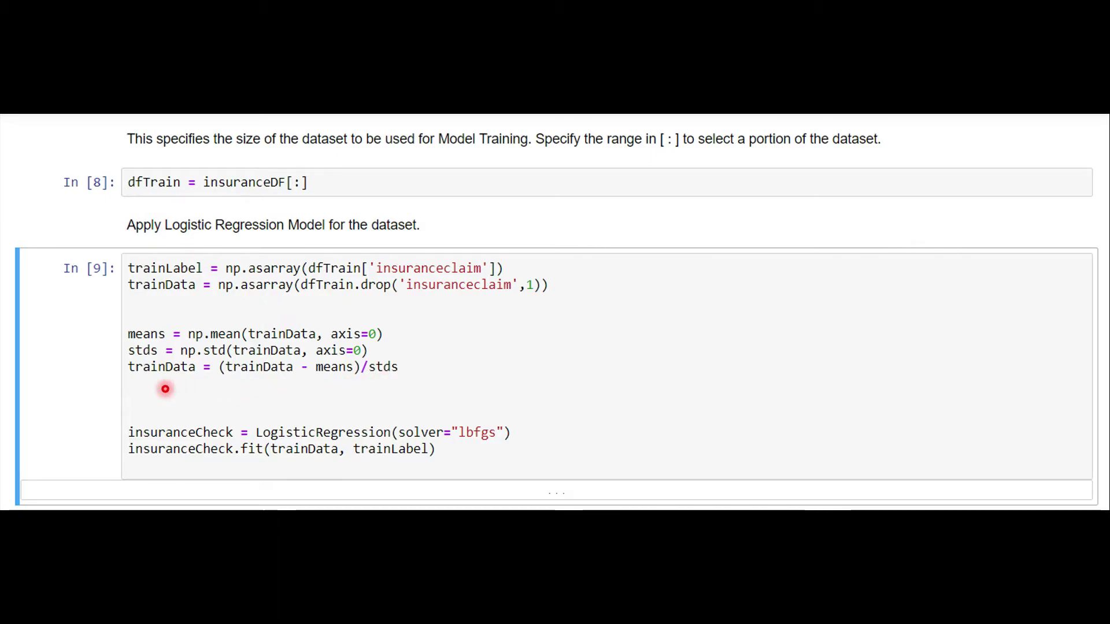
mouse_move(113, 415)
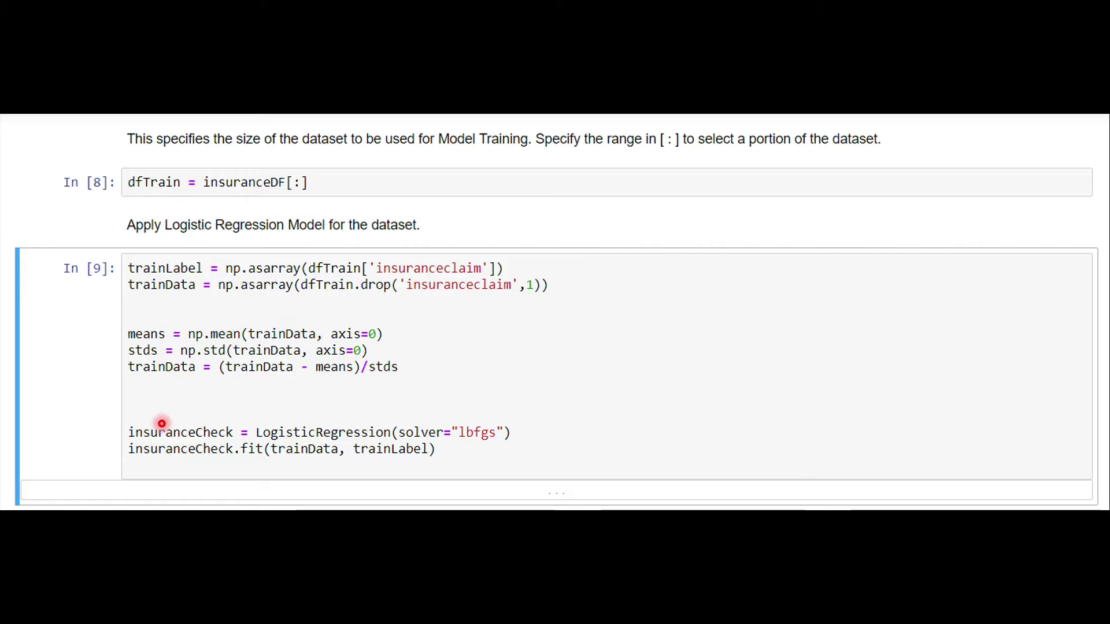
mouse_move(272, 441)
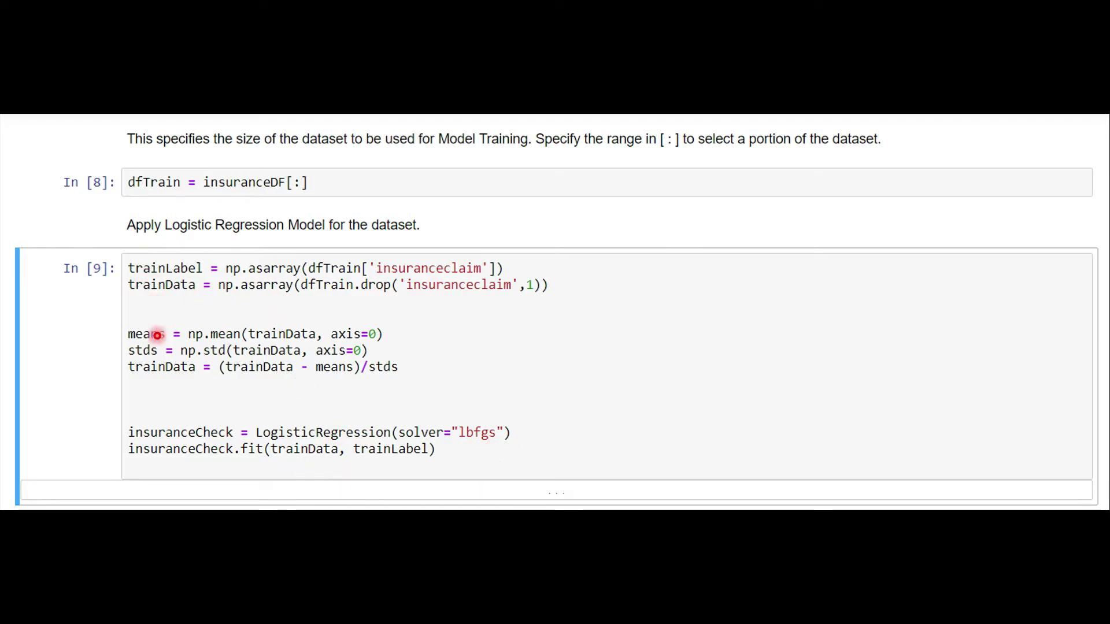
mouse_move(180, 480)
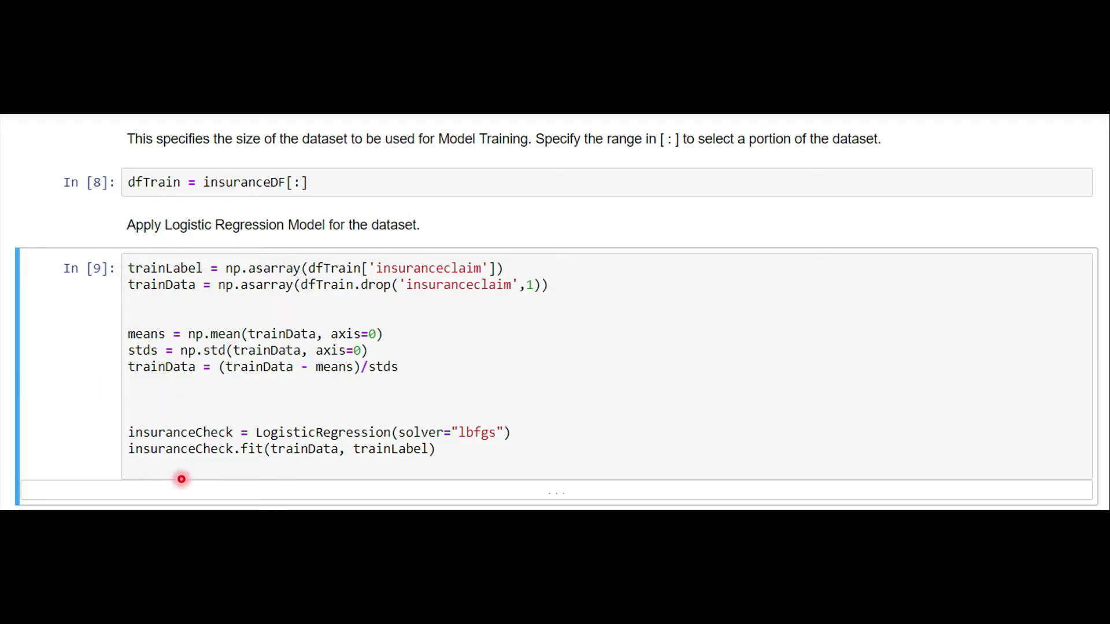
mouse_move(239, 470)
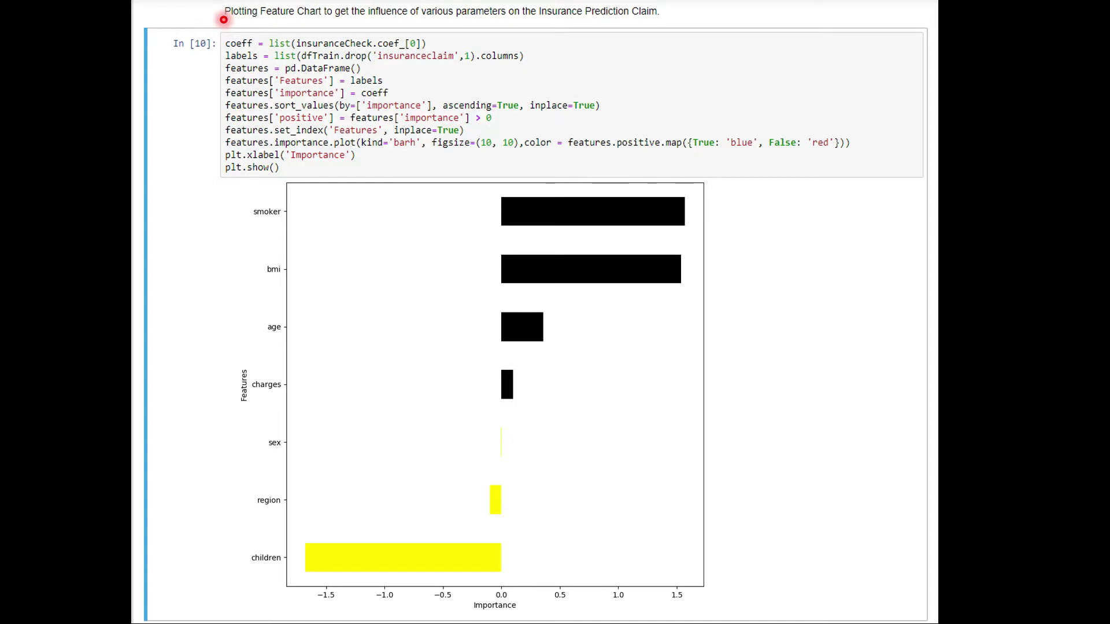
mouse_move(501, 27)
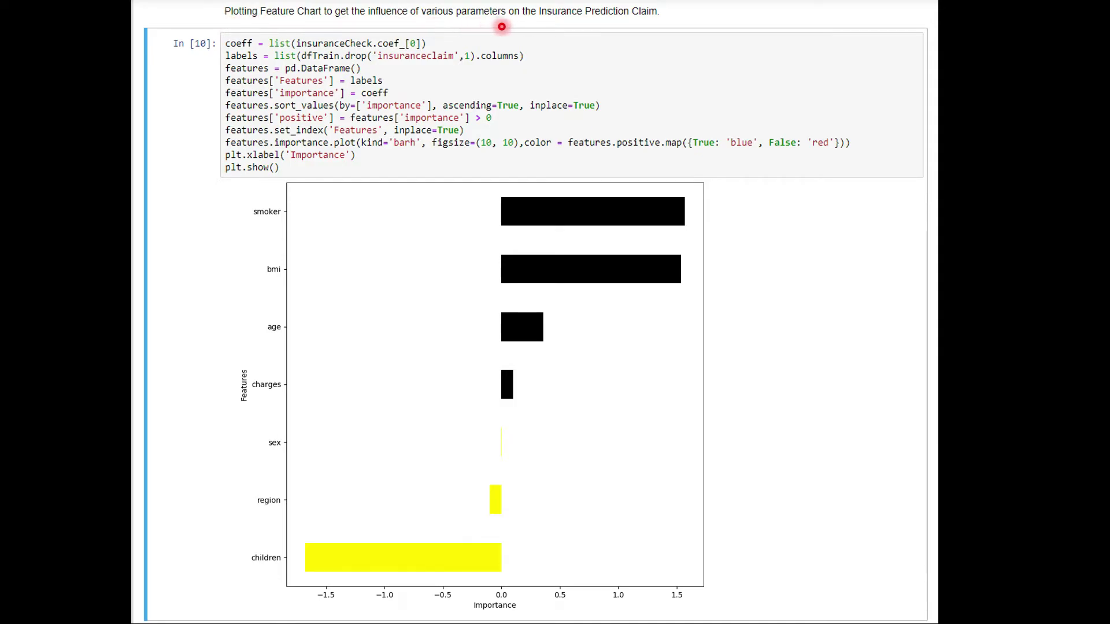
mouse_move(664, 34)
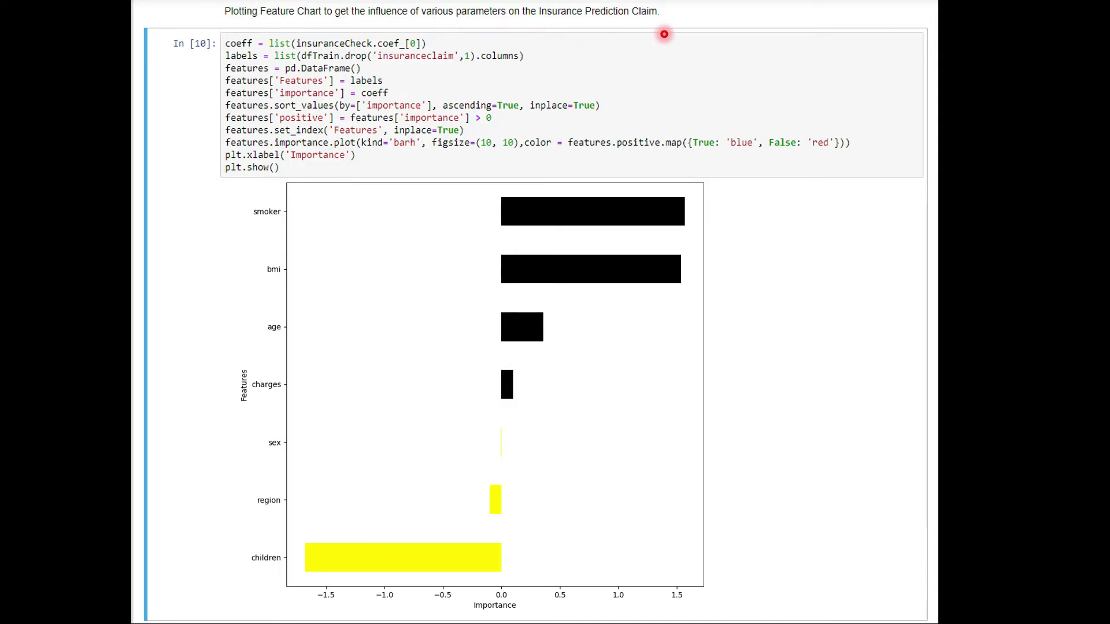
mouse_move(800, 589)
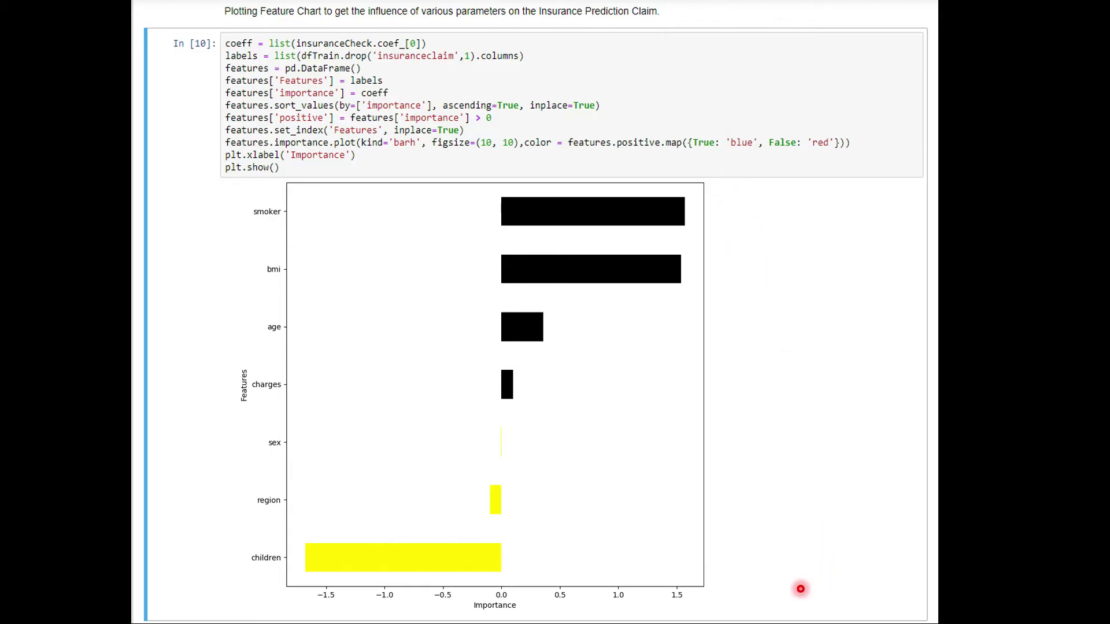
mouse_move(703, 215)
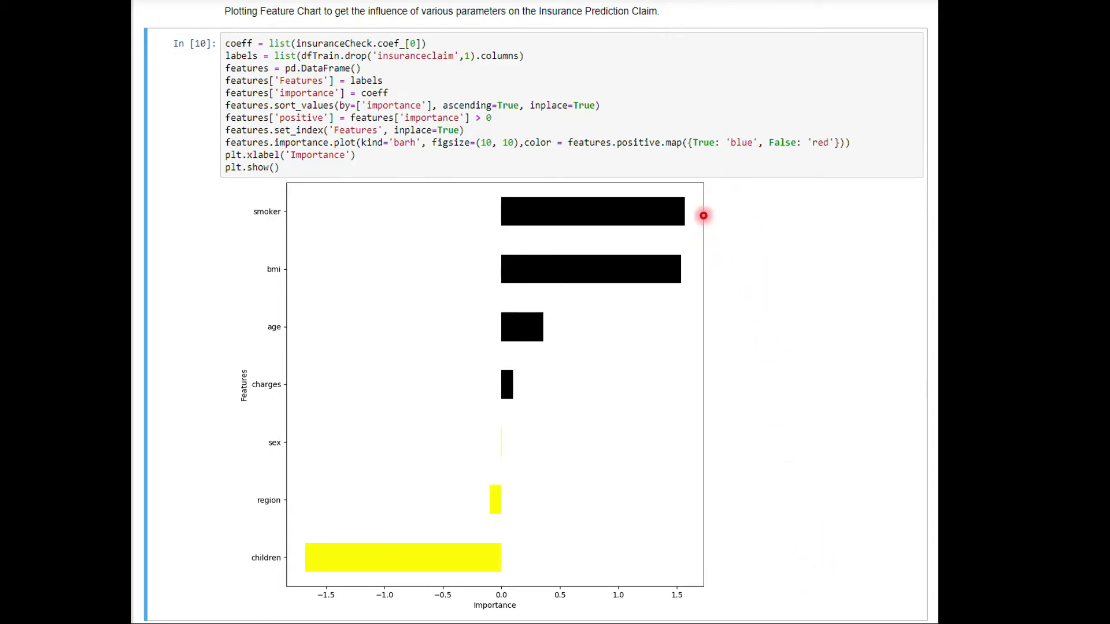
mouse_move(707, 286)
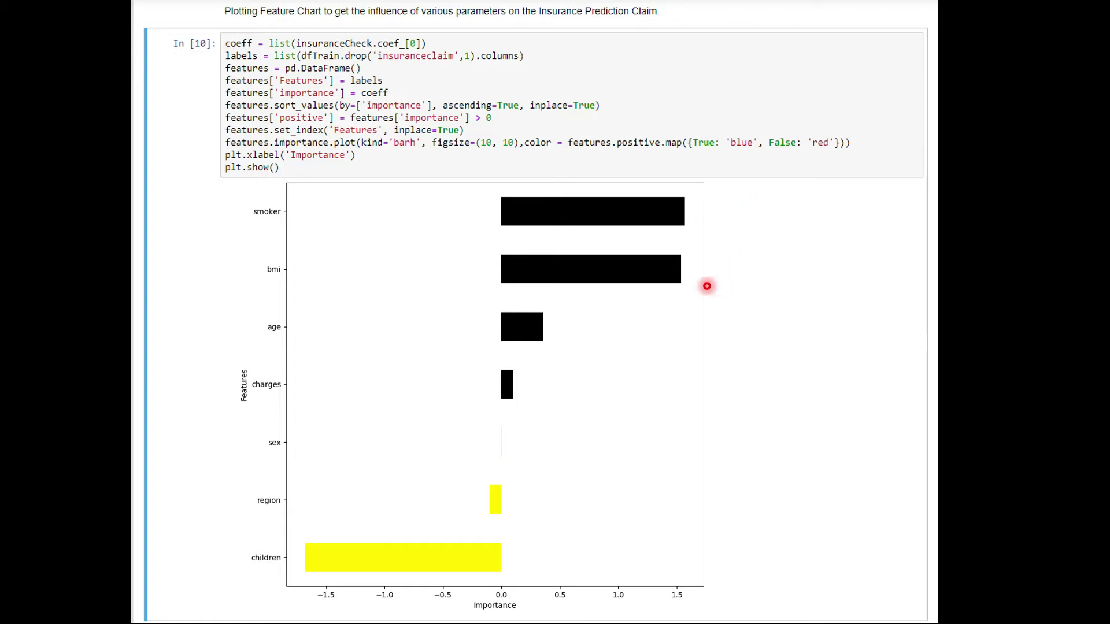
mouse_move(883, 199)
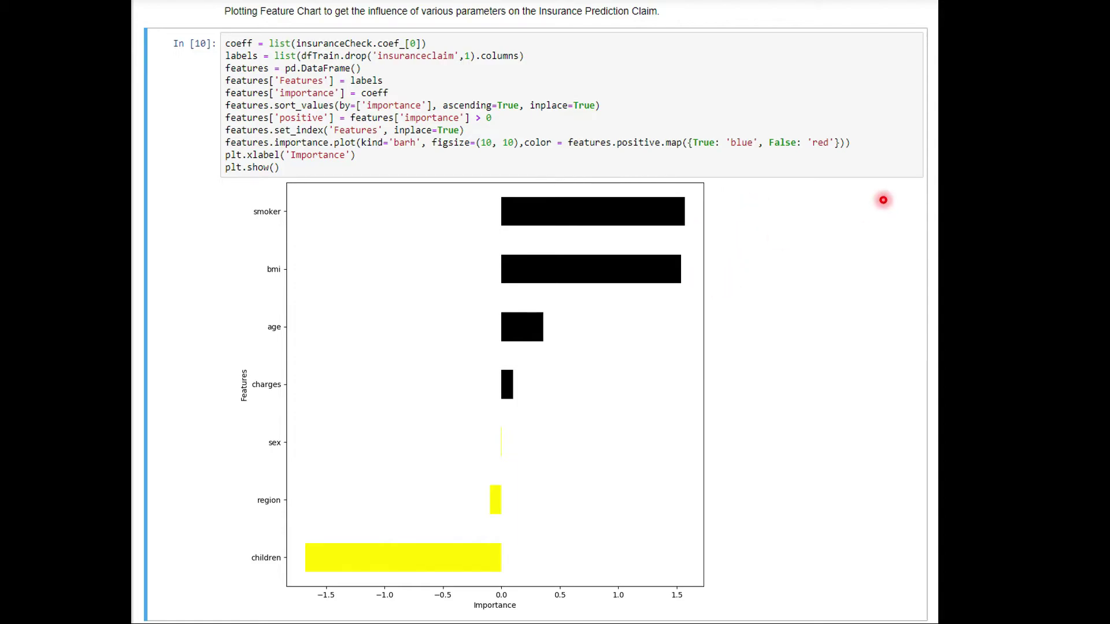
mouse_move(692, 617)
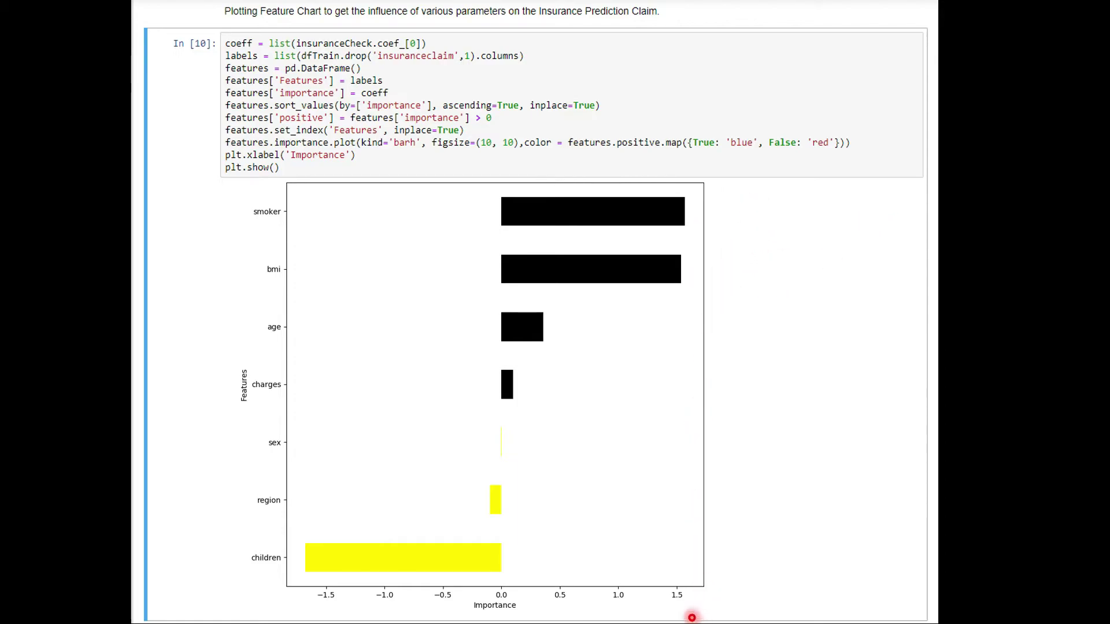
mouse_move(223, 555)
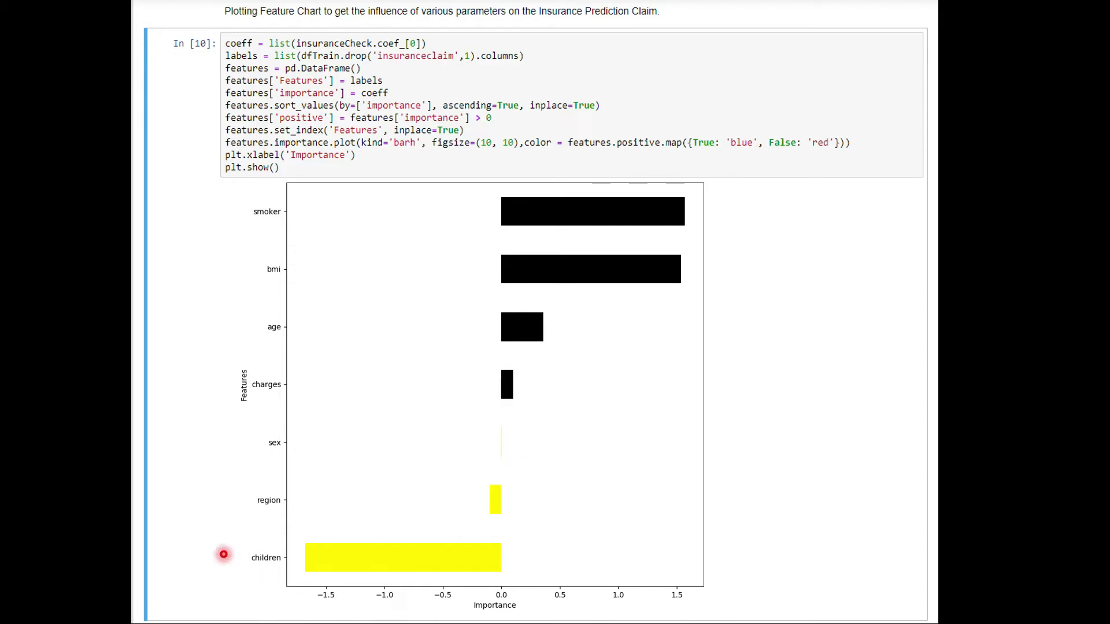
mouse_move(405, 505)
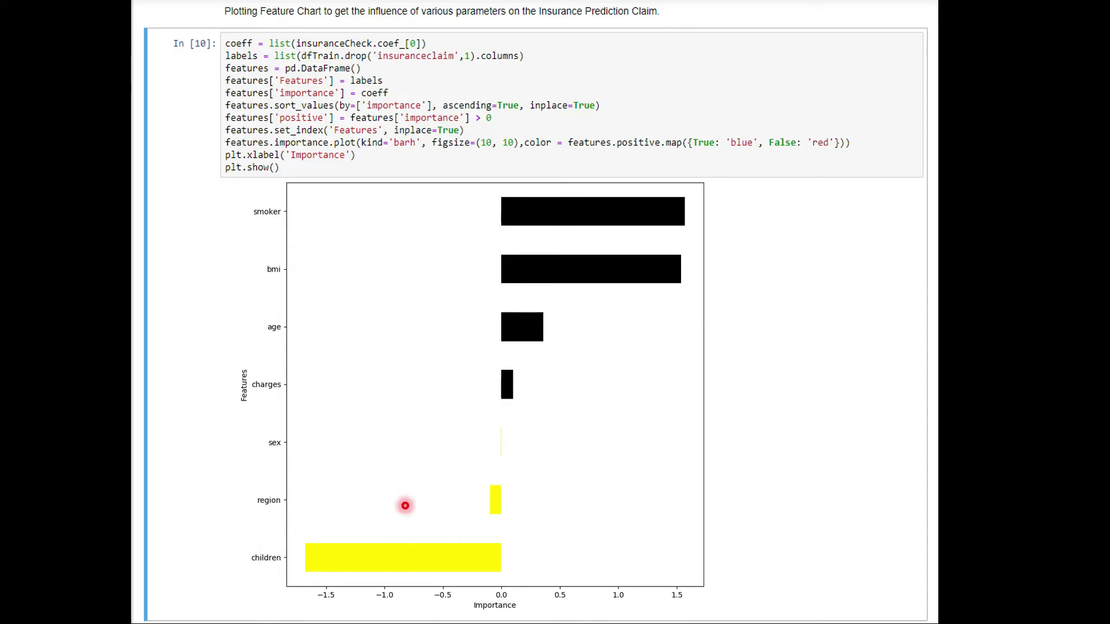
mouse_move(305, 596)
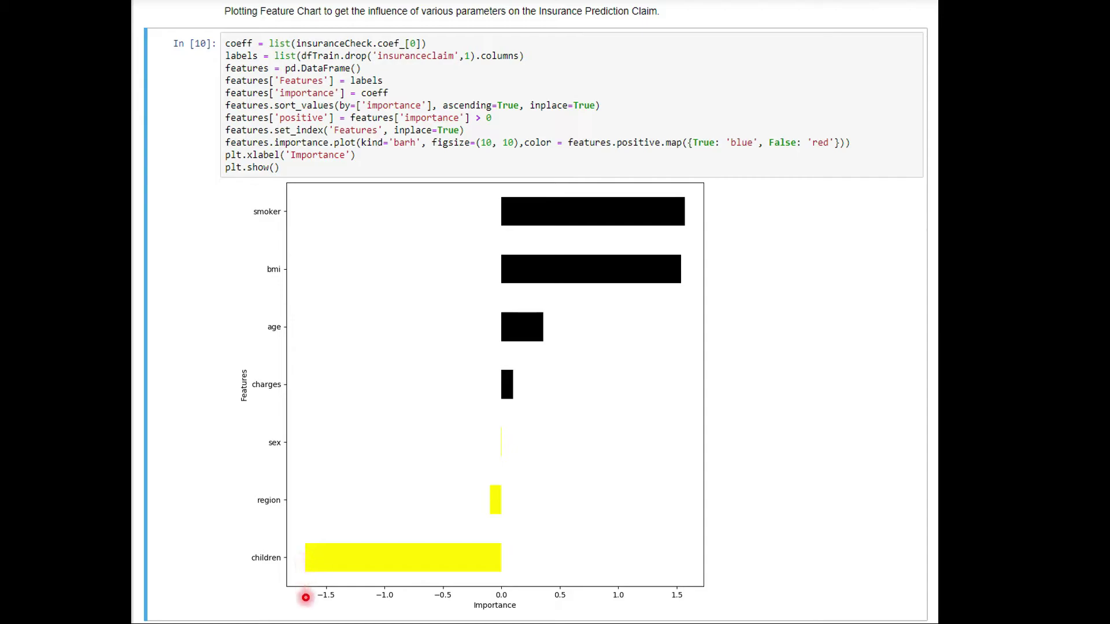
mouse_move(419, 346)
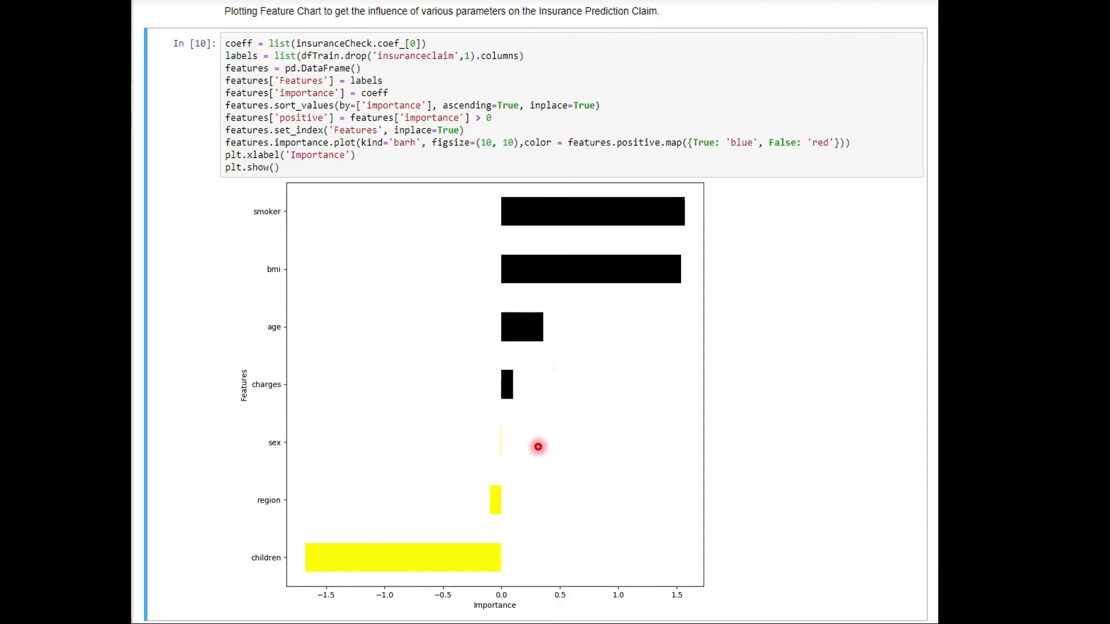
mouse_move(538, 501)
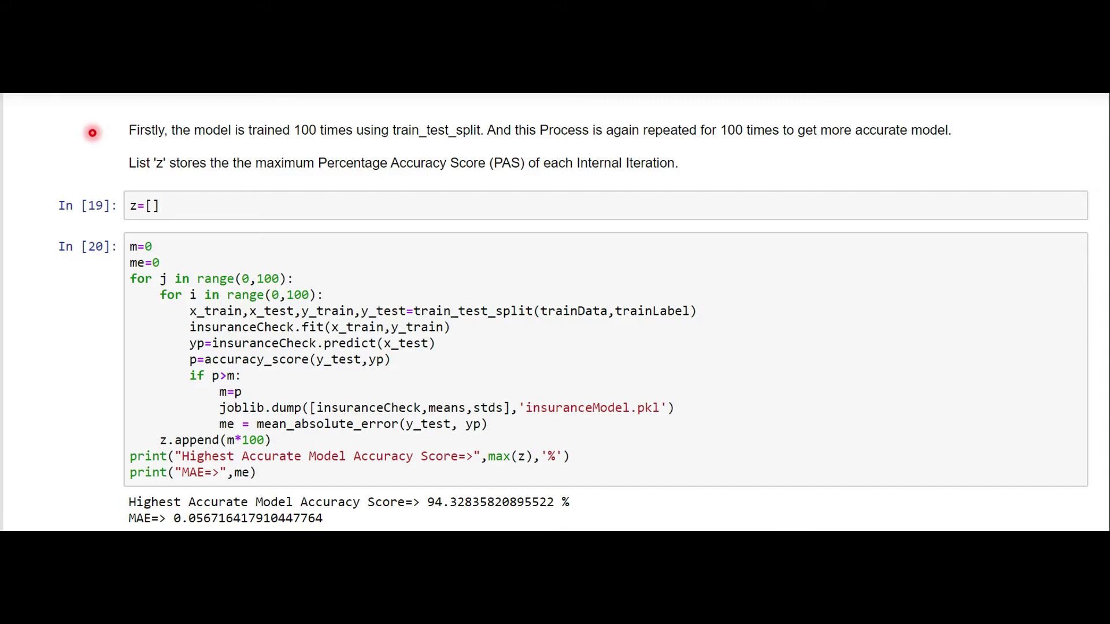
mouse_move(207, 145)
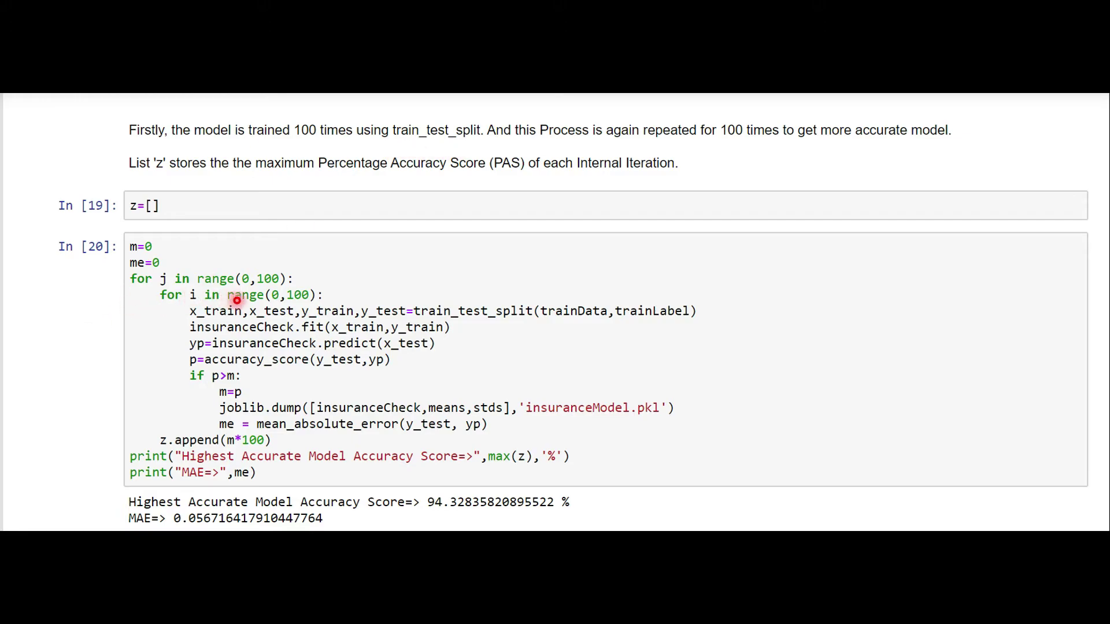
mouse_move(300, 309)
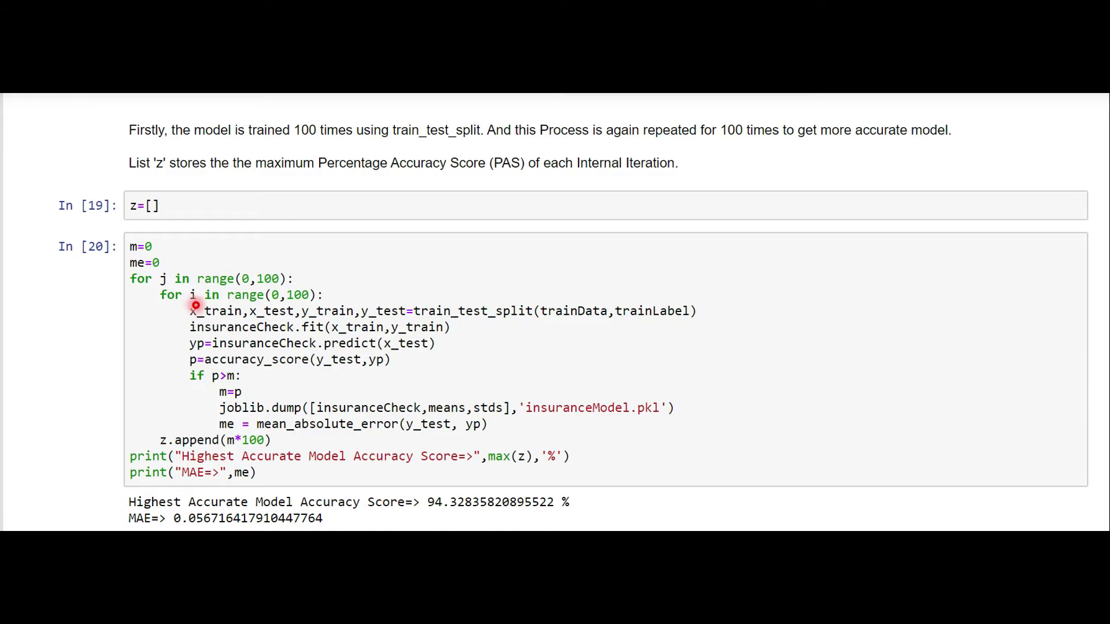
mouse_move(712, 388)
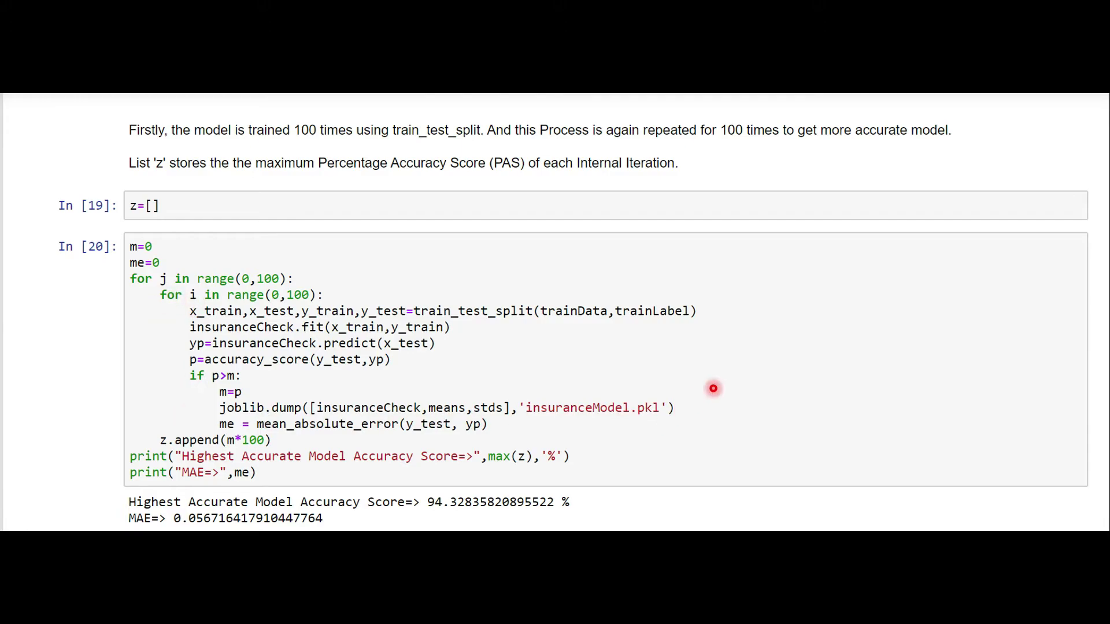
mouse_move(290, 278)
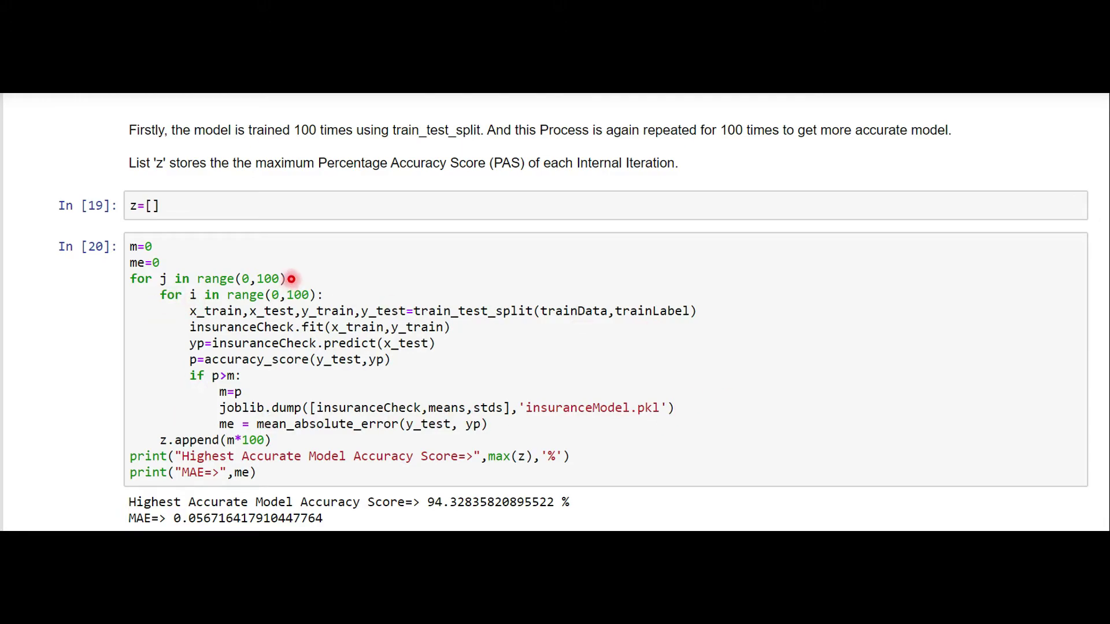
mouse_move(398, 322)
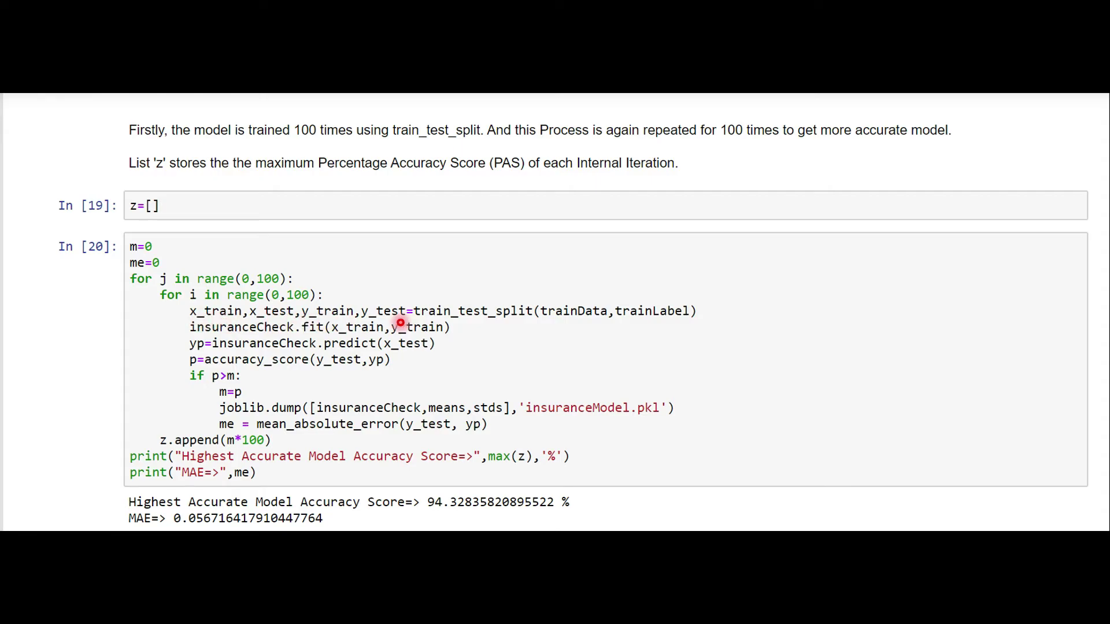
mouse_move(480, 327)
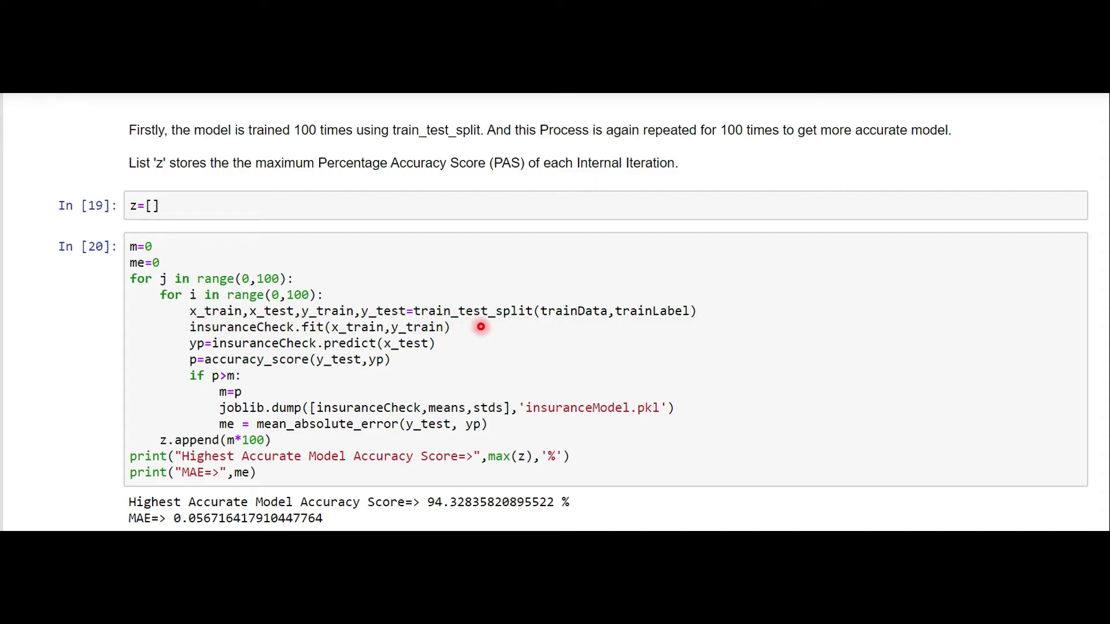
mouse_move(122, 195)
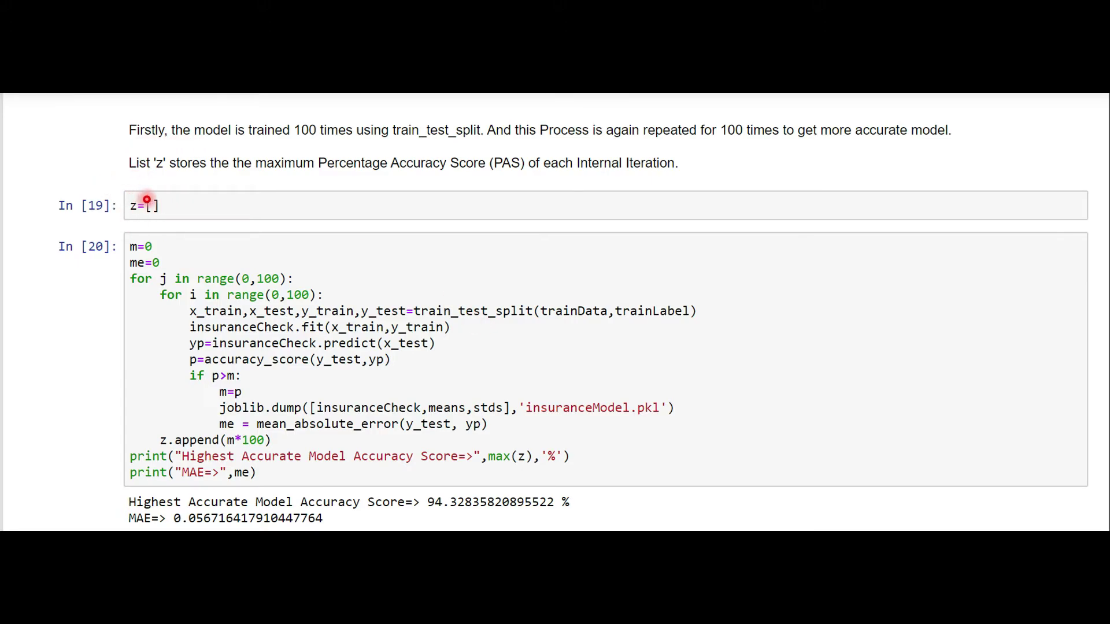
mouse_move(149, 188)
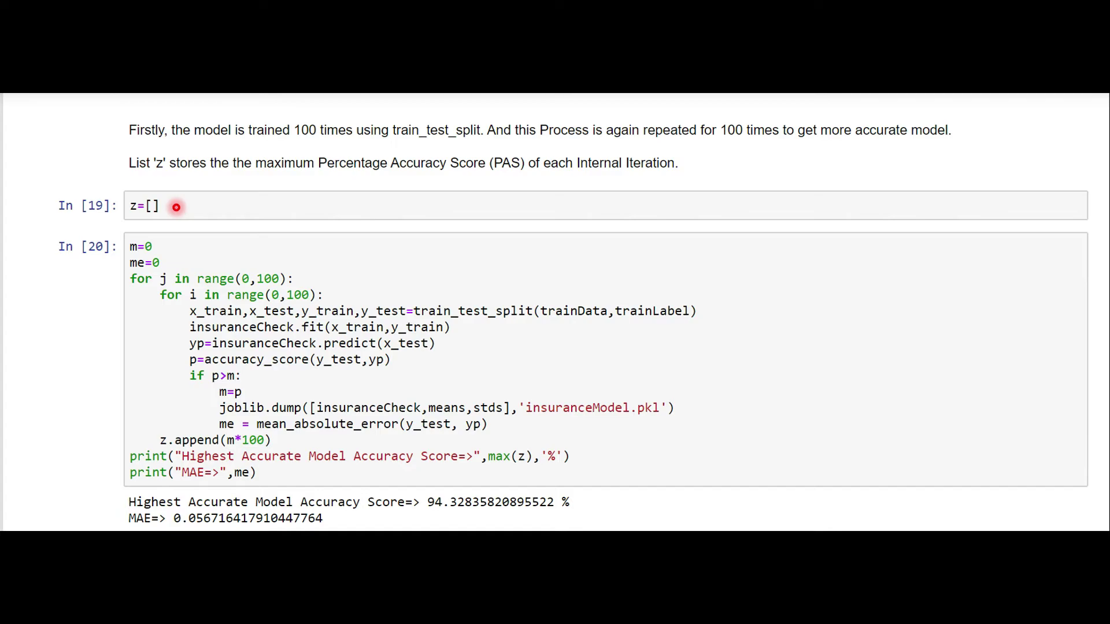
mouse_move(162, 247)
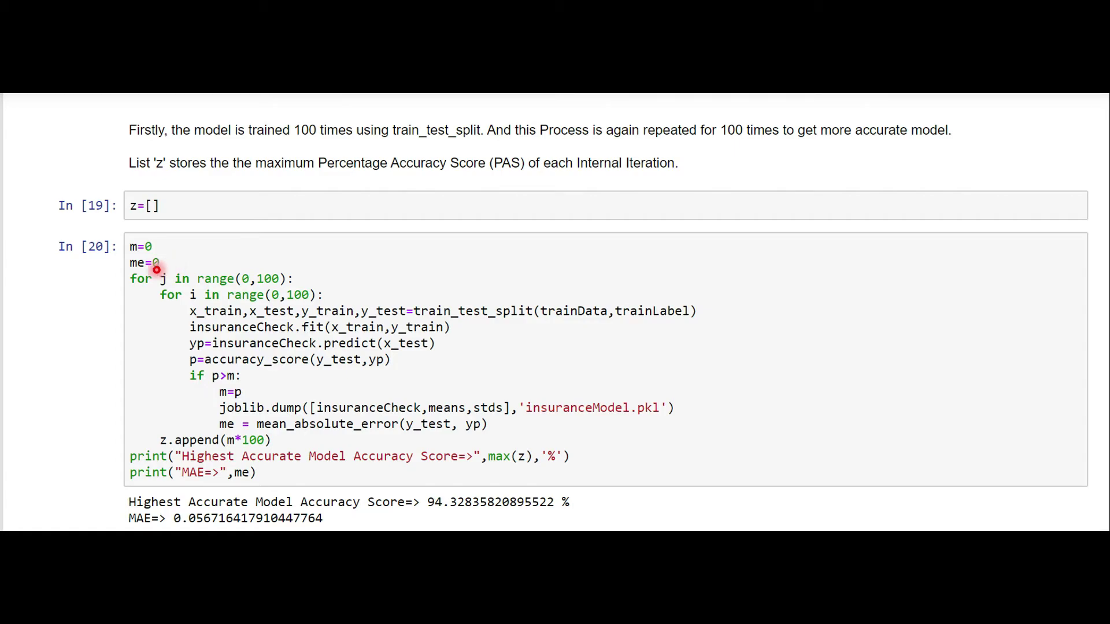
mouse_move(208, 284)
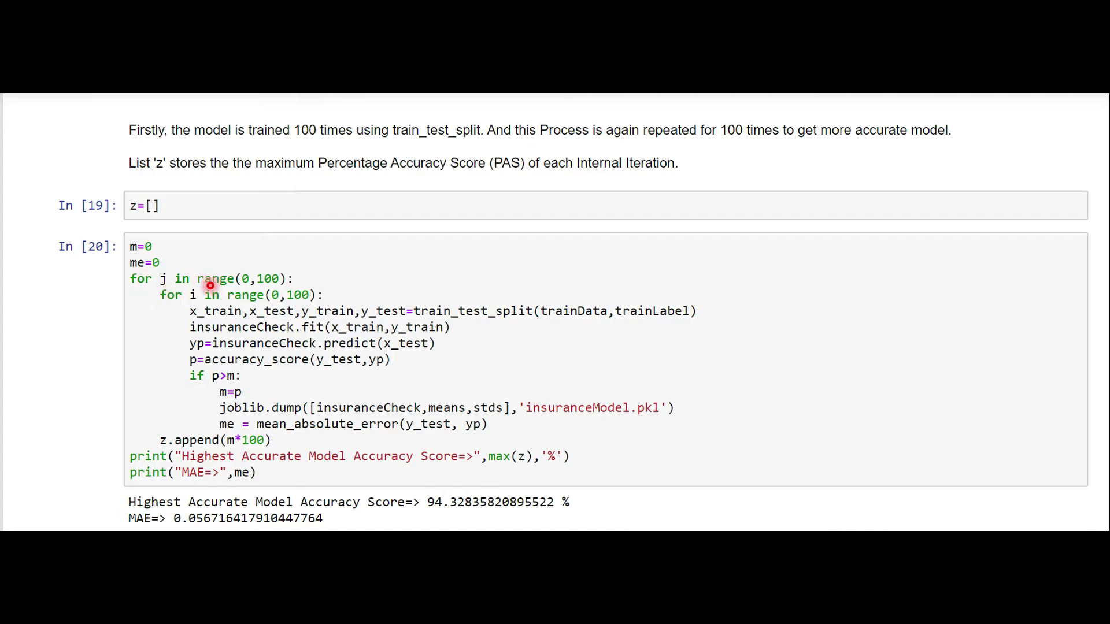
mouse_move(187, 297)
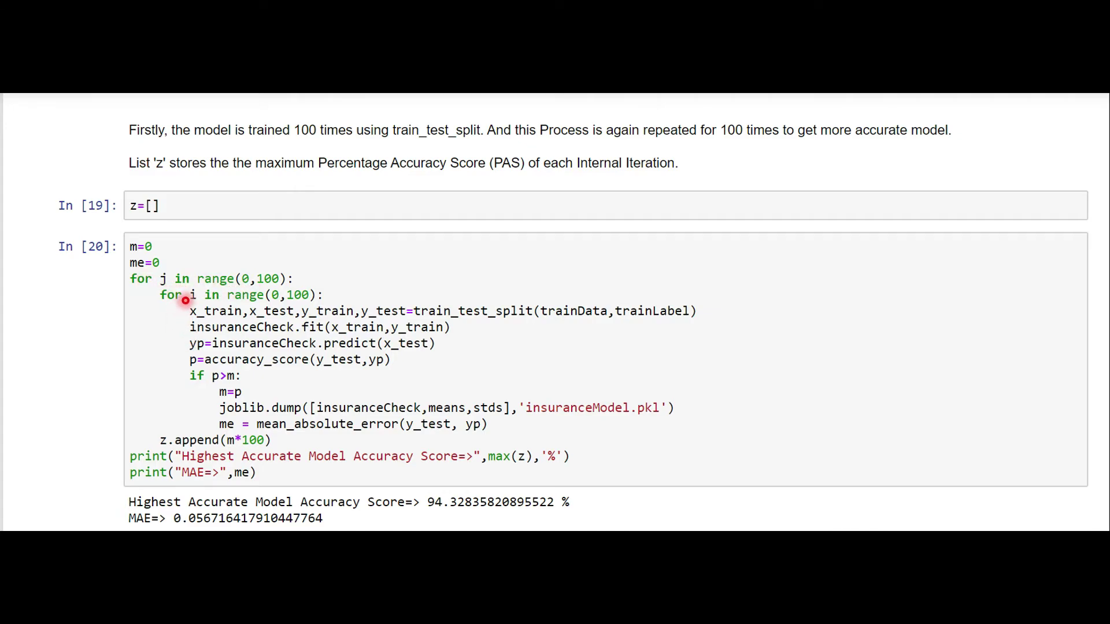
mouse_move(200, 306)
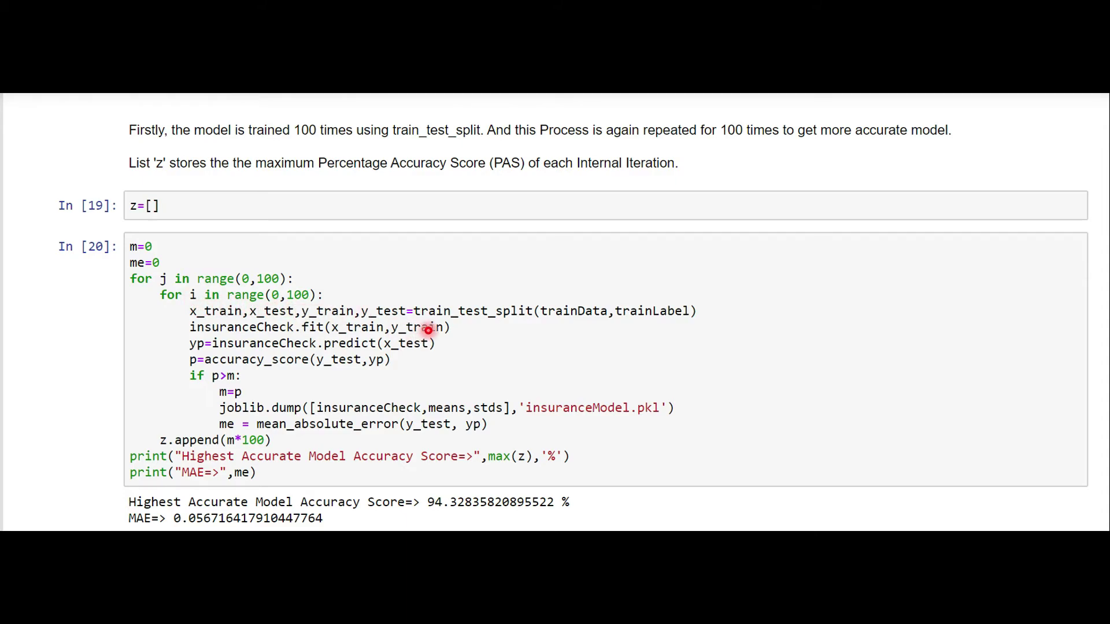
mouse_move(535, 326)
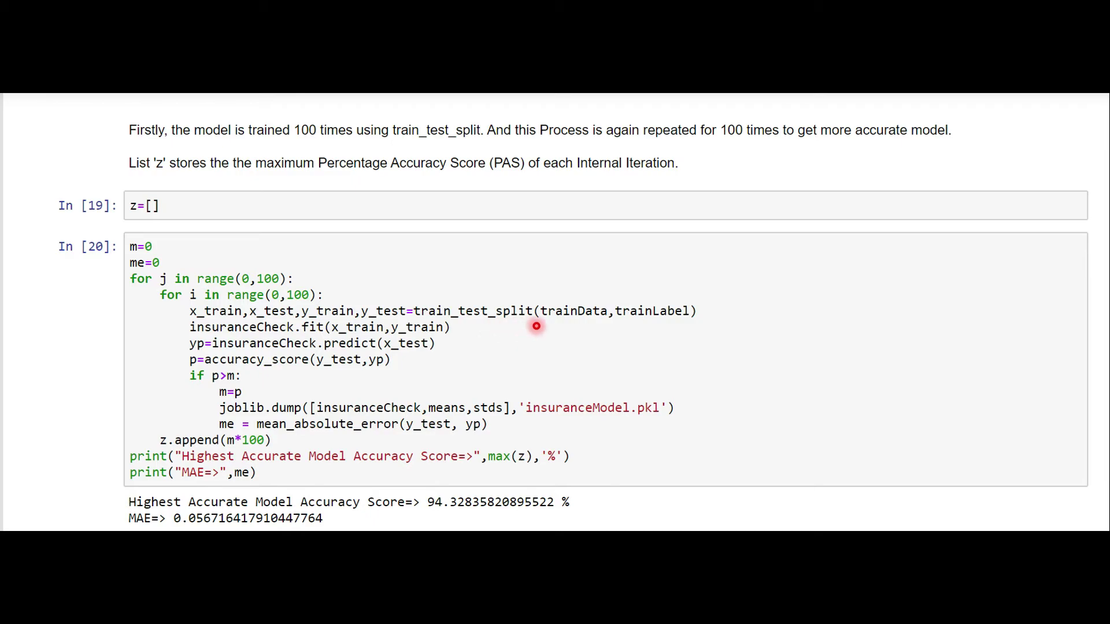
mouse_move(658, 325)
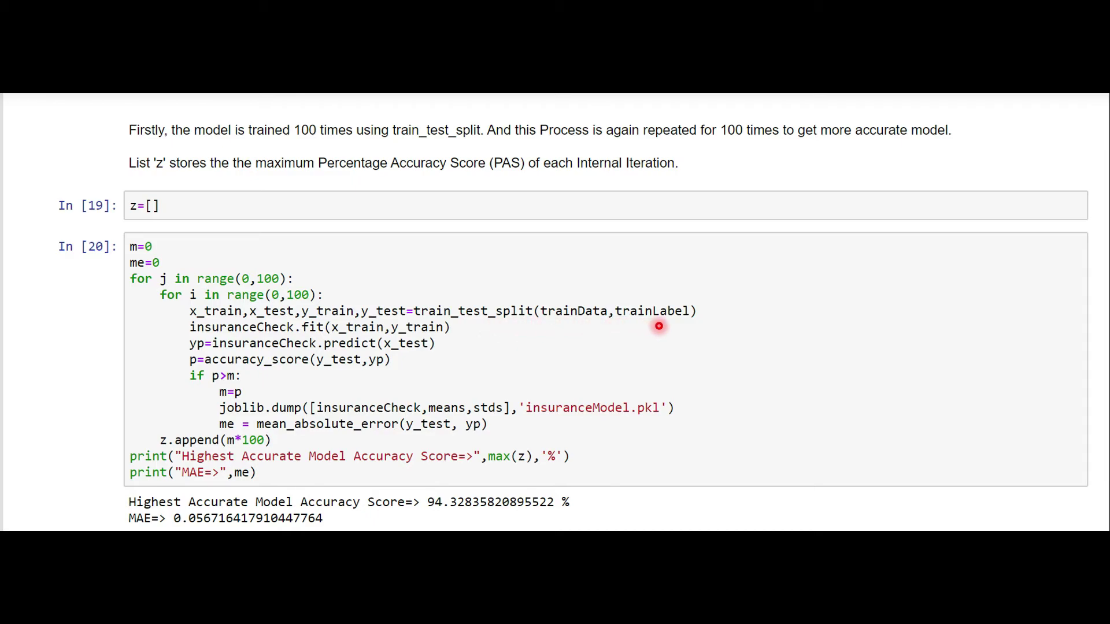
mouse_move(207, 324)
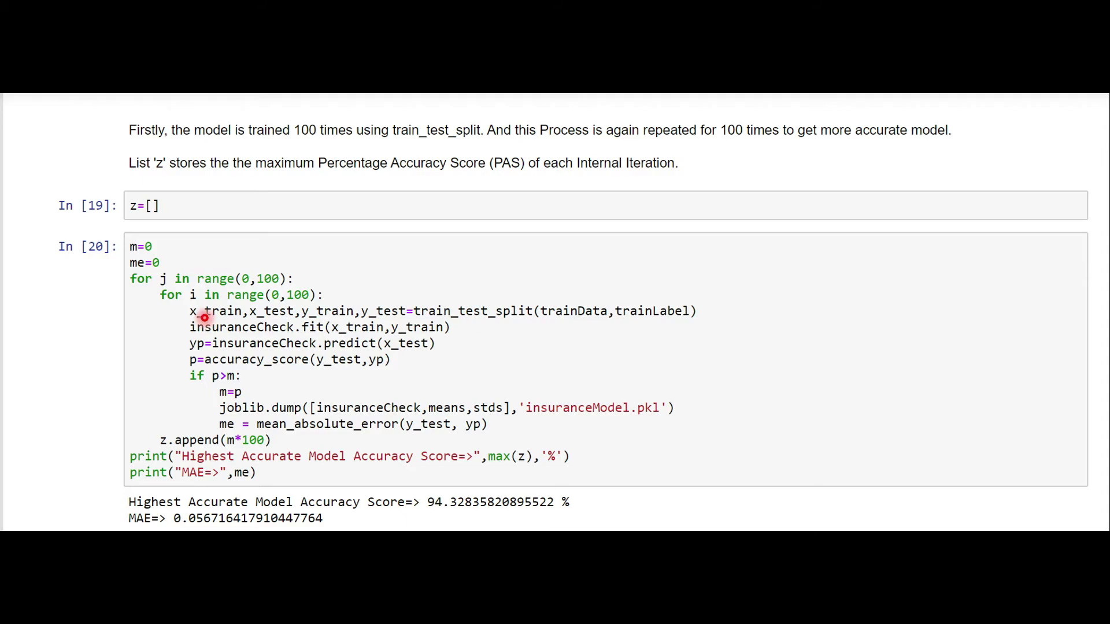
mouse_move(186, 310)
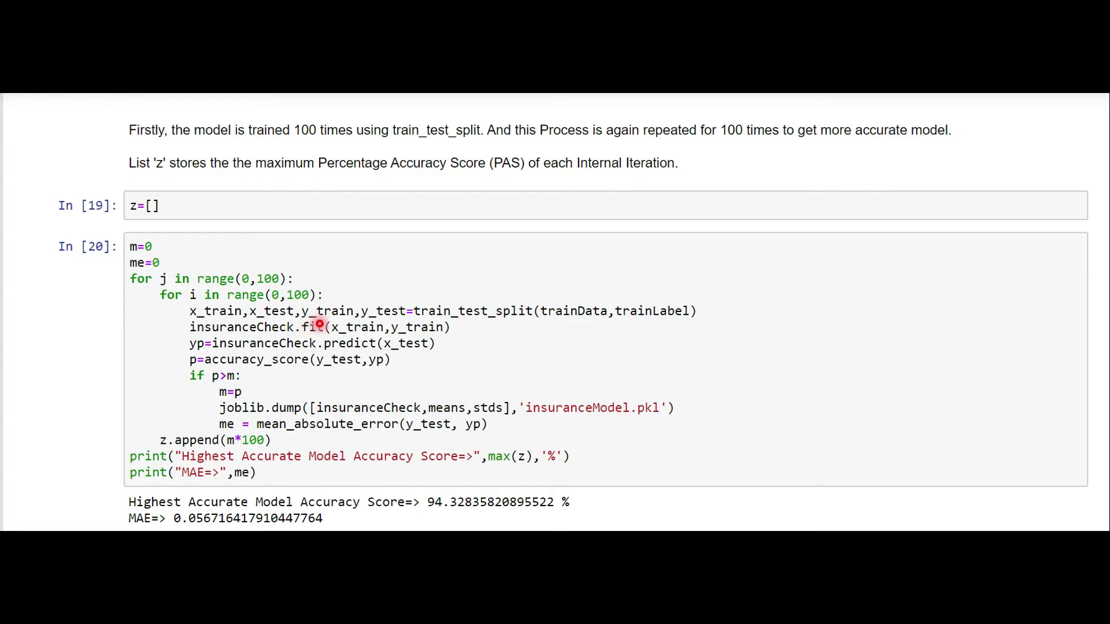
mouse_move(258, 322)
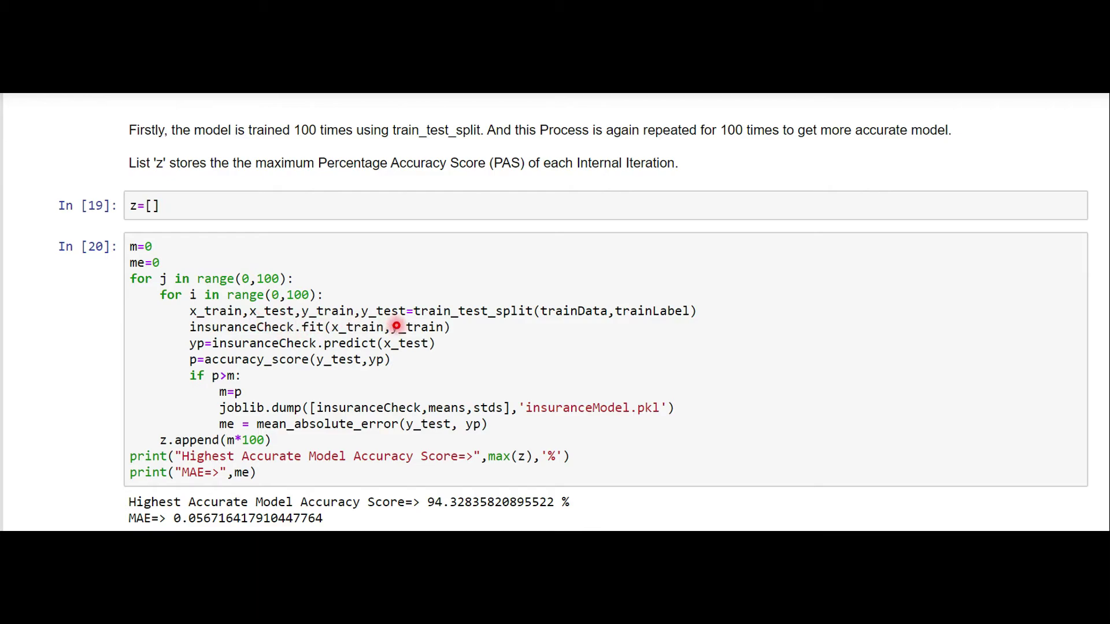
mouse_move(724, 306)
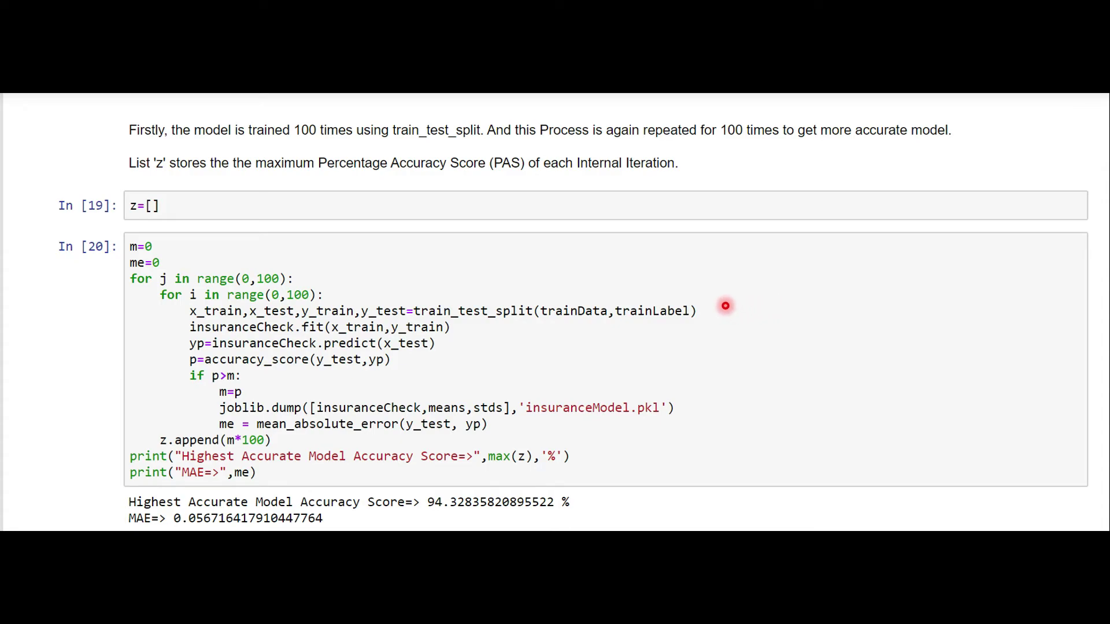
mouse_move(607, 314)
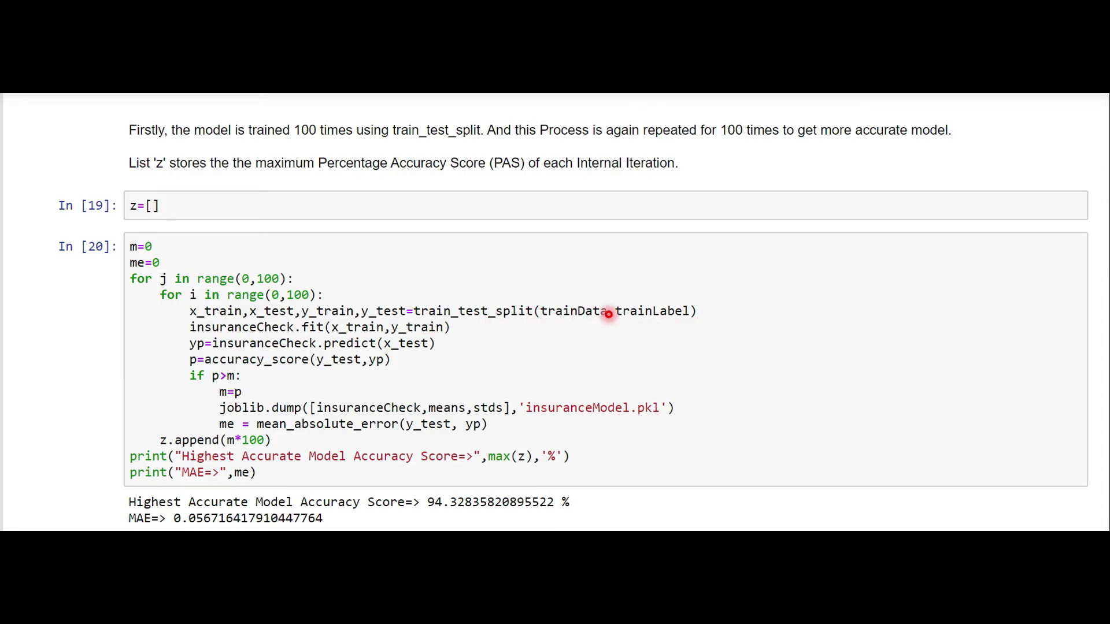
mouse_move(713, 310)
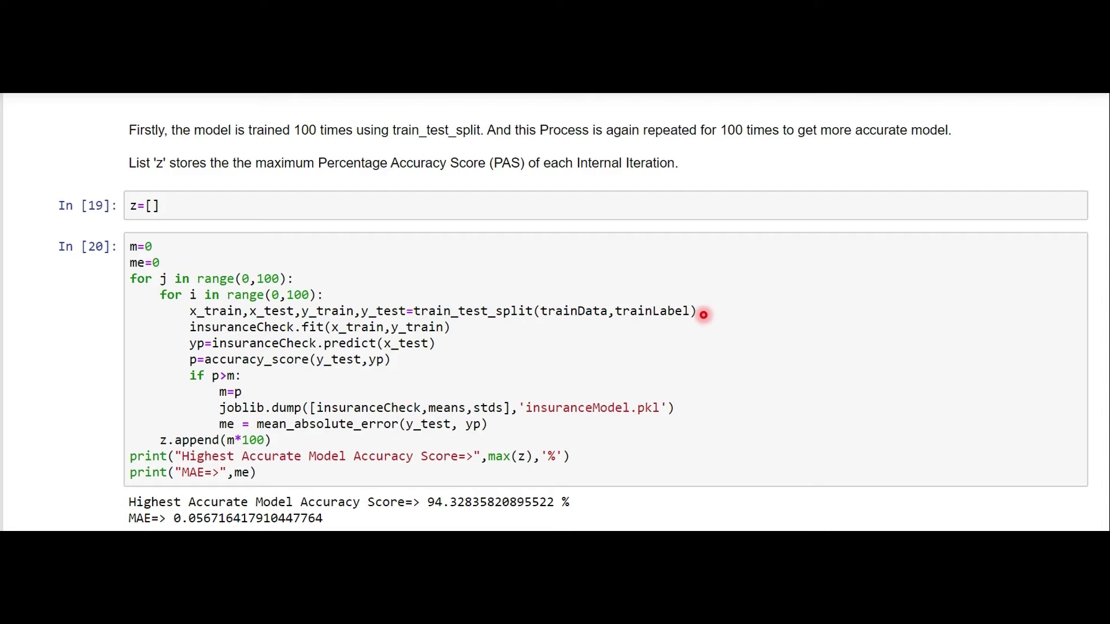
mouse_move(269, 343)
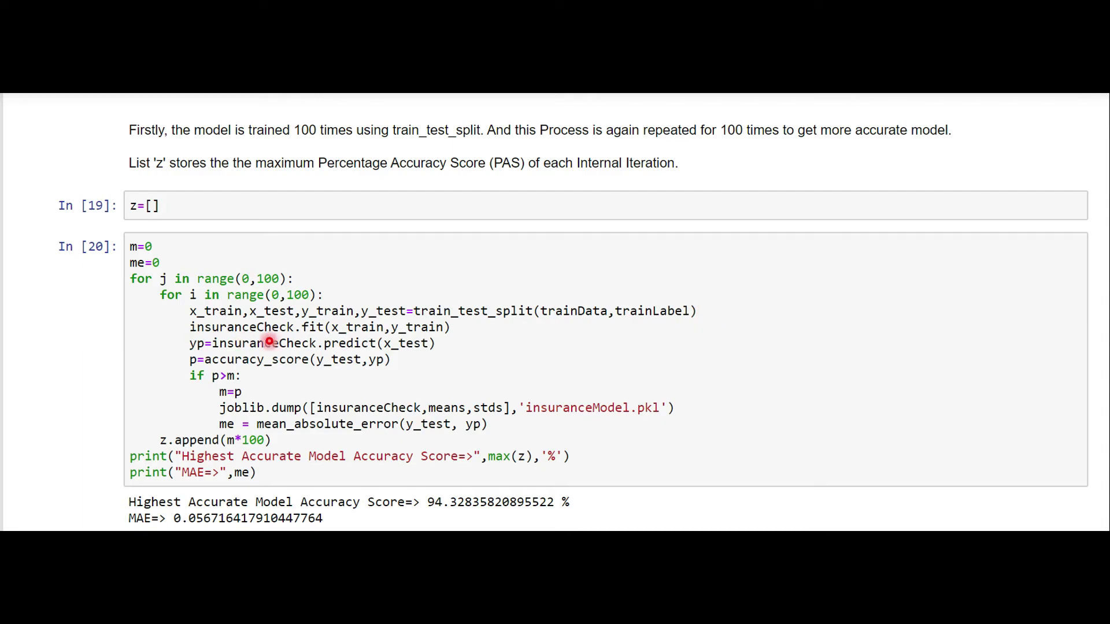
mouse_move(458, 335)
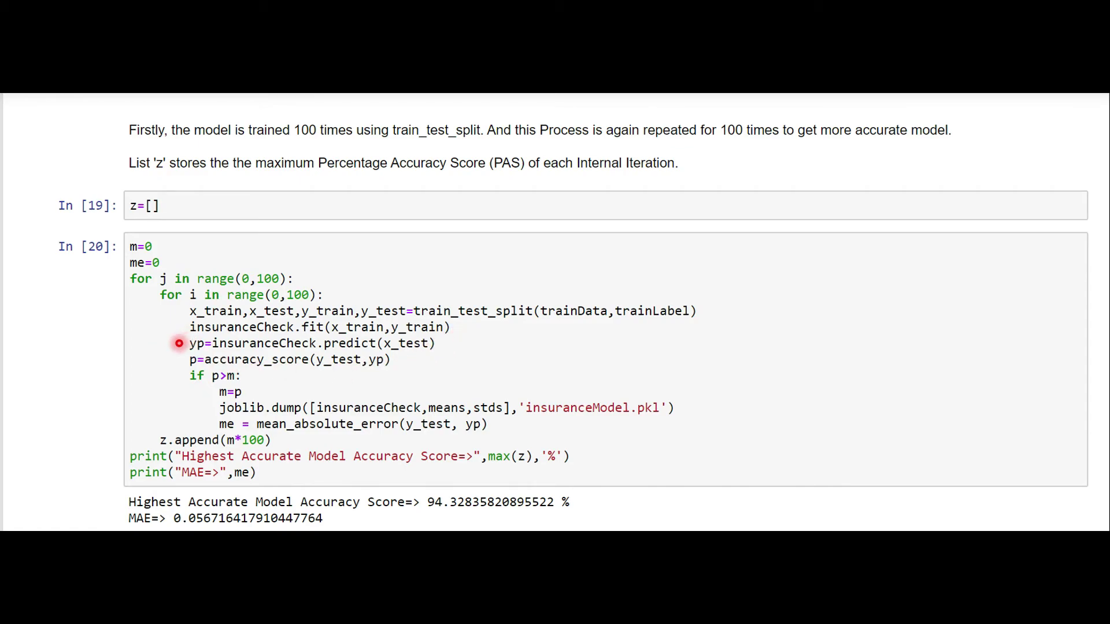
mouse_move(389, 349)
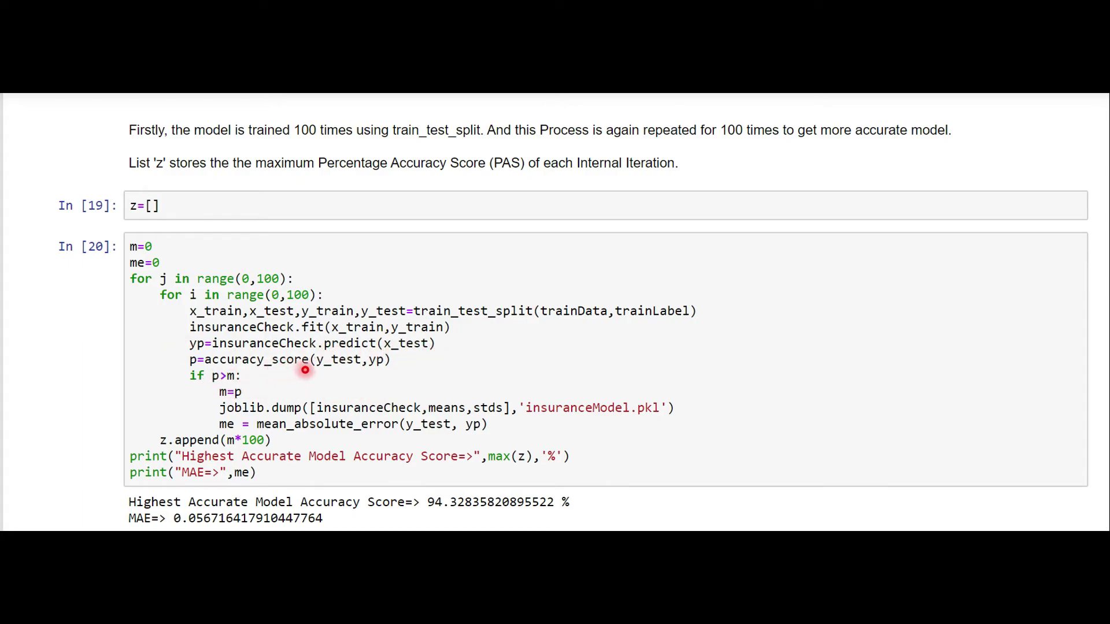
mouse_move(371, 370)
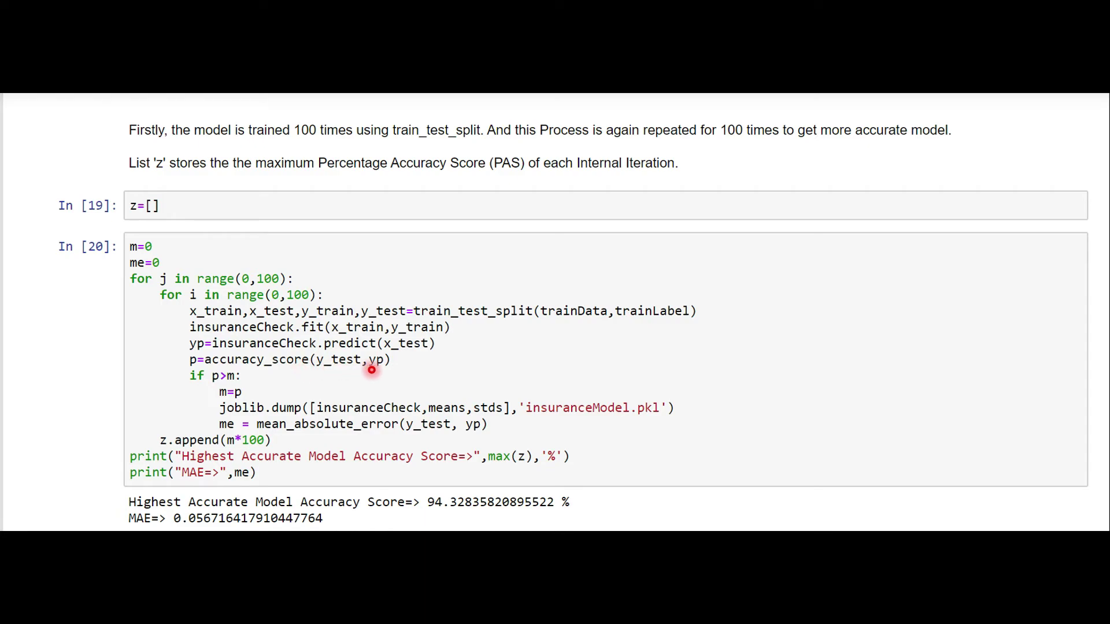
mouse_move(319, 375)
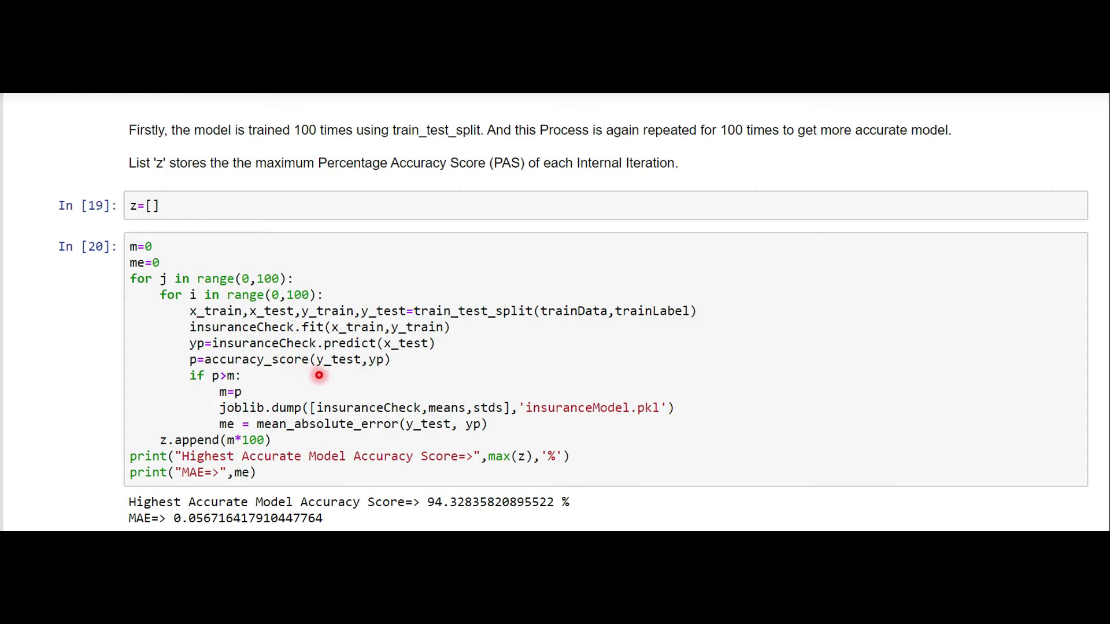
mouse_move(337, 375)
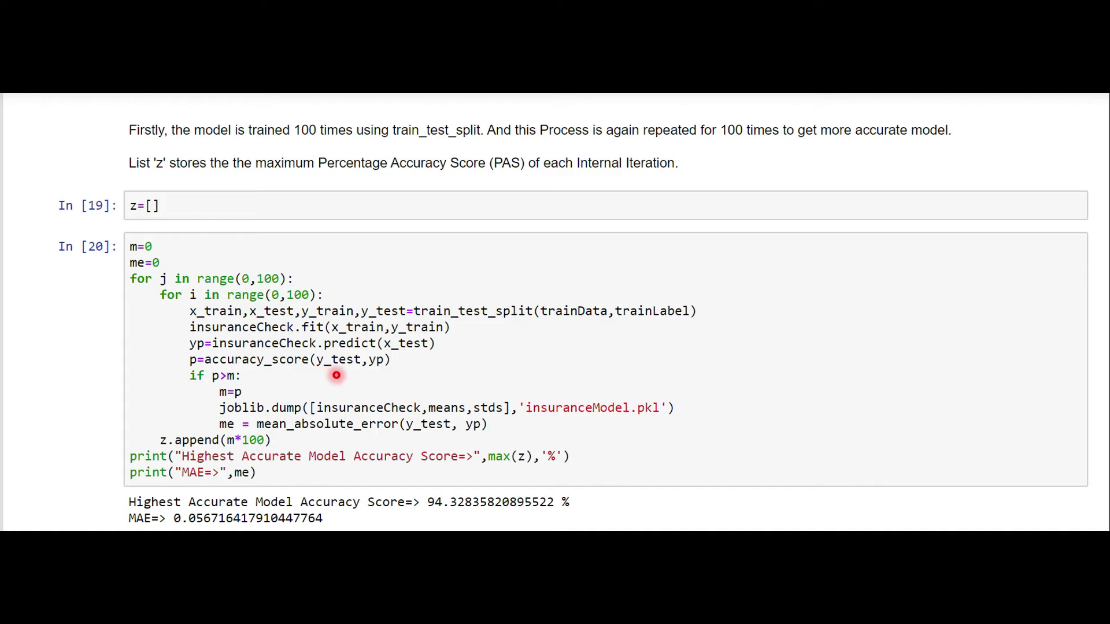
mouse_move(326, 376)
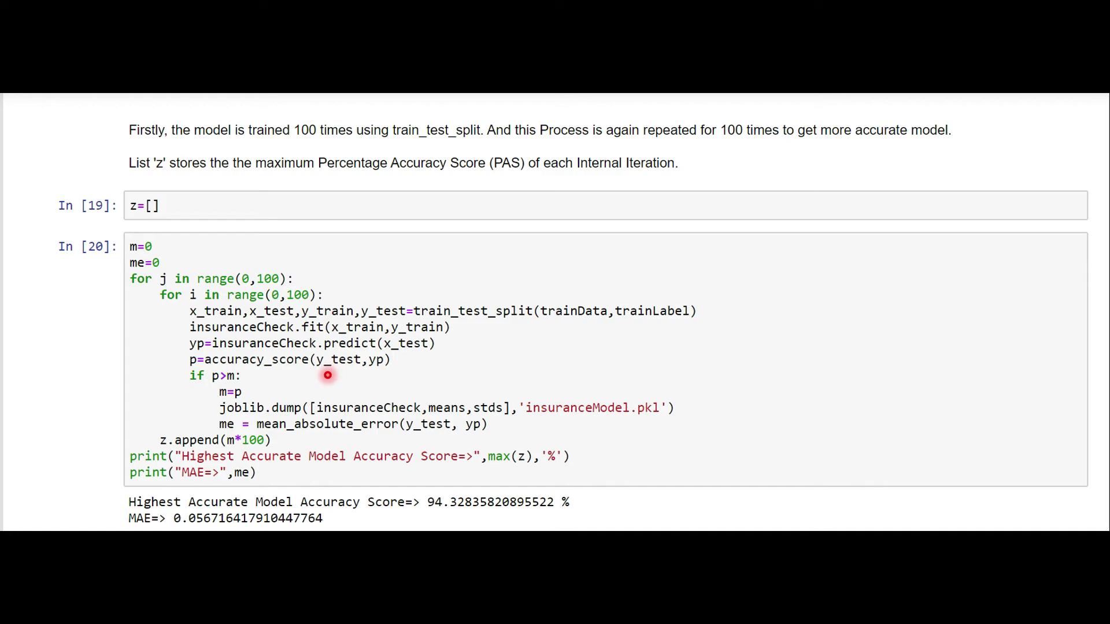
mouse_move(303, 363)
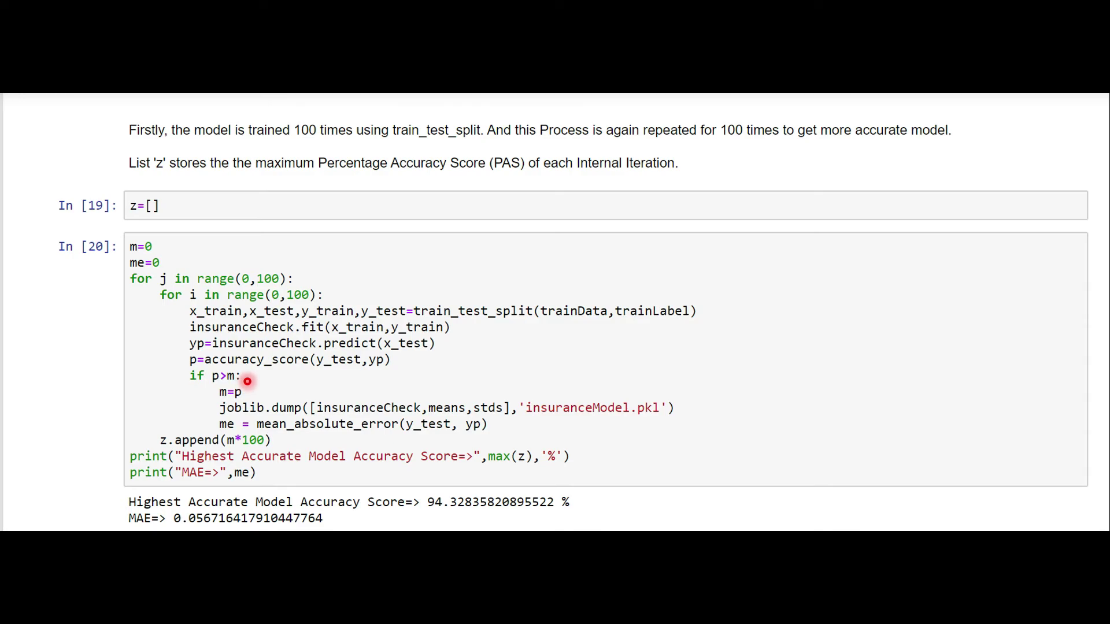
mouse_move(258, 367)
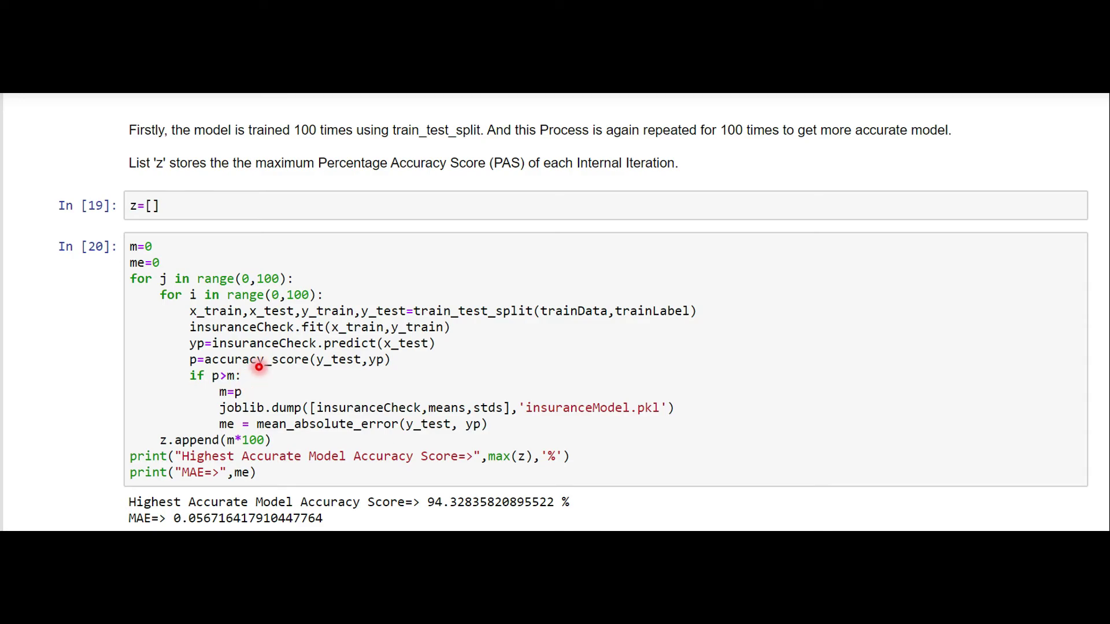
mouse_move(225, 310)
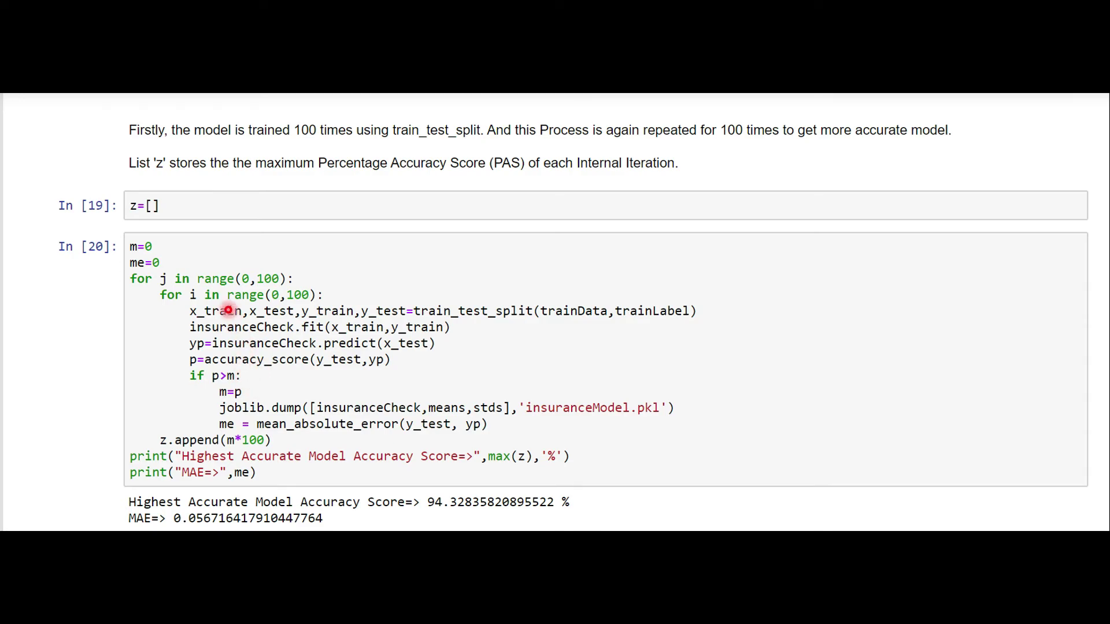
mouse_move(209, 403)
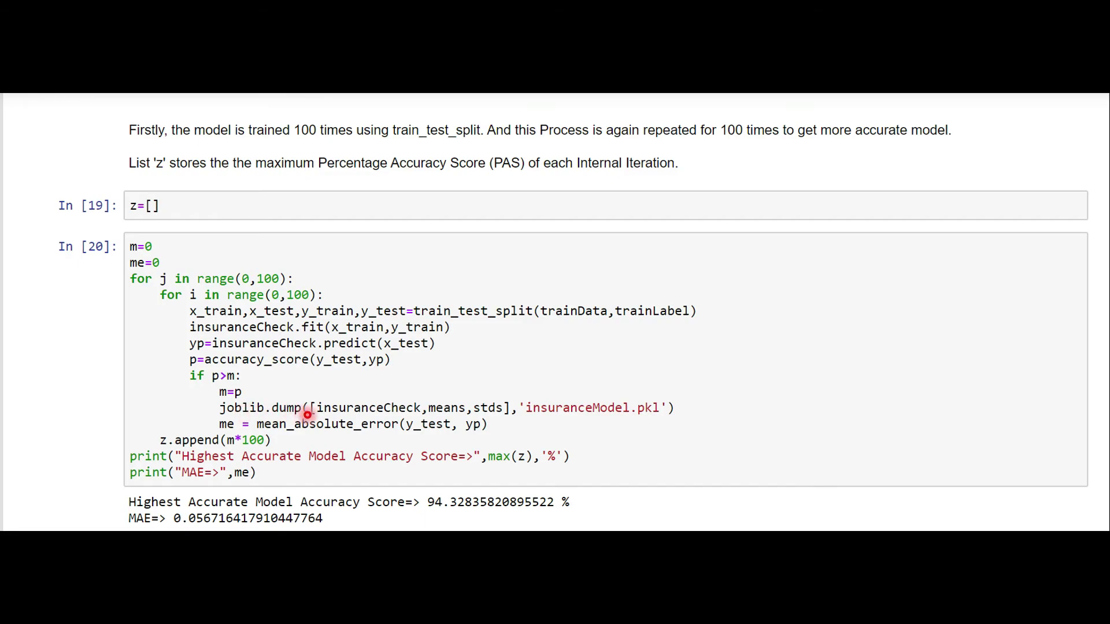
mouse_move(532, 418)
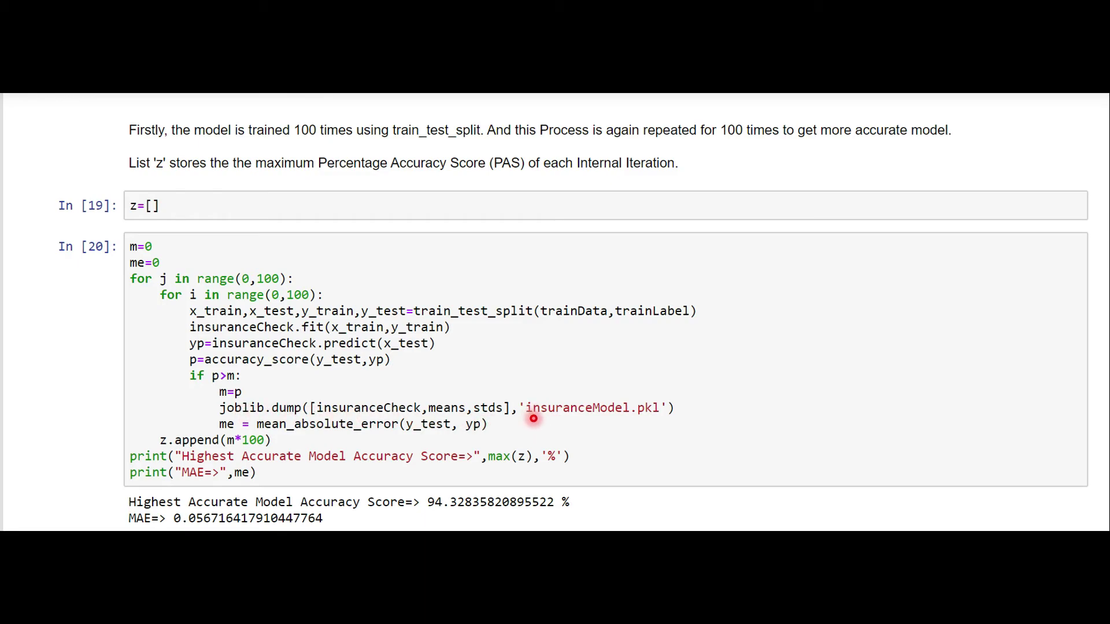
mouse_move(642, 418)
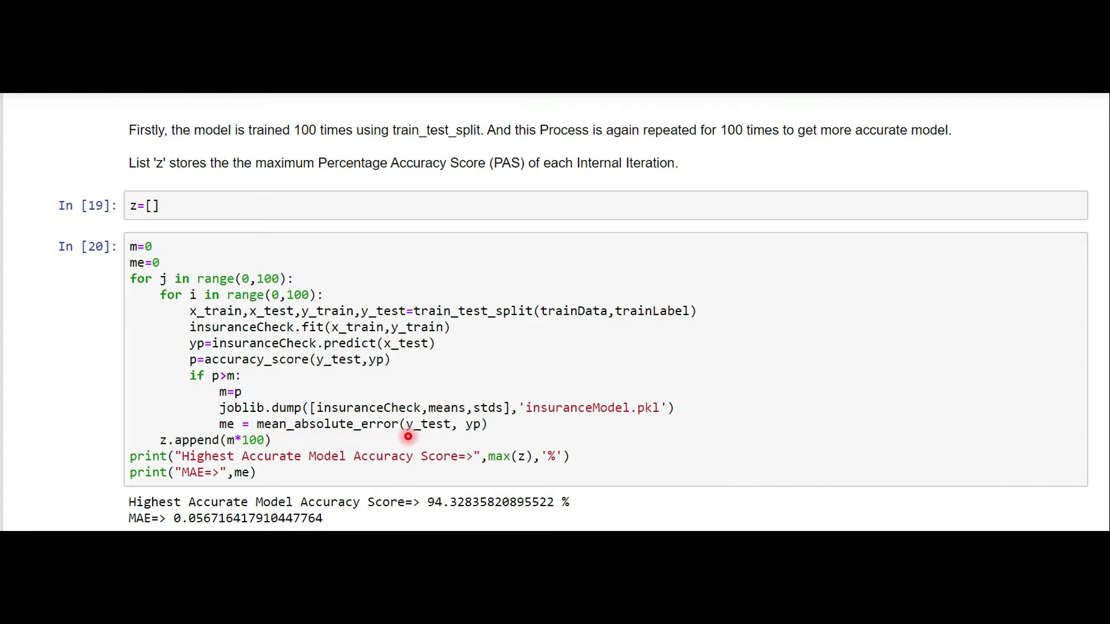
mouse_move(267, 483)
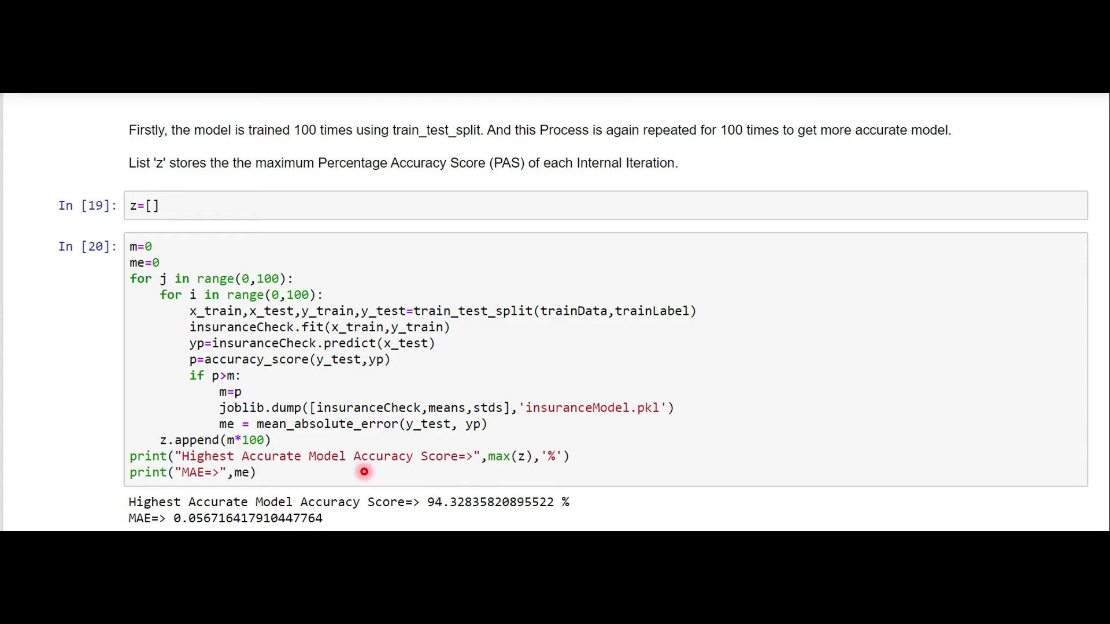
mouse_move(188, 490)
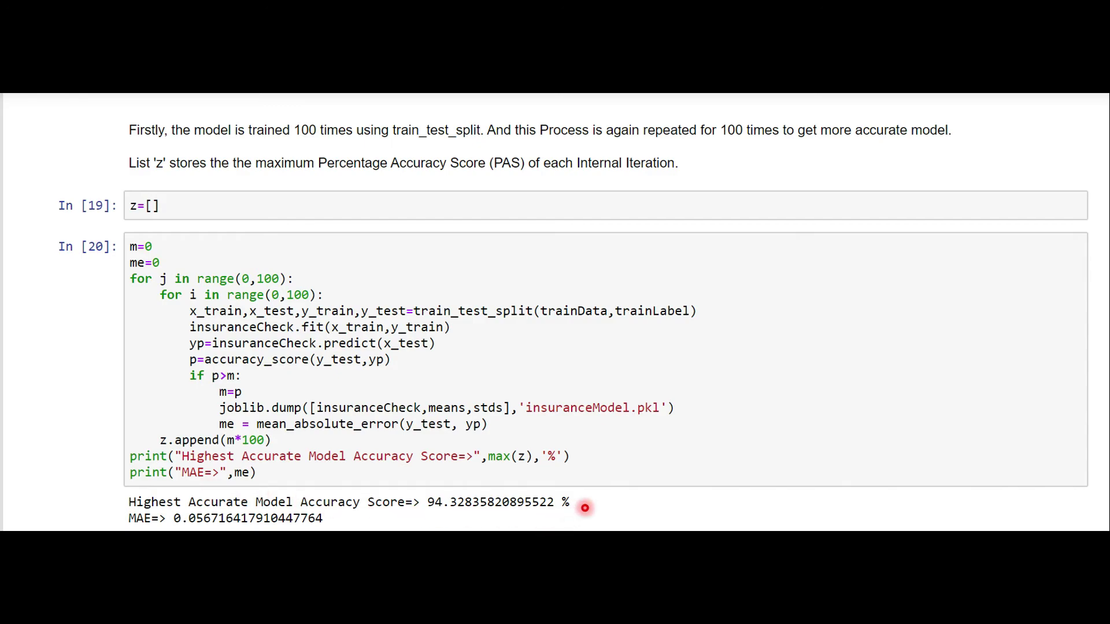
mouse_move(136, 542)
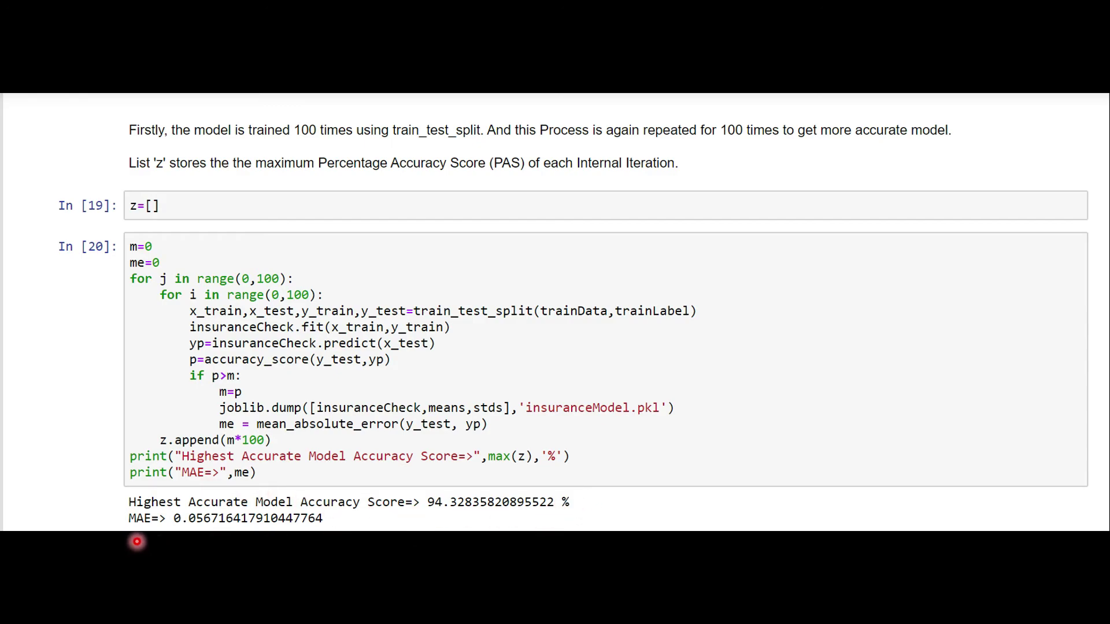
mouse_move(198, 533)
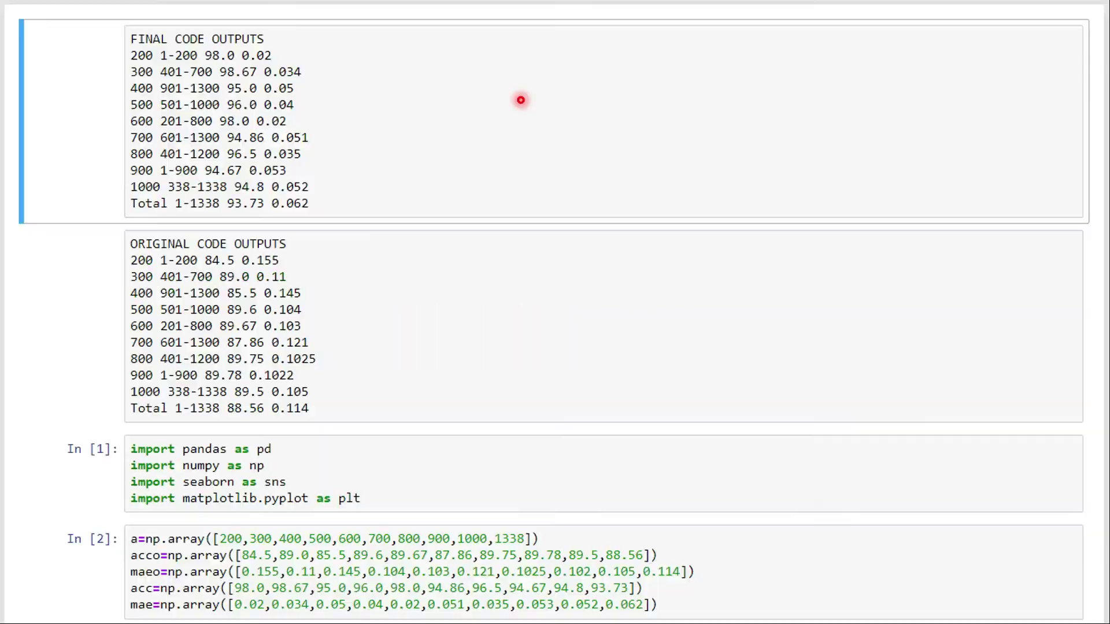
mouse_move(519, 97)
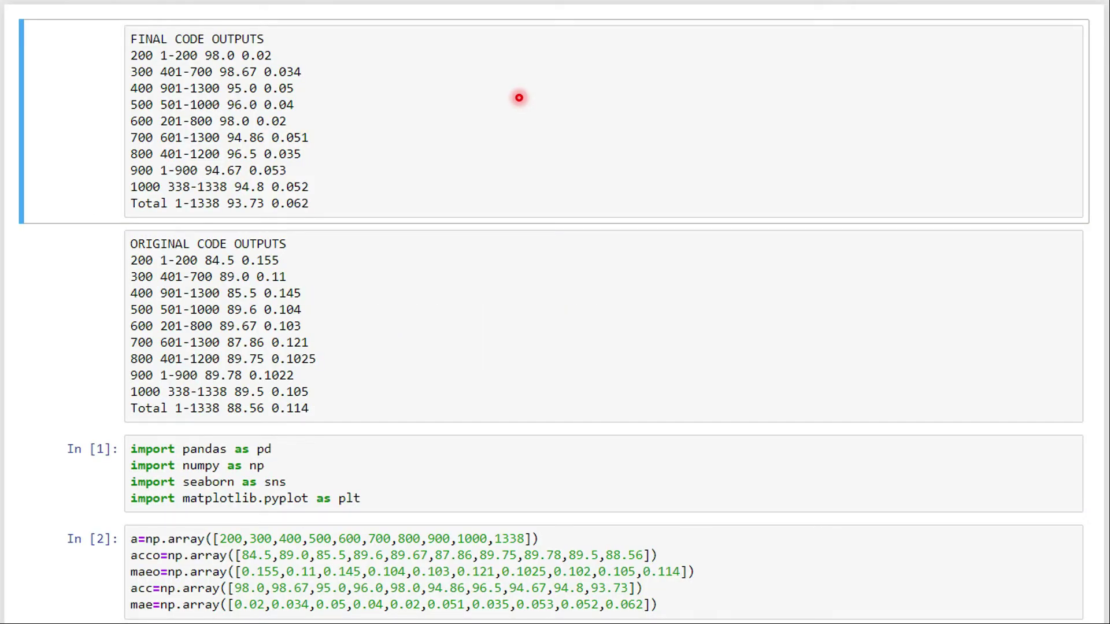
mouse_move(103, 55)
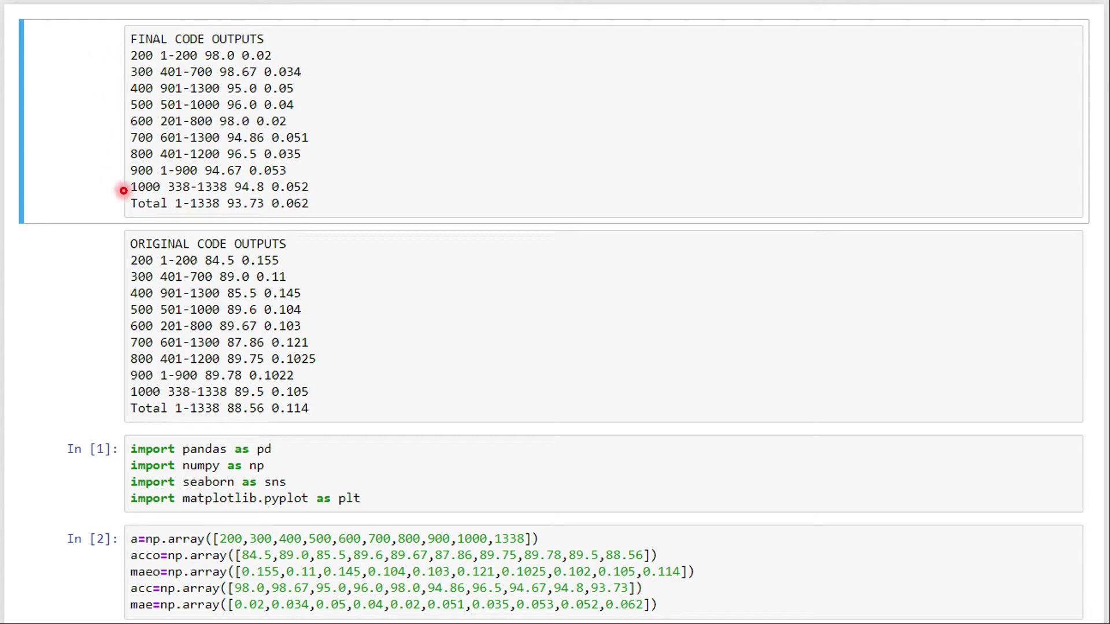
mouse_move(129, 53)
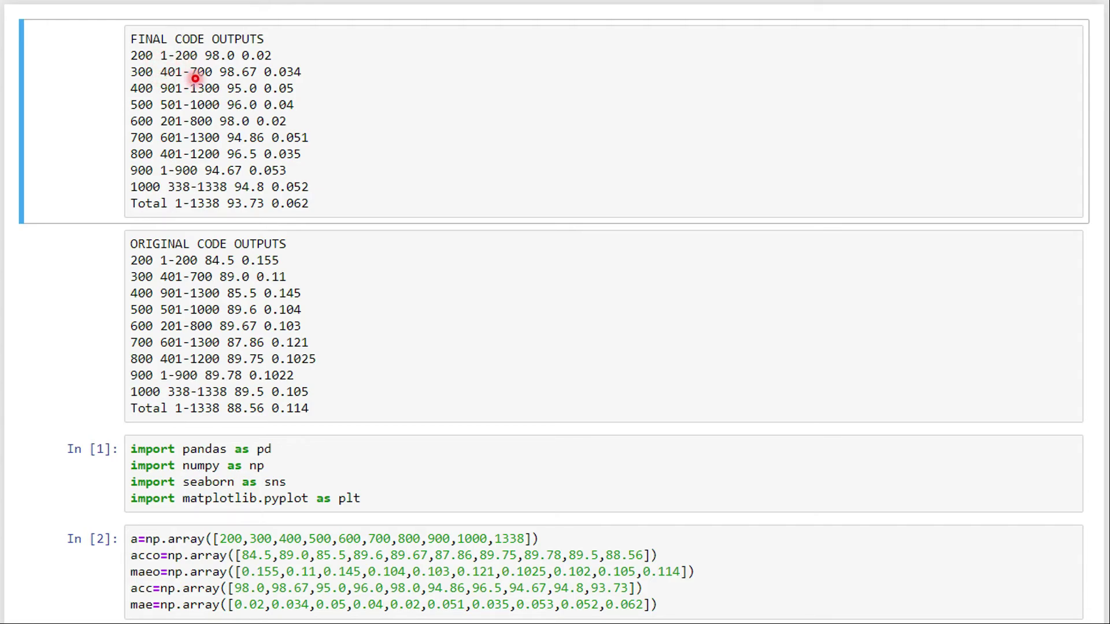
mouse_move(225, 48)
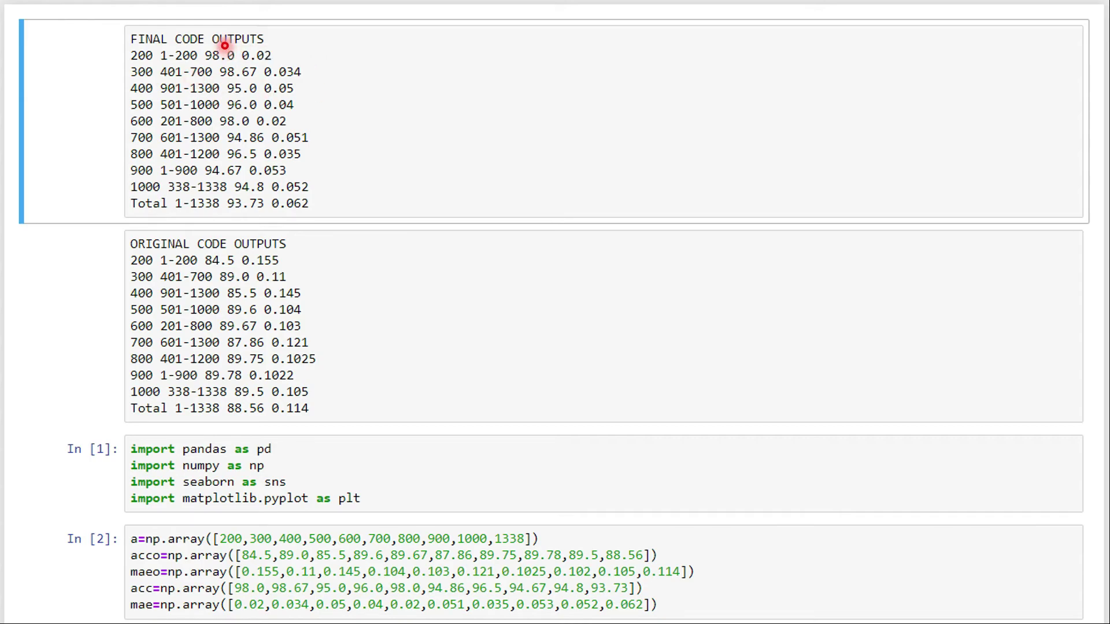
mouse_move(268, 44)
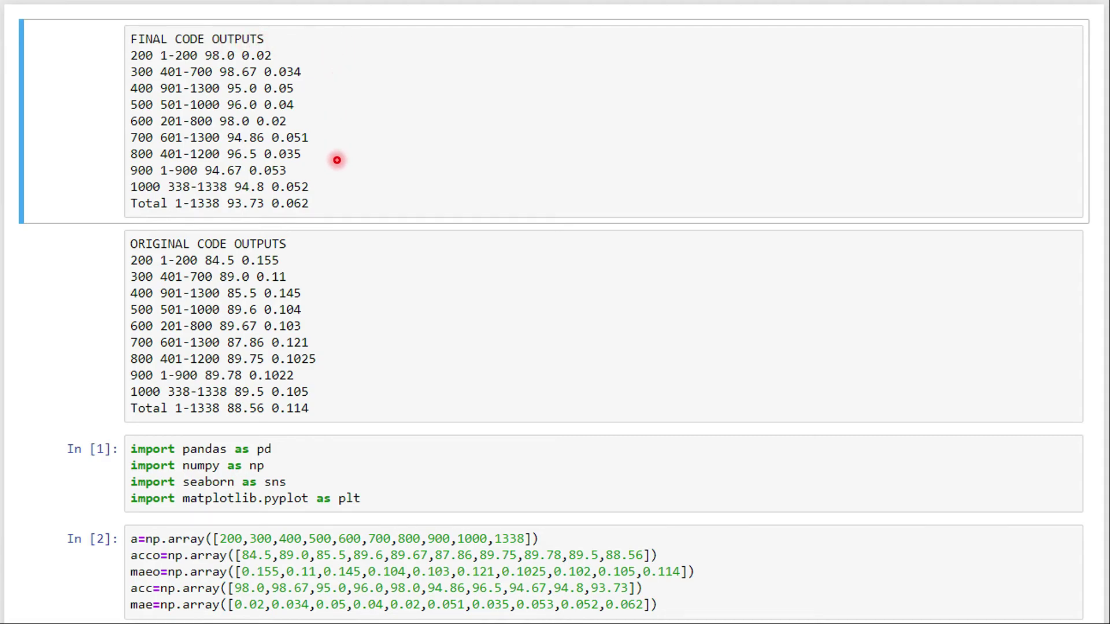
mouse_move(340, 246)
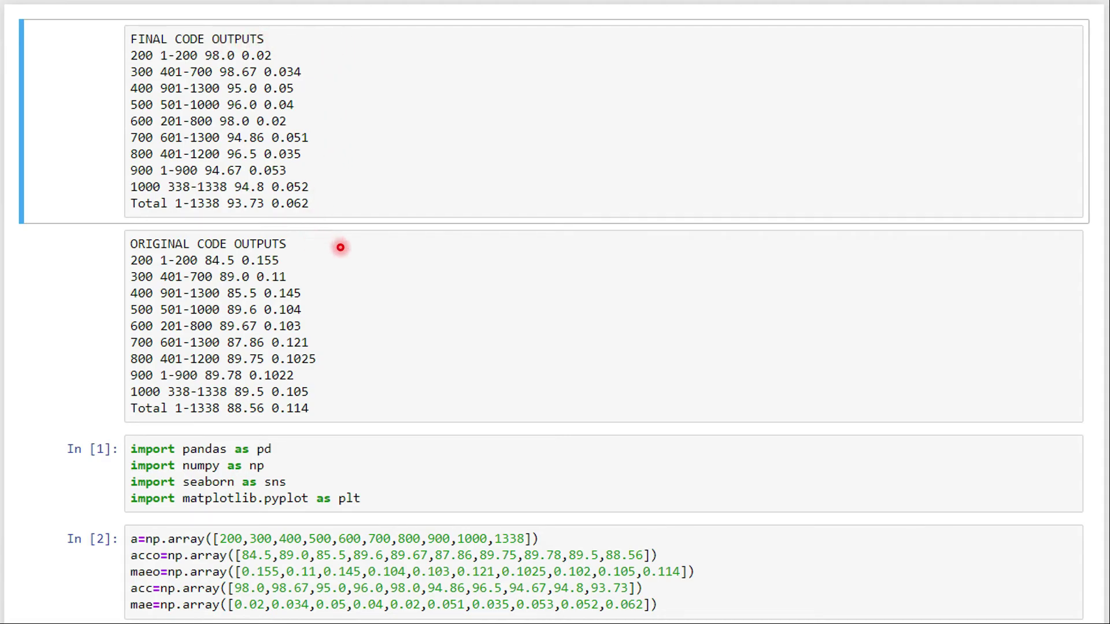
mouse_move(362, 271)
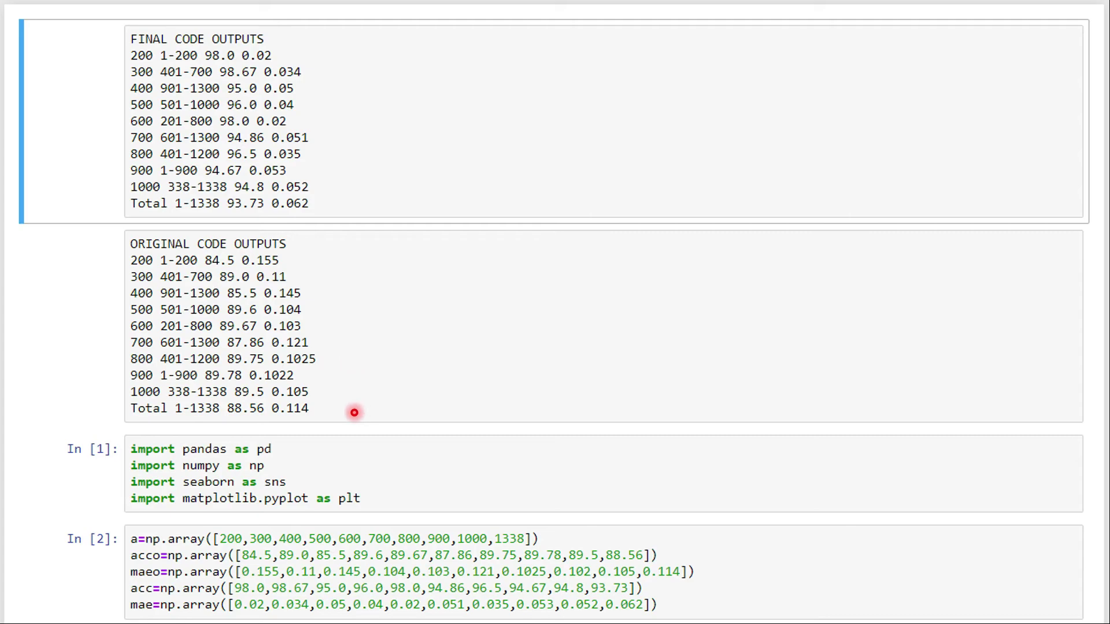
mouse_move(354, 403)
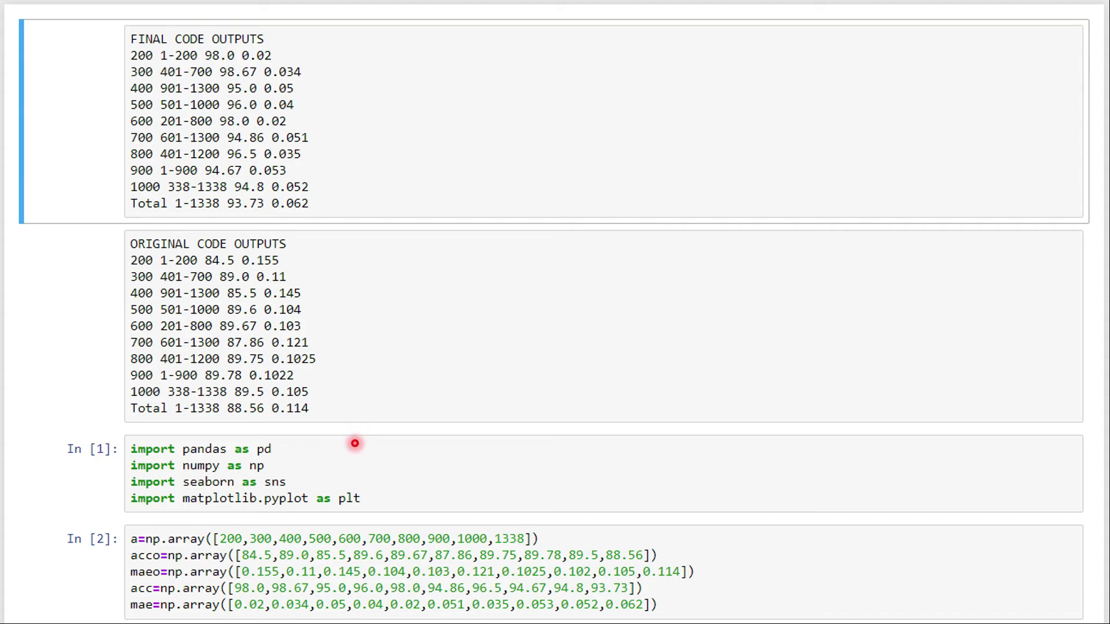
mouse_move(417, 491)
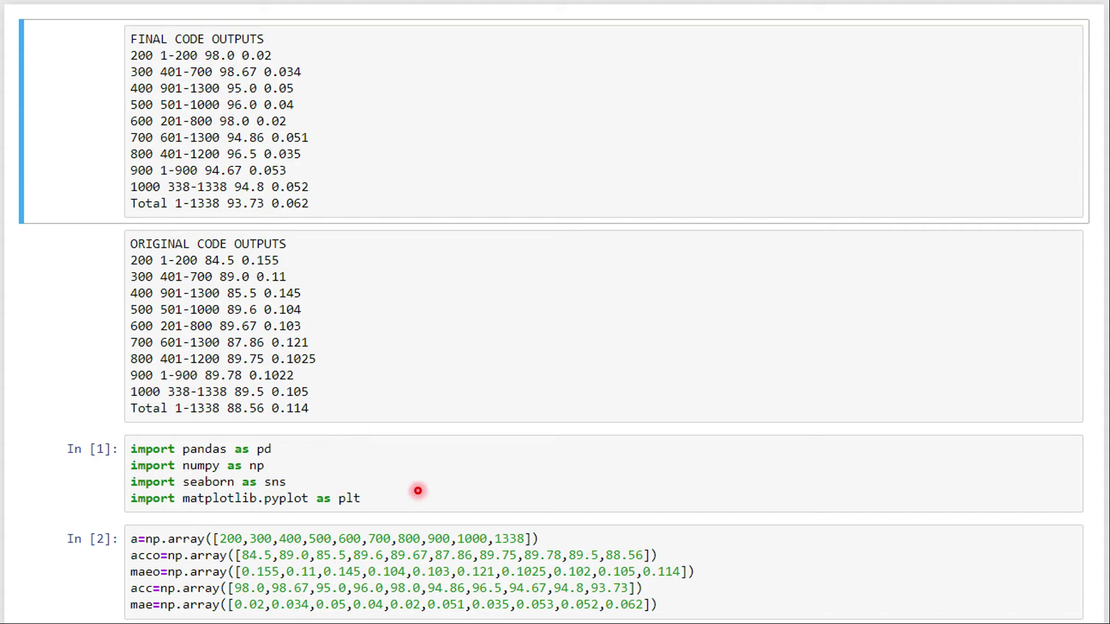
mouse_move(747, 527)
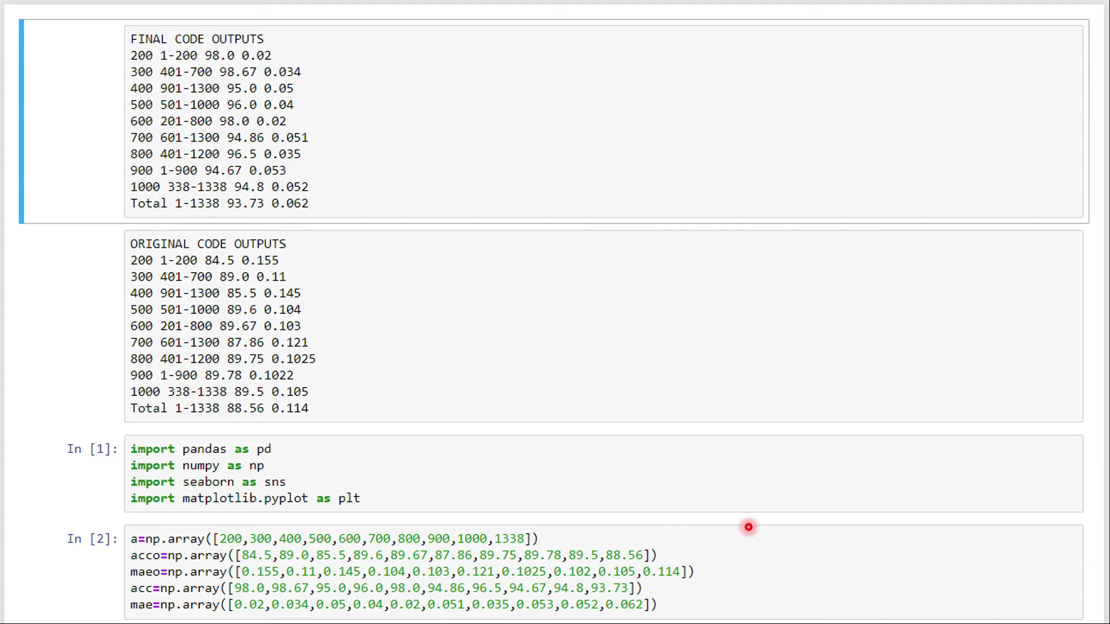
mouse_move(510, 621)
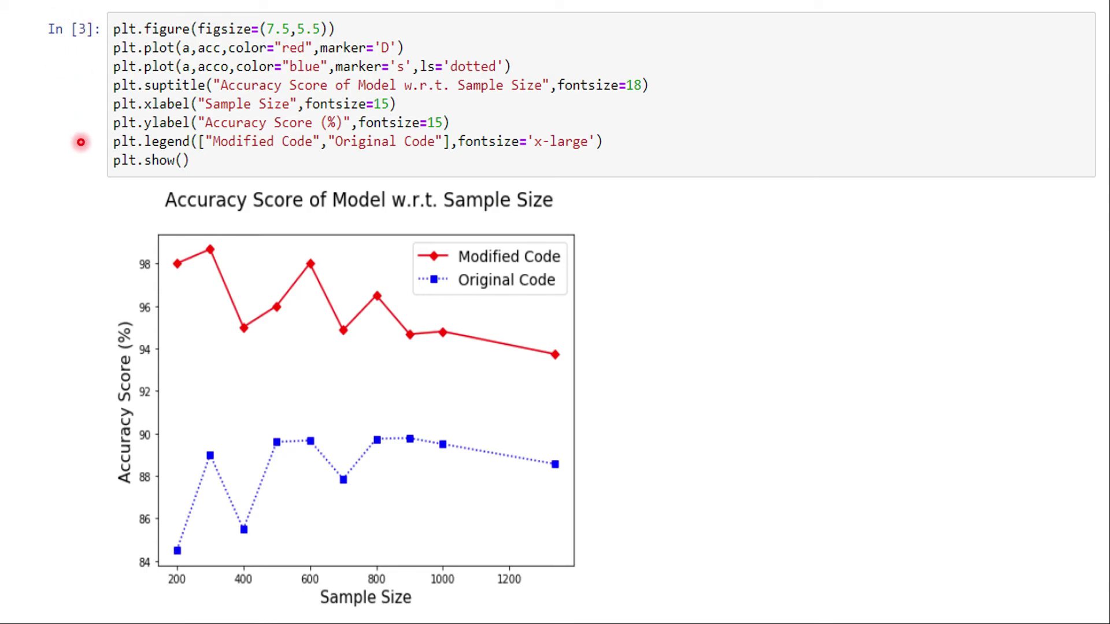
mouse_move(356, 159)
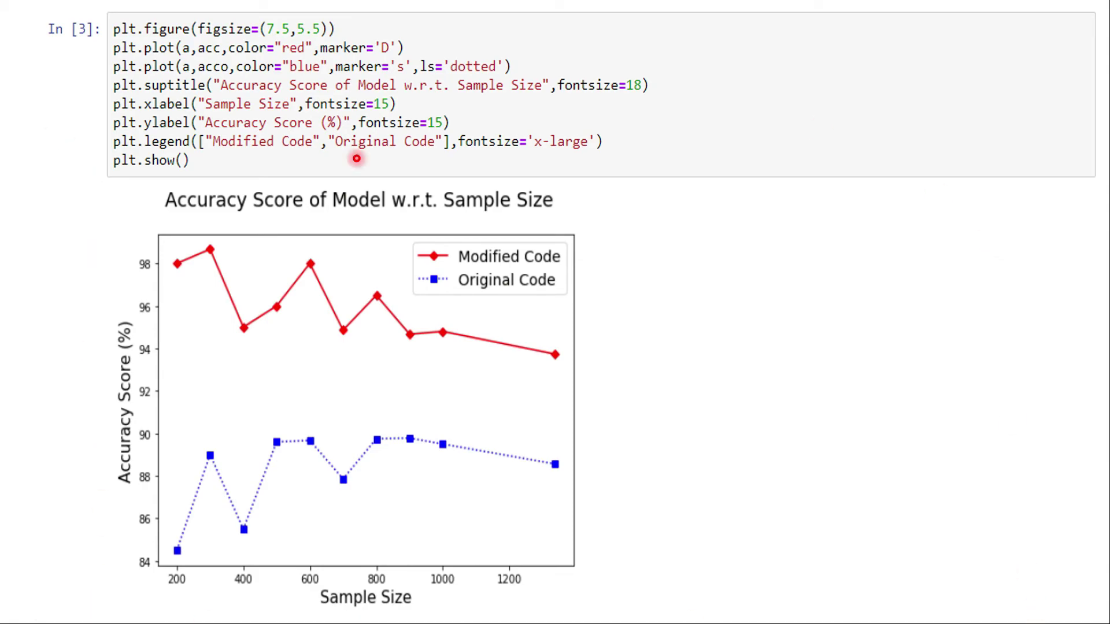
mouse_move(149, 221)
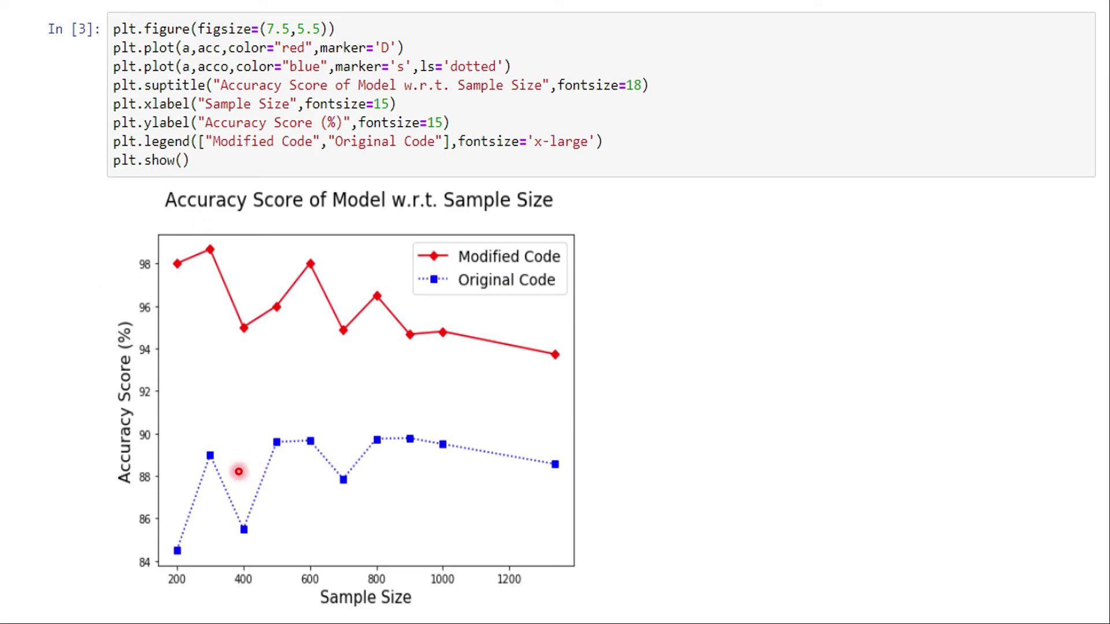
mouse_move(127, 563)
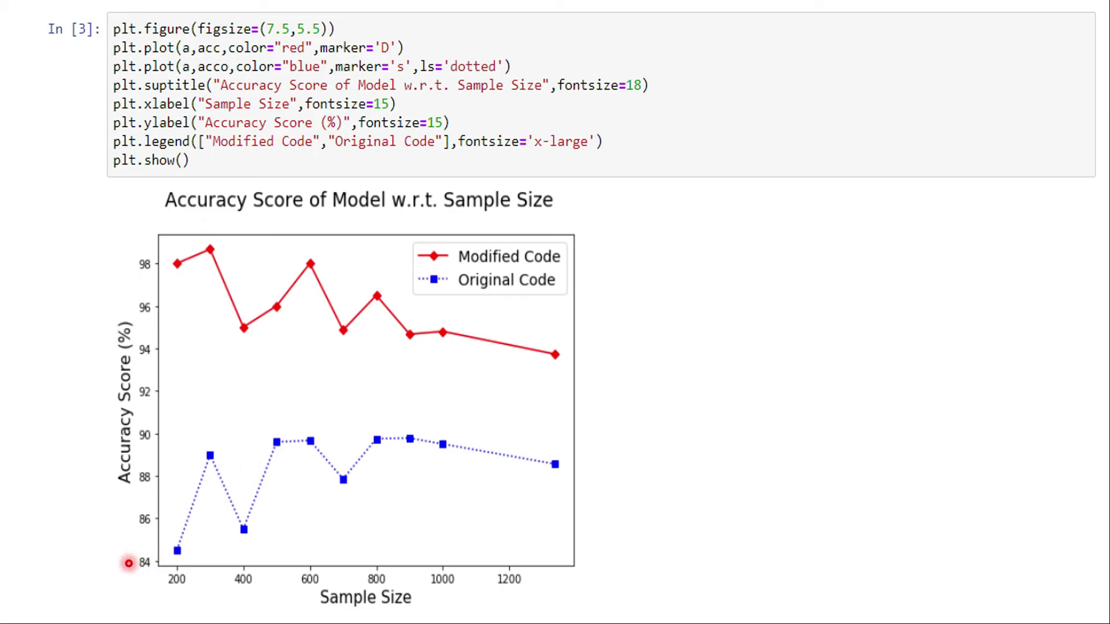
mouse_move(419, 548)
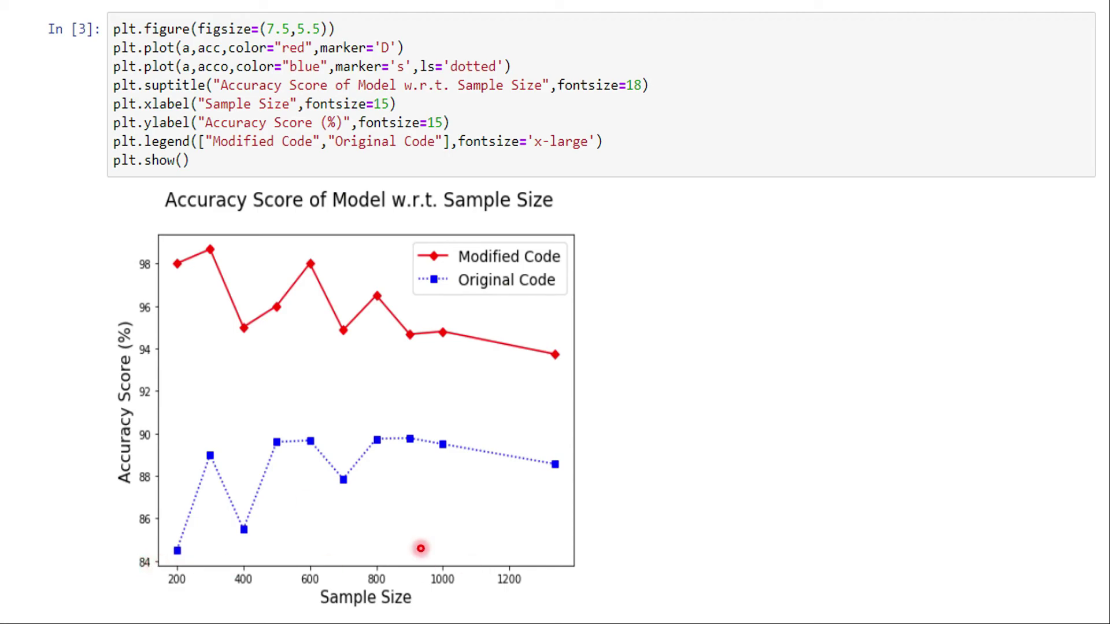
mouse_move(506, 451)
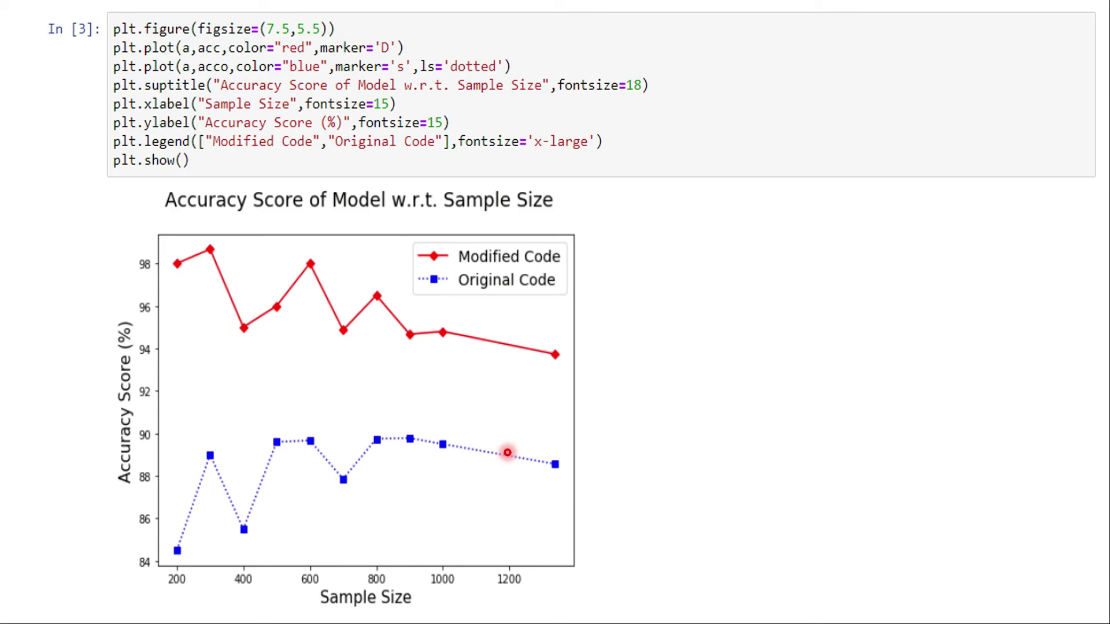
mouse_move(402, 462)
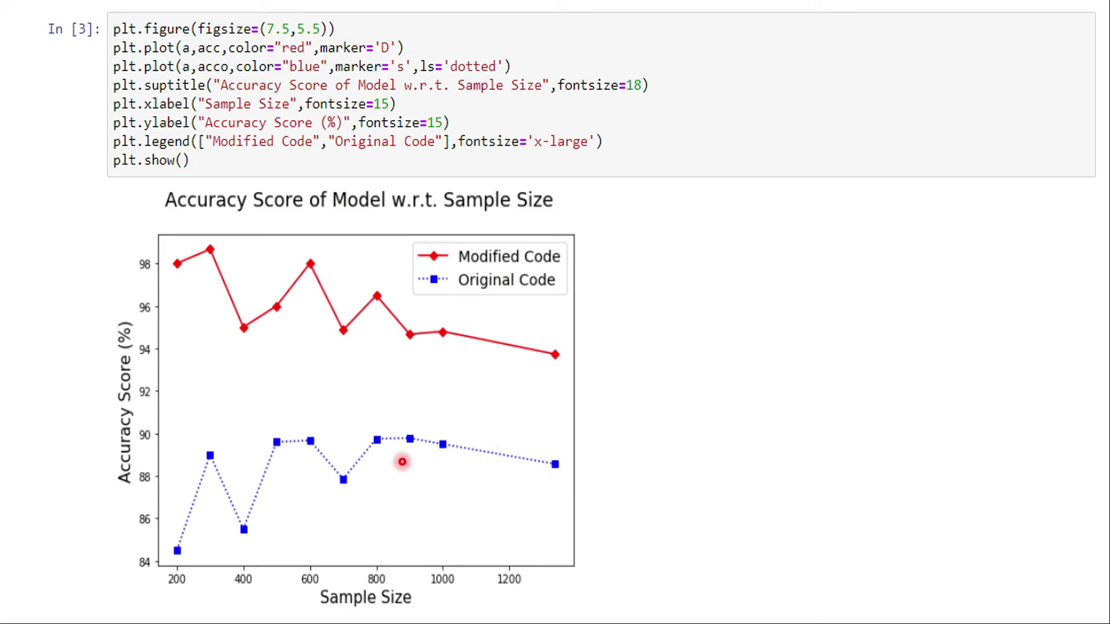
mouse_move(161, 365)
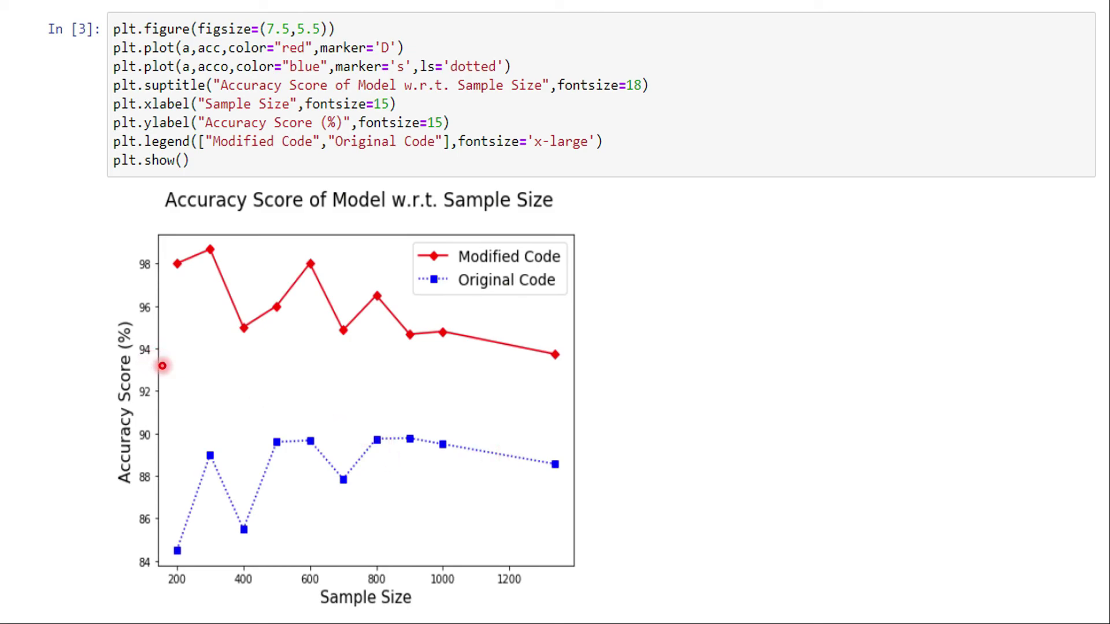
mouse_move(605, 250)
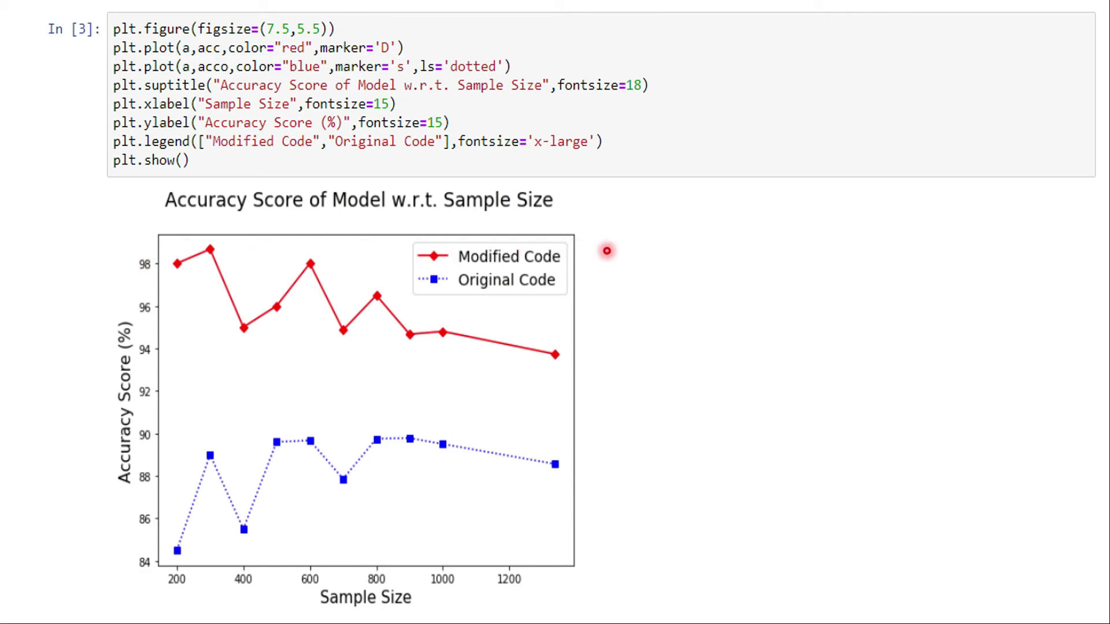
mouse_move(621, 272)
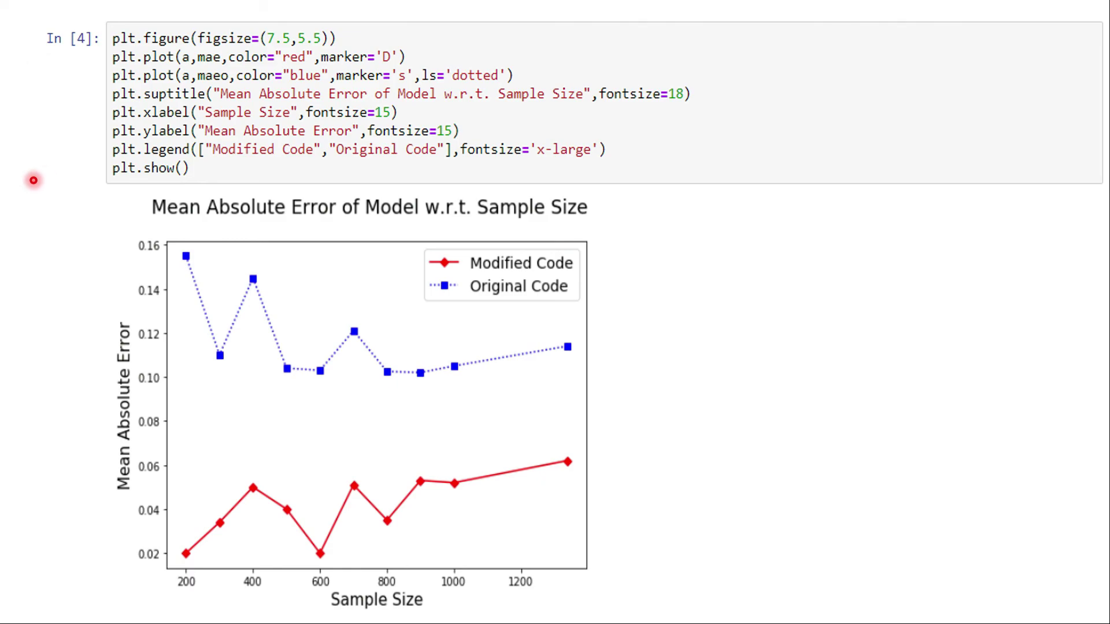
mouse_move(94, 566)
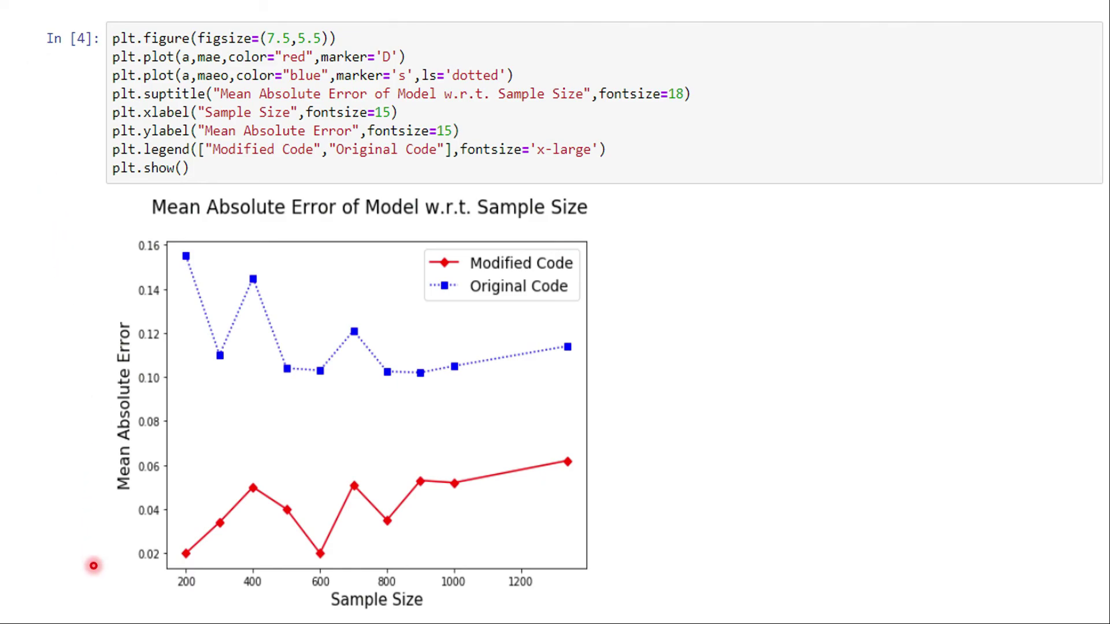
mouse_move(83, 580)
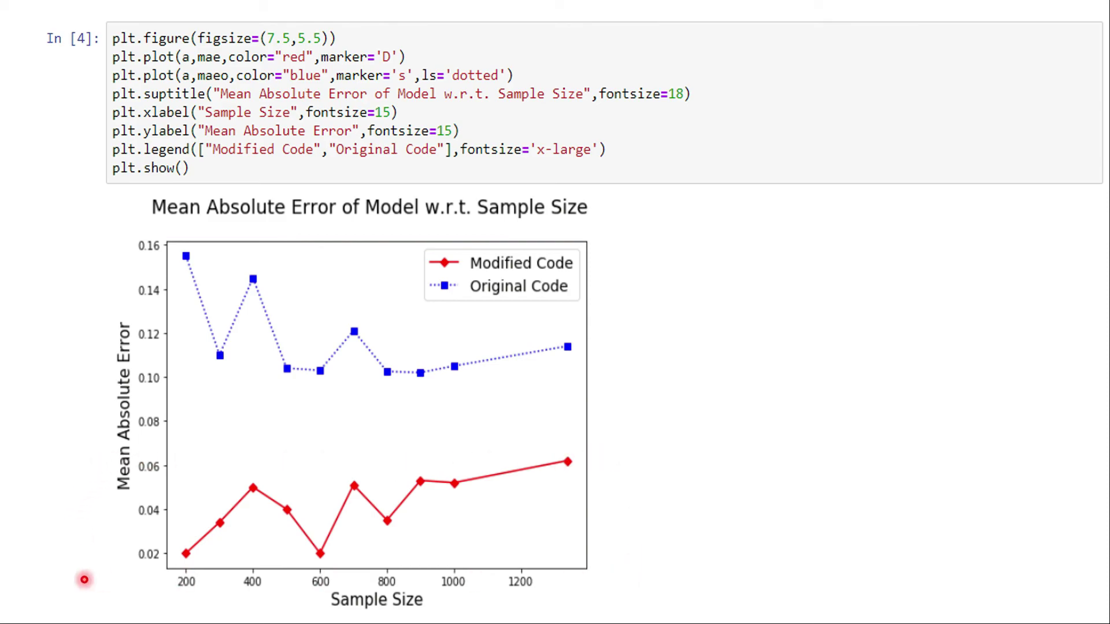
mouse_move(196, 448)
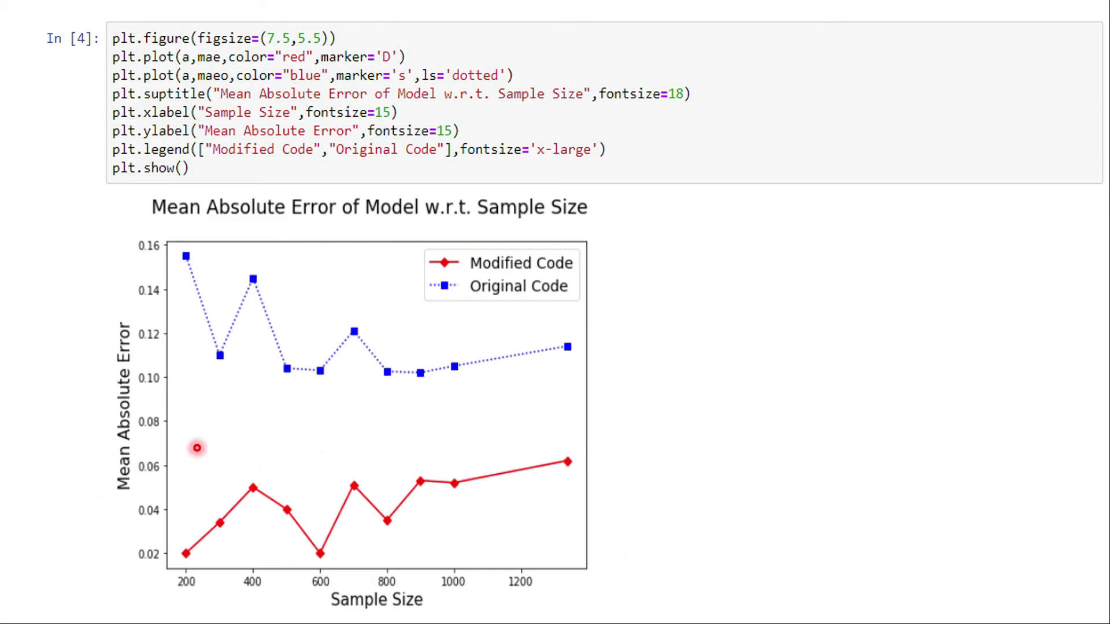
mouse_move(151, 400)
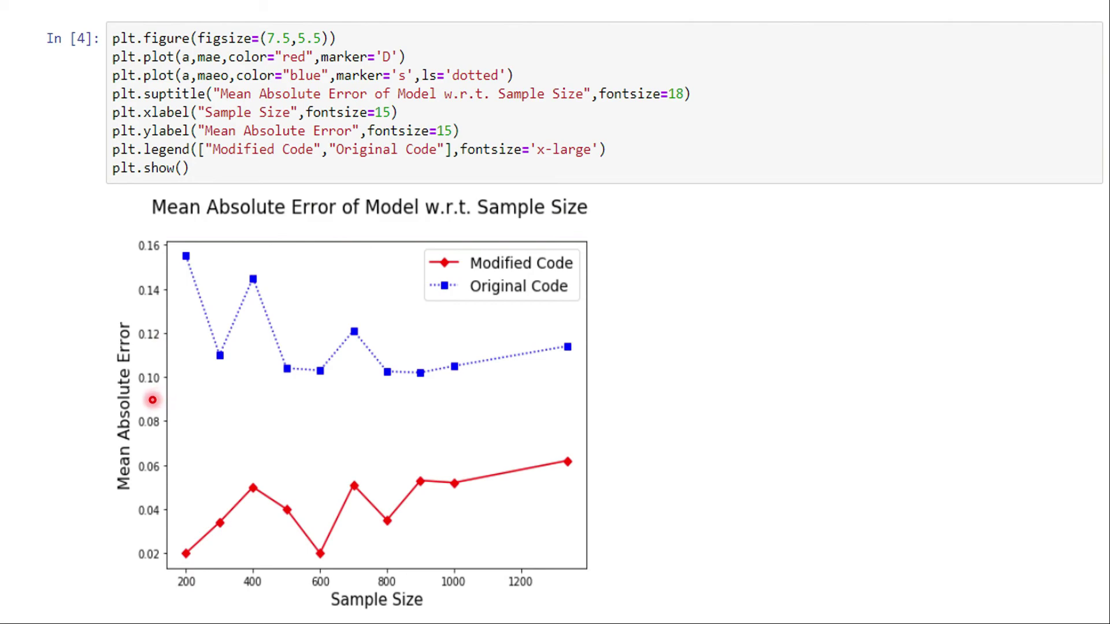
mouse_move(149, 387)
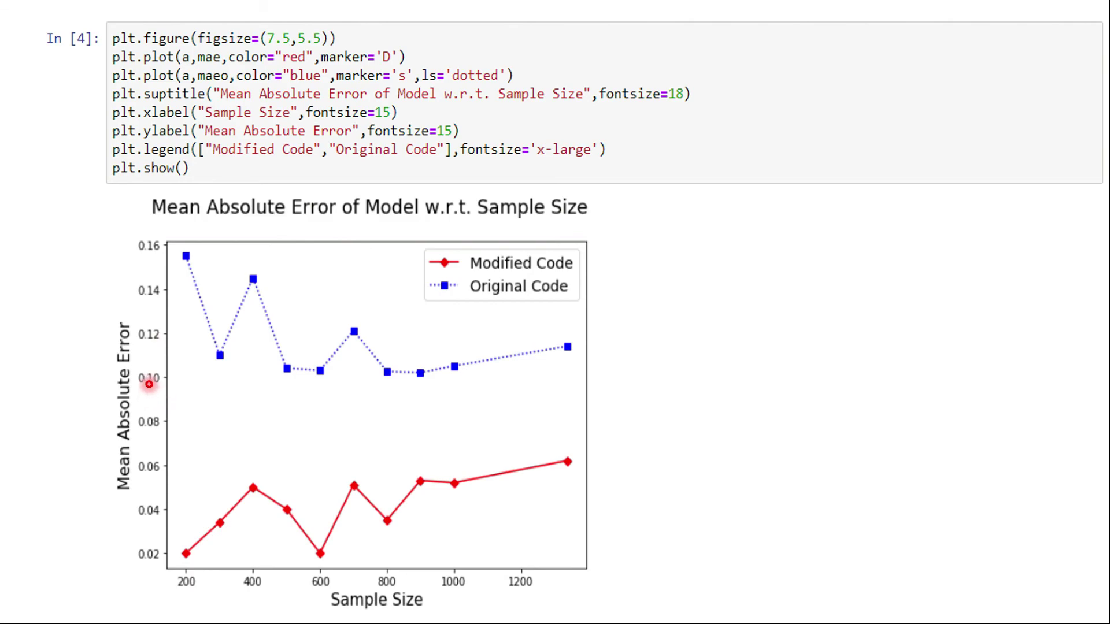
mouse_move(340, 511)
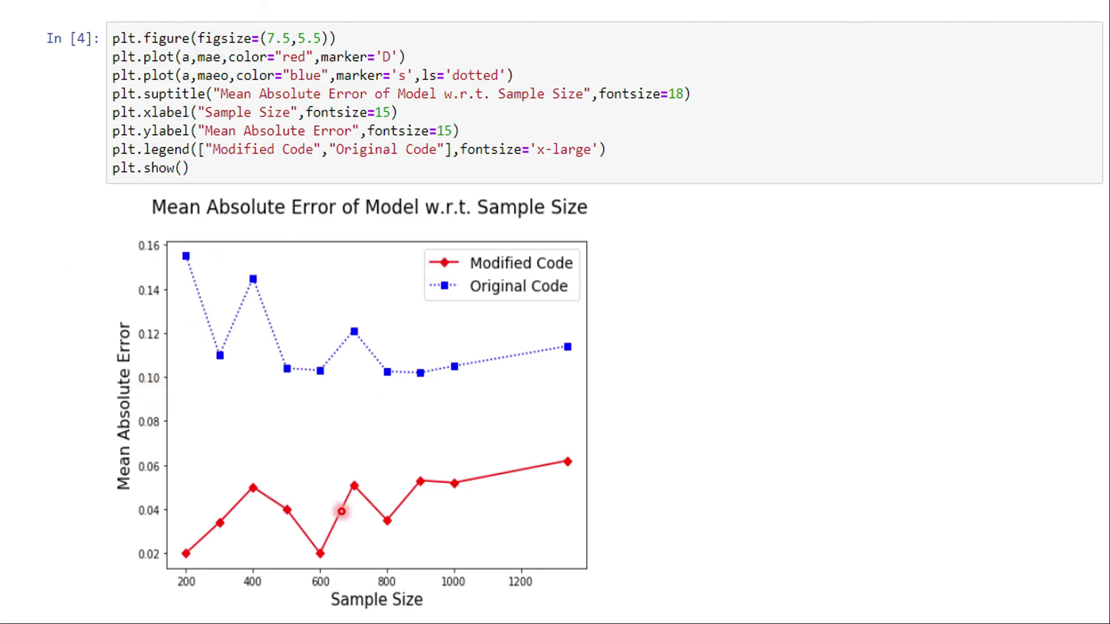
mouse_move(135, 569)
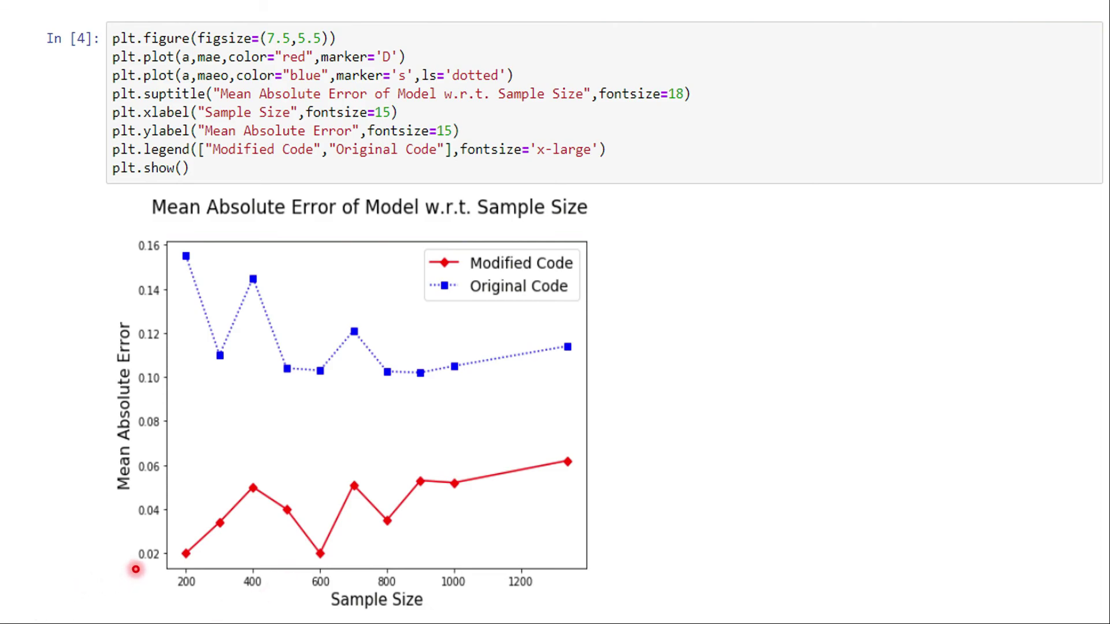
mouse_move(249, 473)
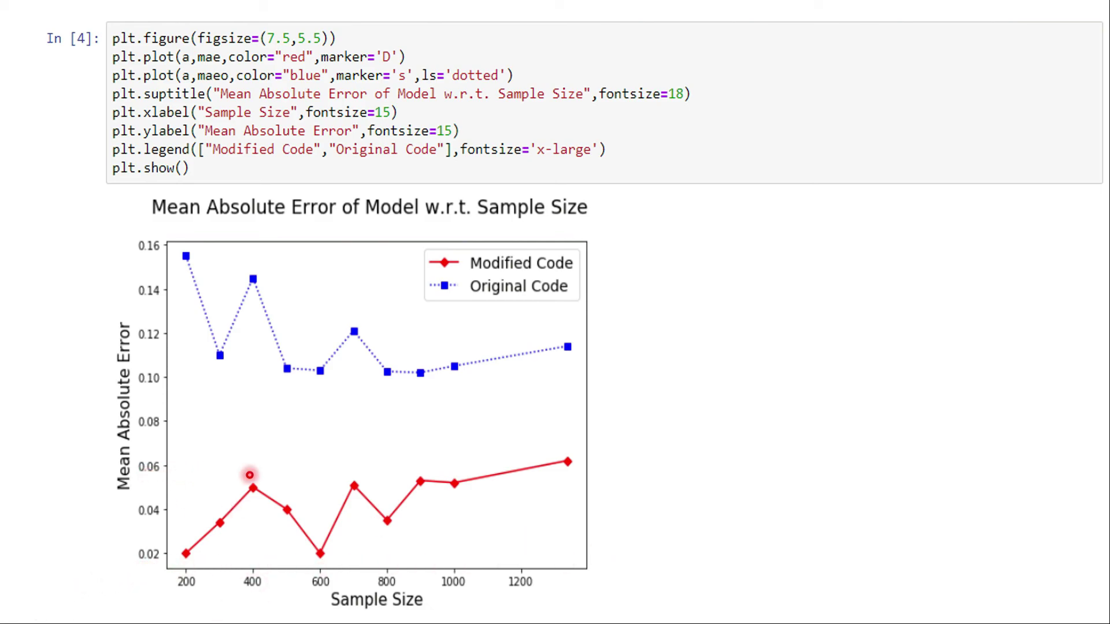
mouse_move(586, 476)
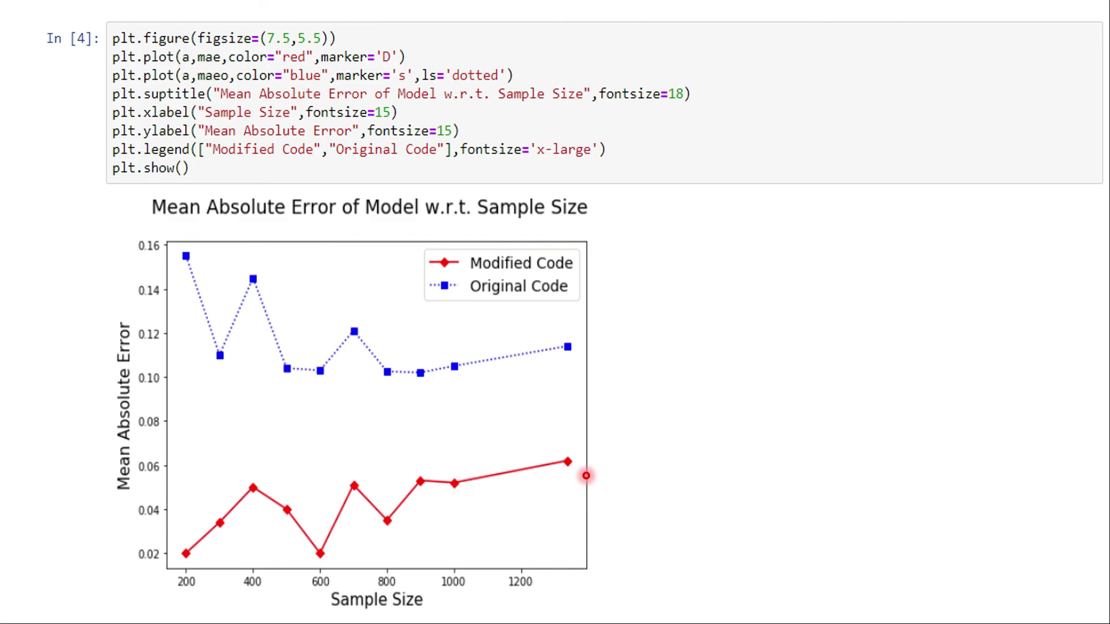
mouse_move(561, 483)
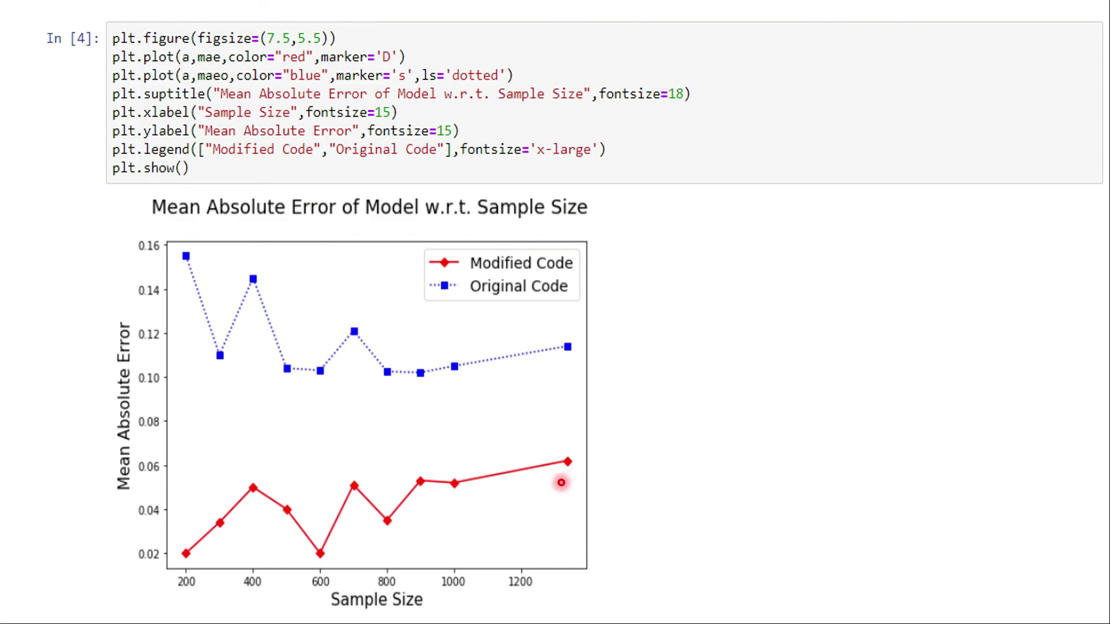